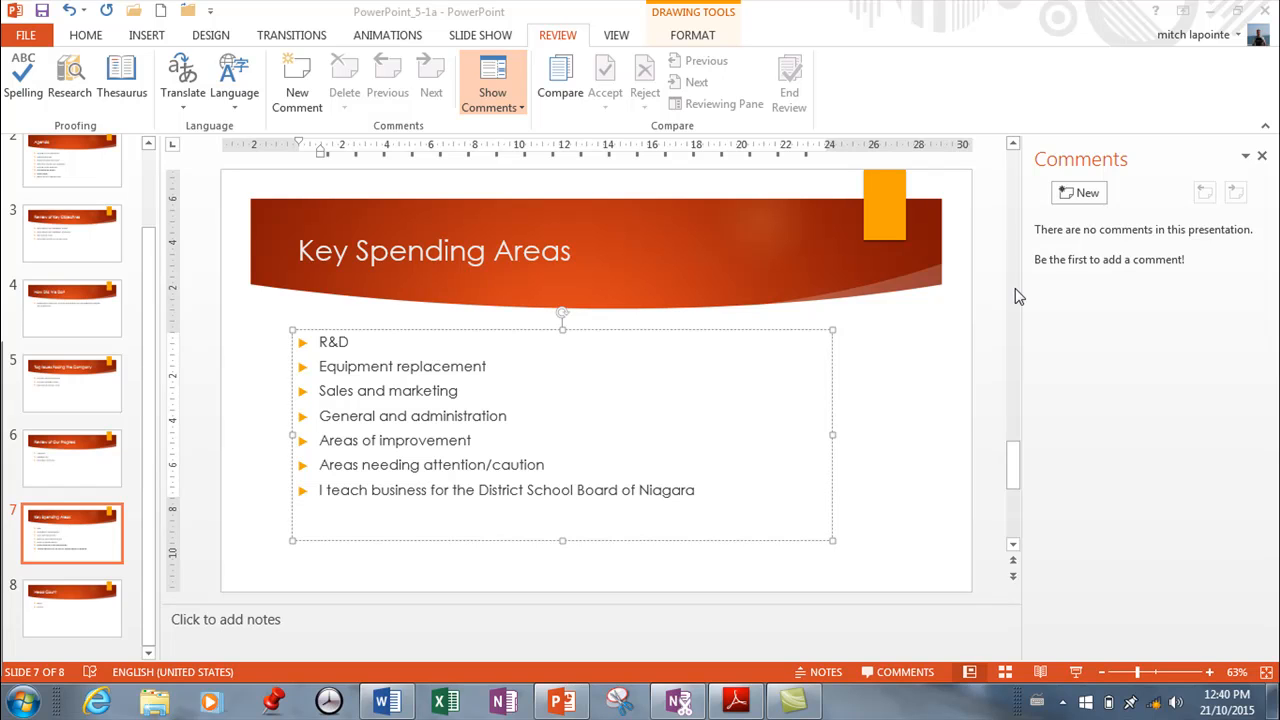
mouse_move(350, 118)
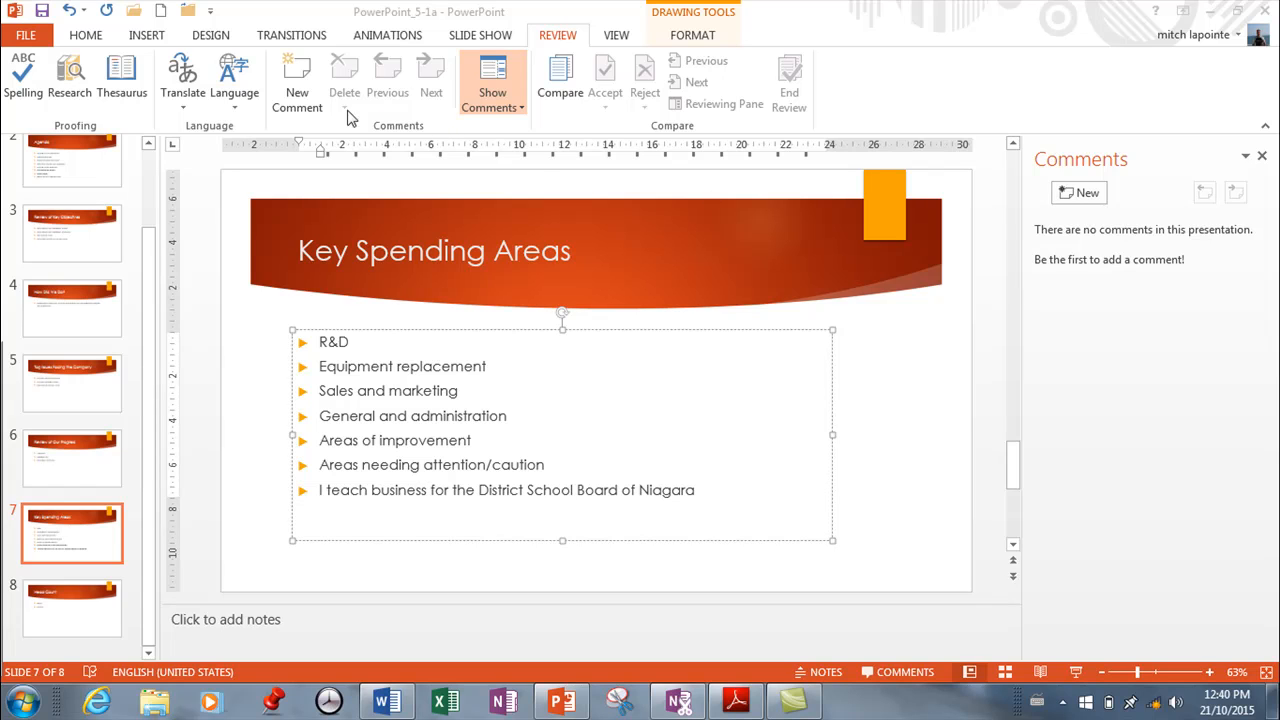
mouse_move(258, 108)
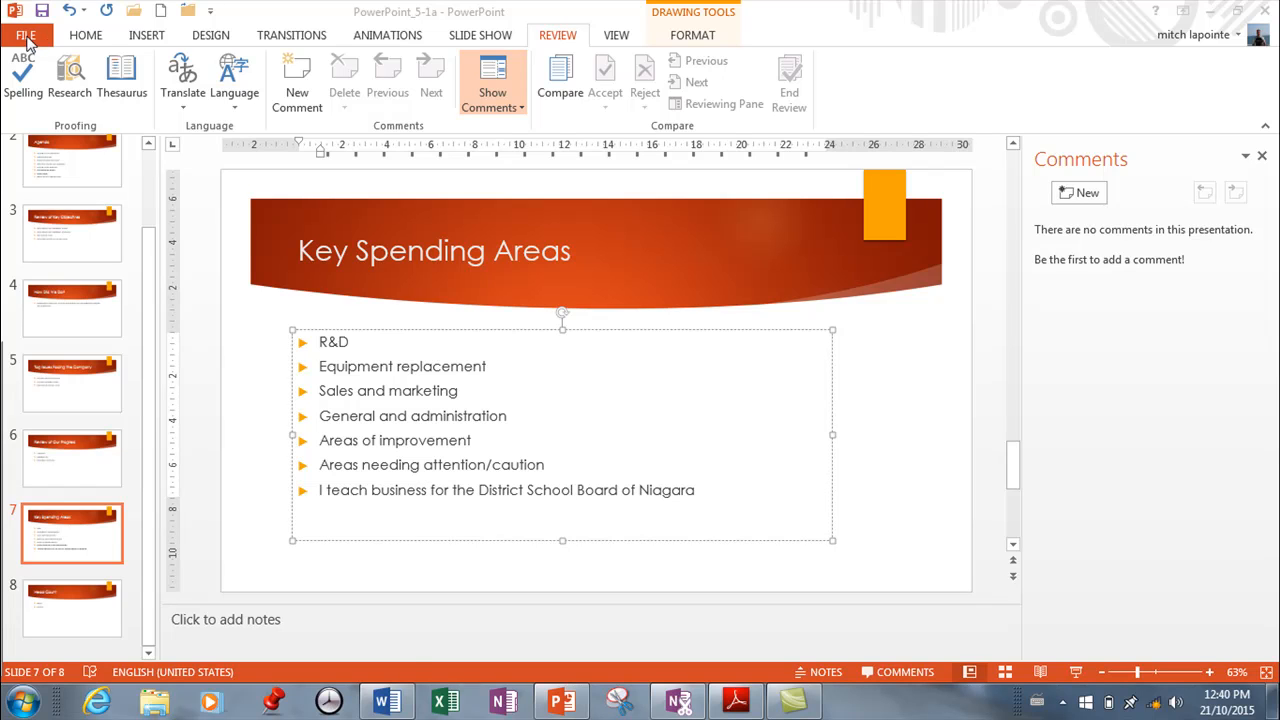
Run the Document Inspector on the presentation with all categories checked.
click(506, 416)
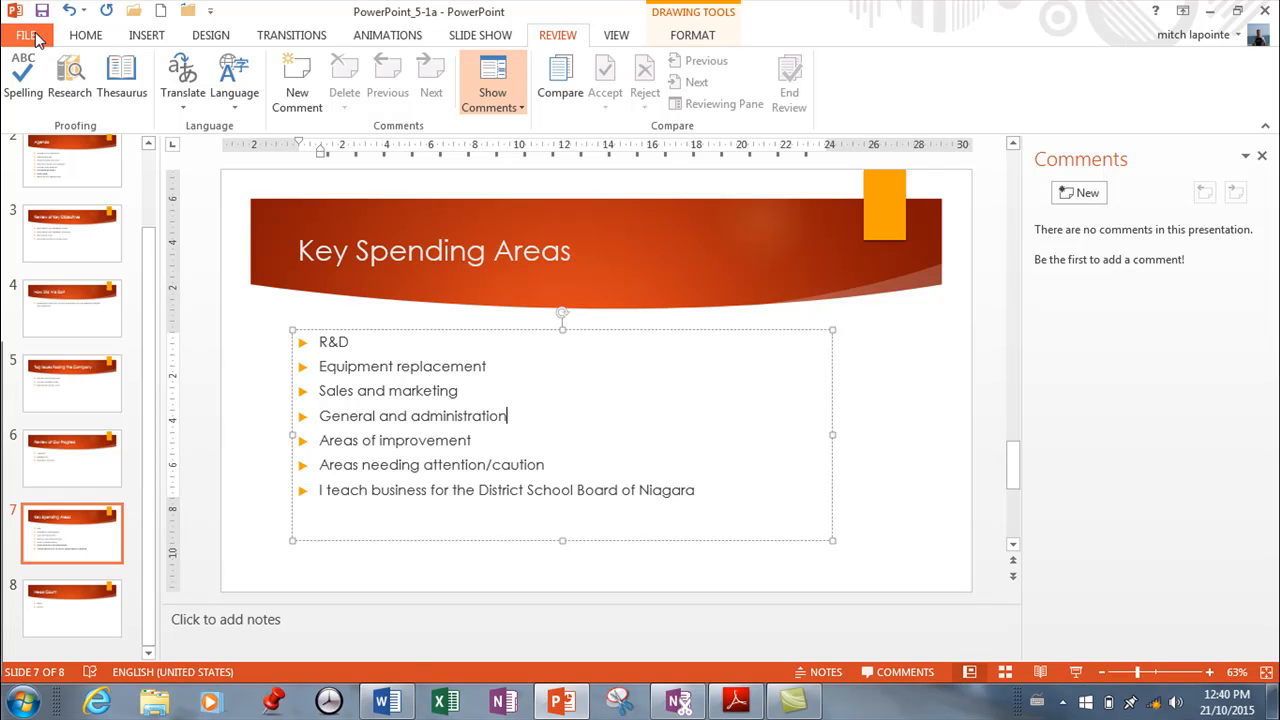
click(28, 34)
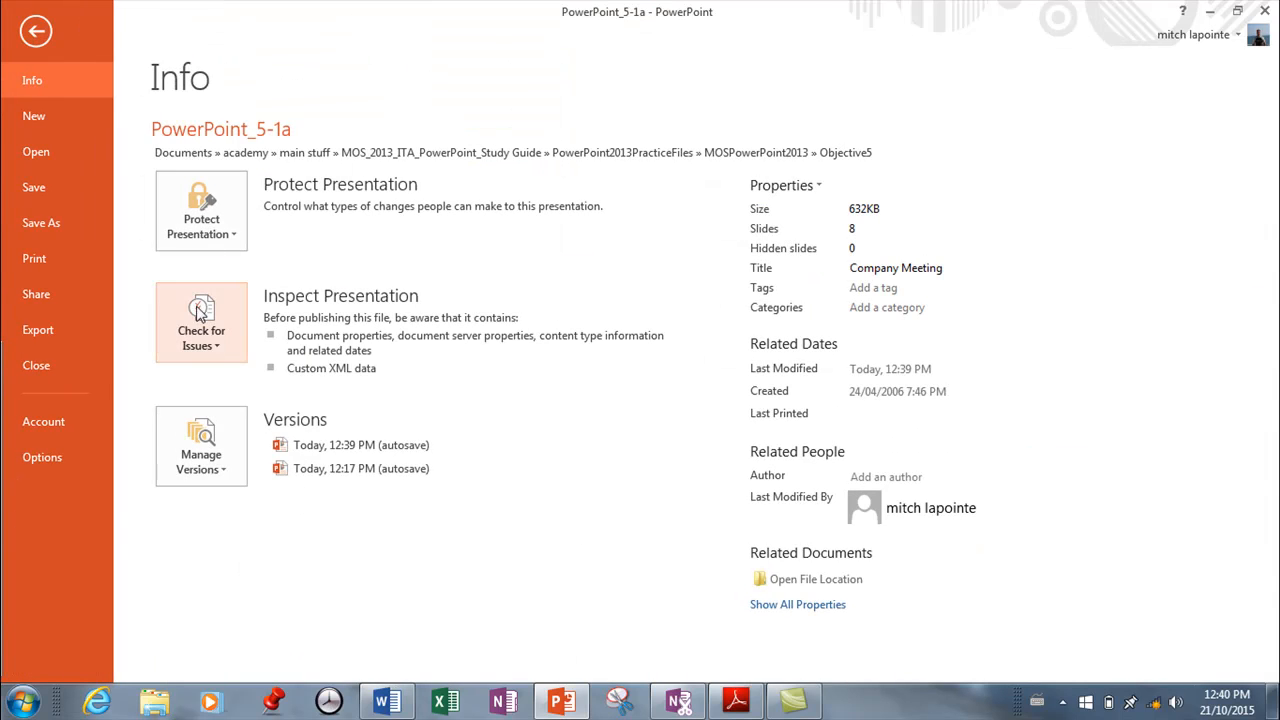
click(200, 320)
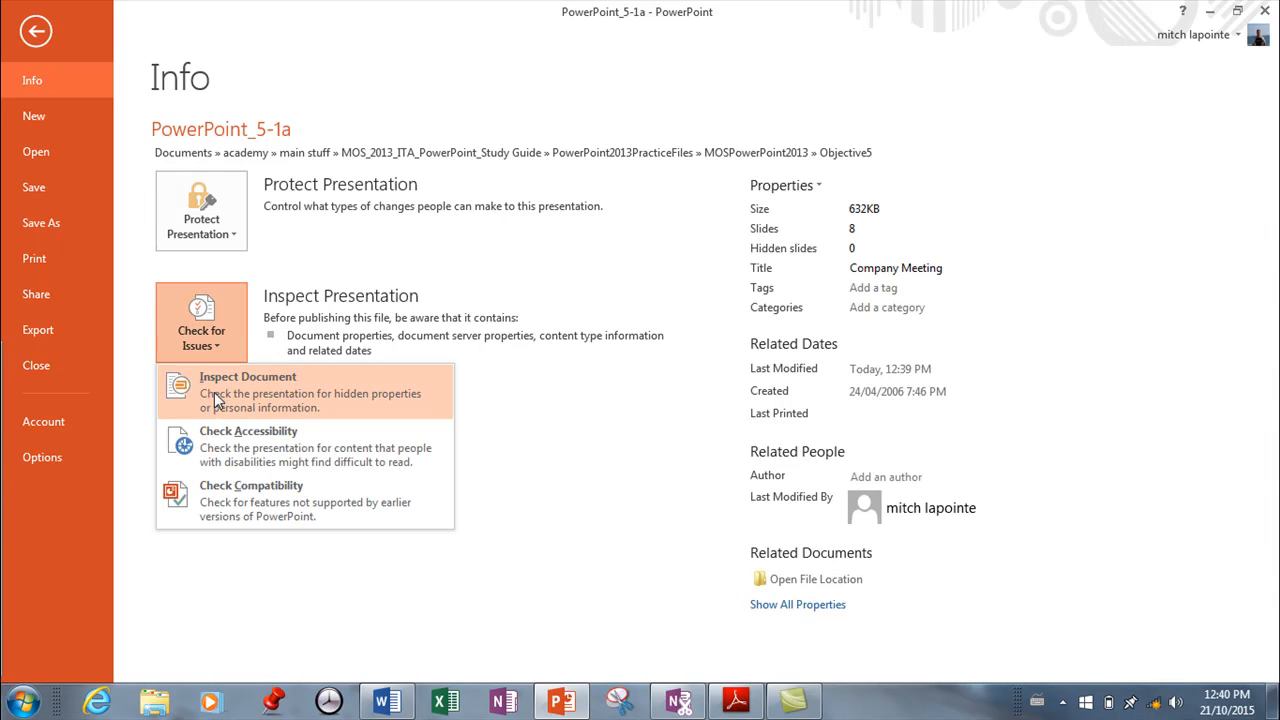
click(248, 392)
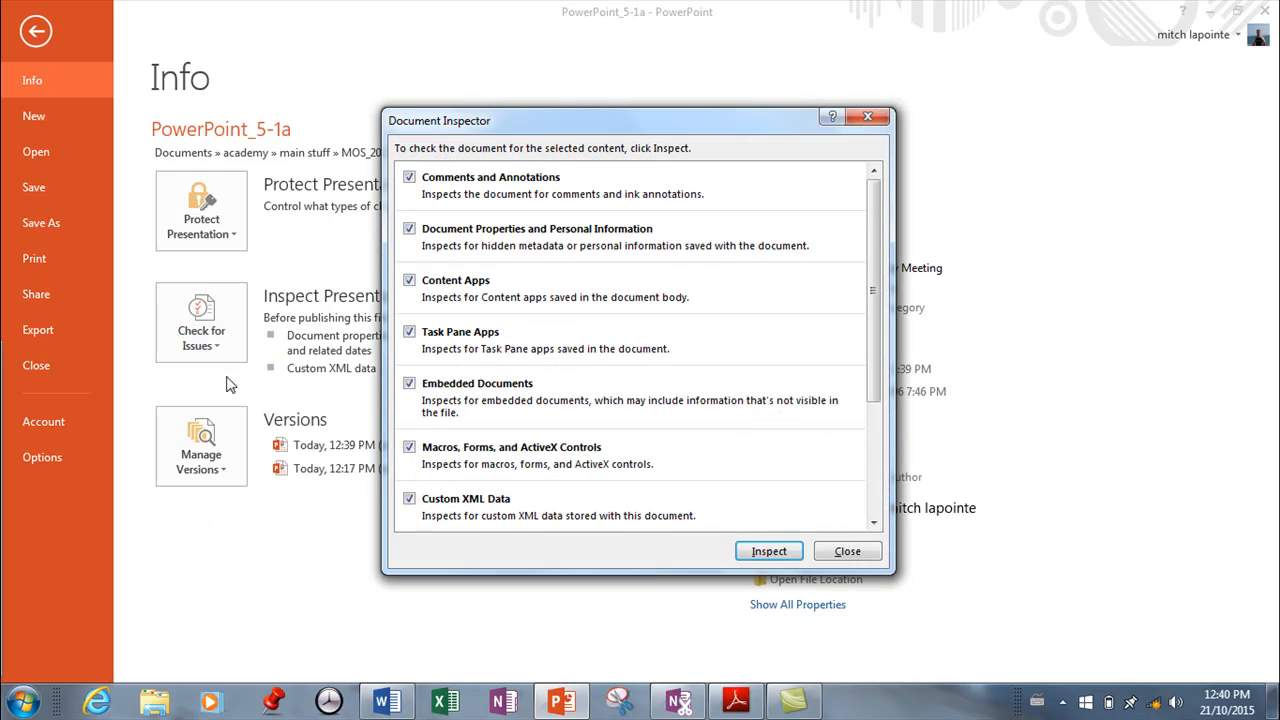
mouse_move(444, 226)
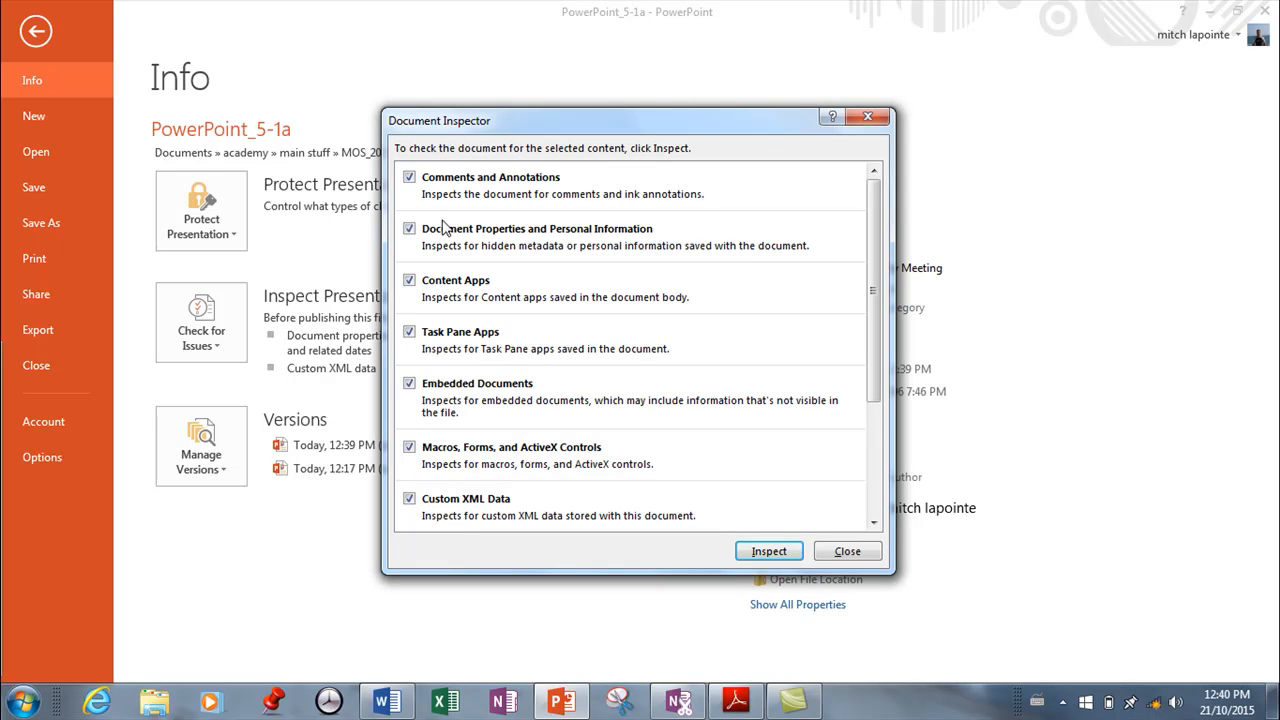
mouse_move(472, 360)
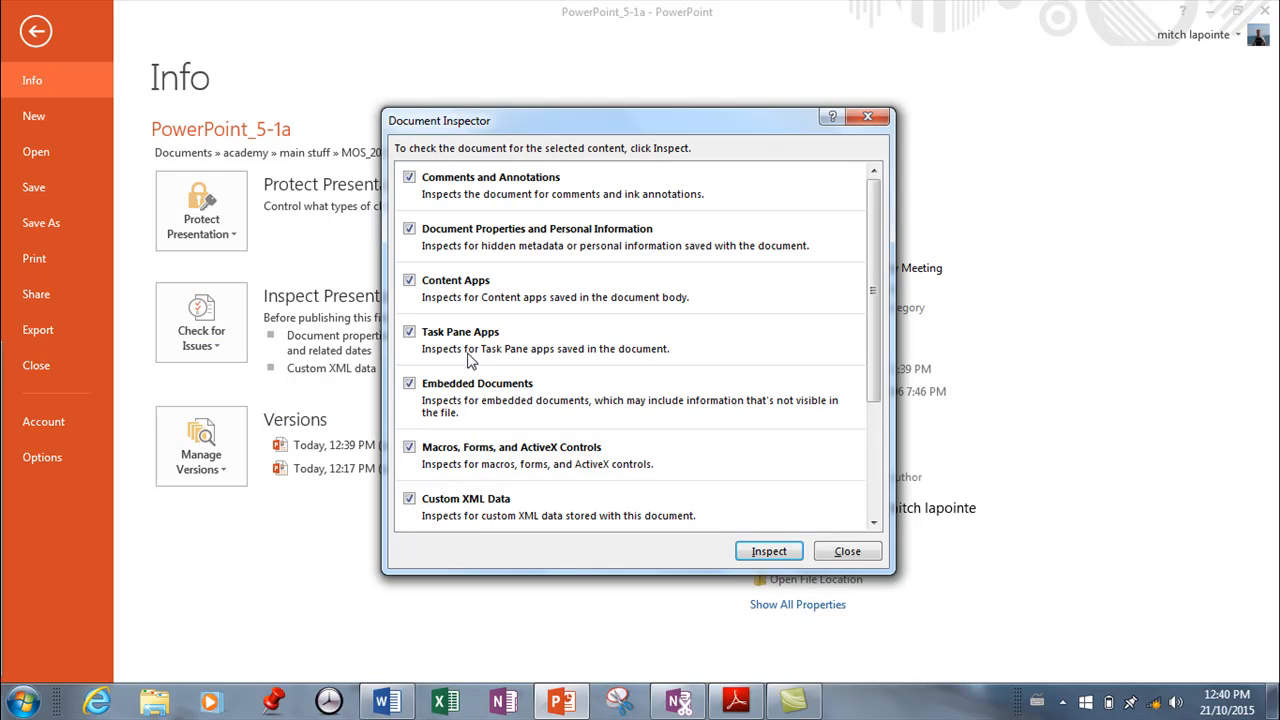
mouse_move(484, 246)
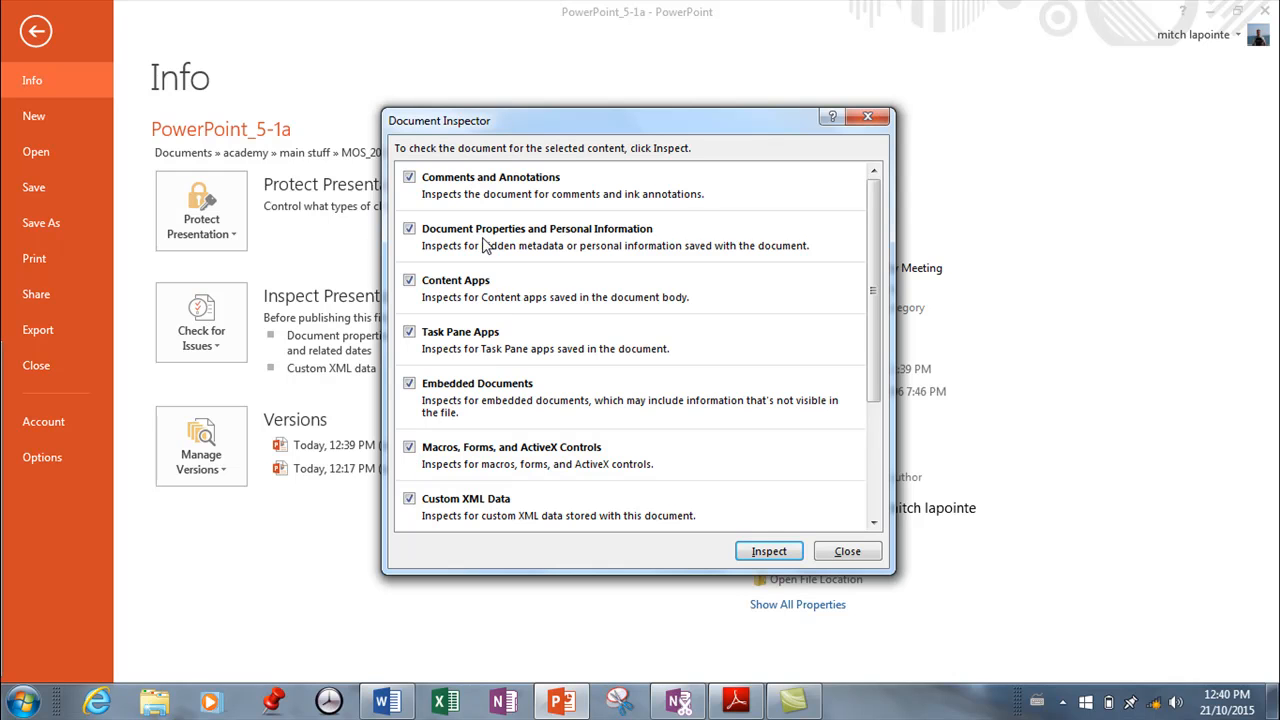
click(768, 552)
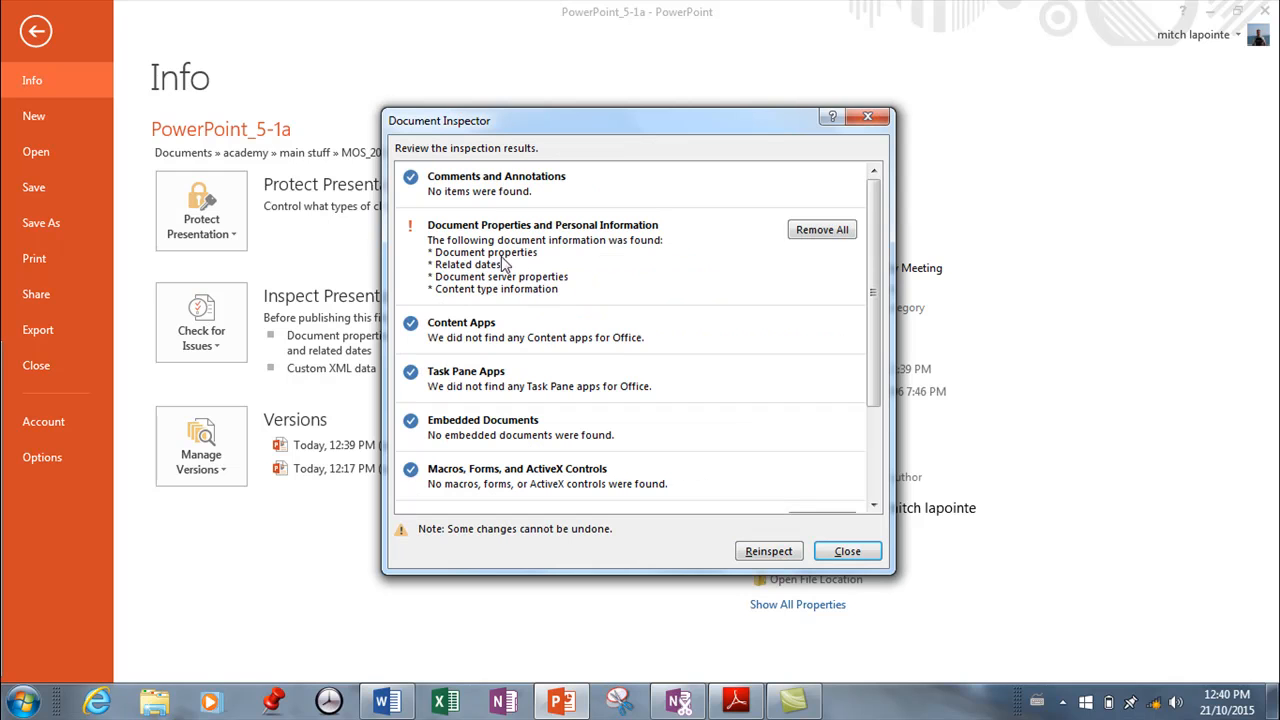
mouse_move(524, 258)
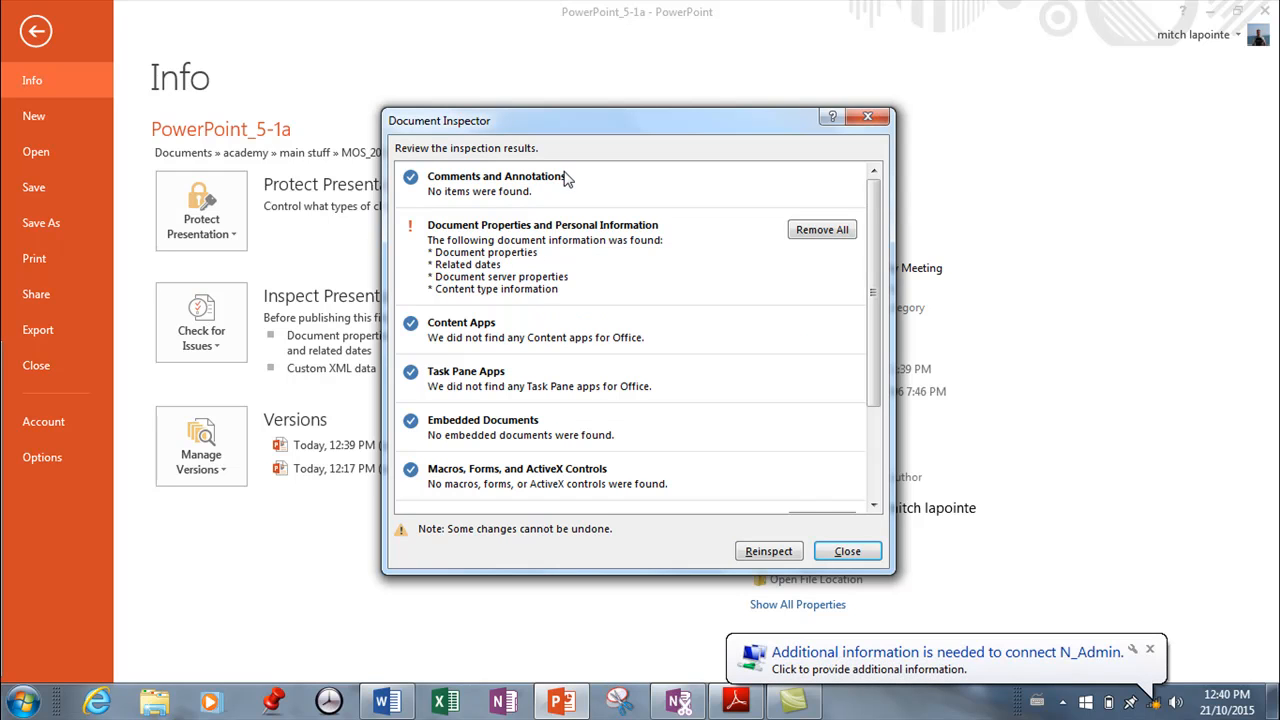
mouse_move(472, 414)
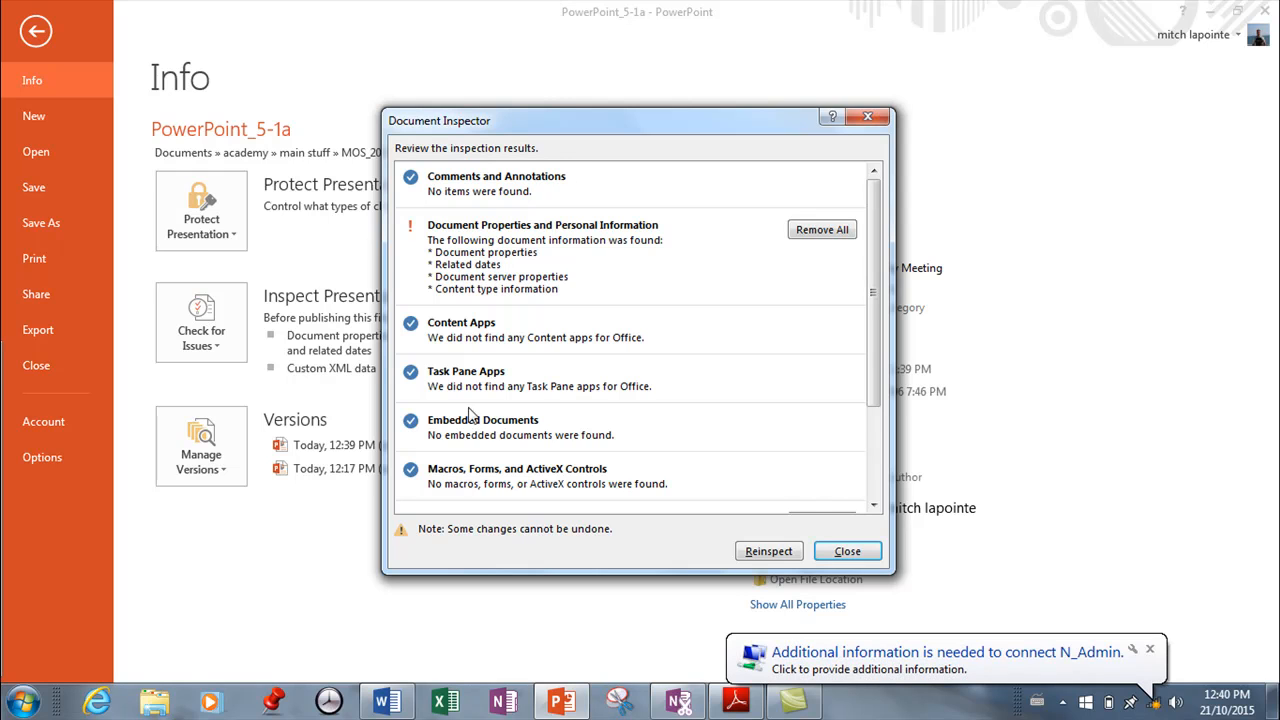
mouse_move(528, 376)
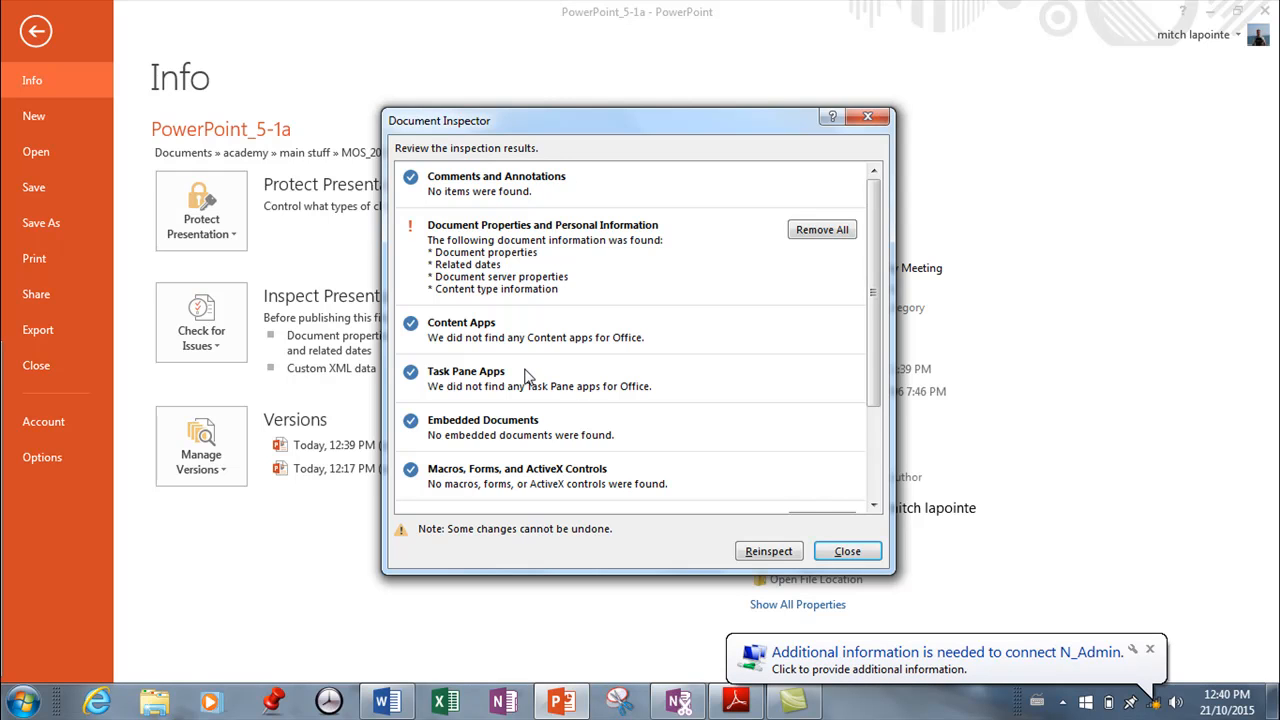
mouse_move(548, 496)
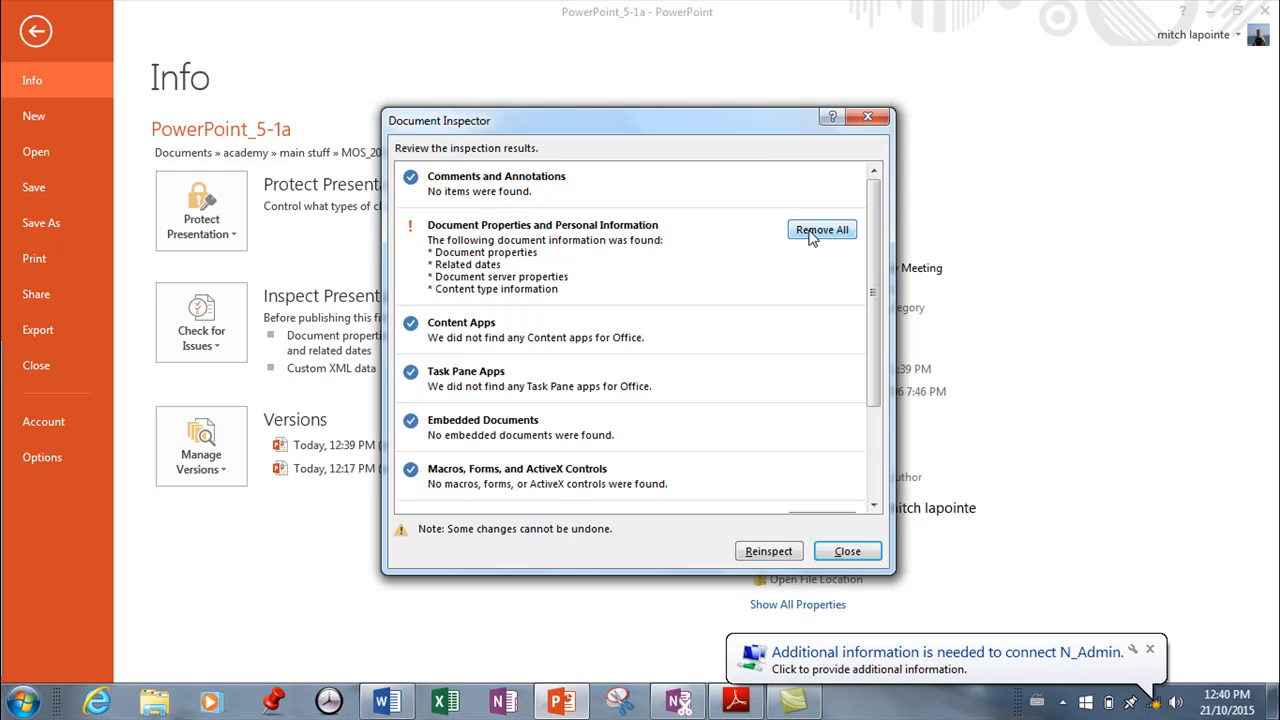
mouse_move(818, 236)
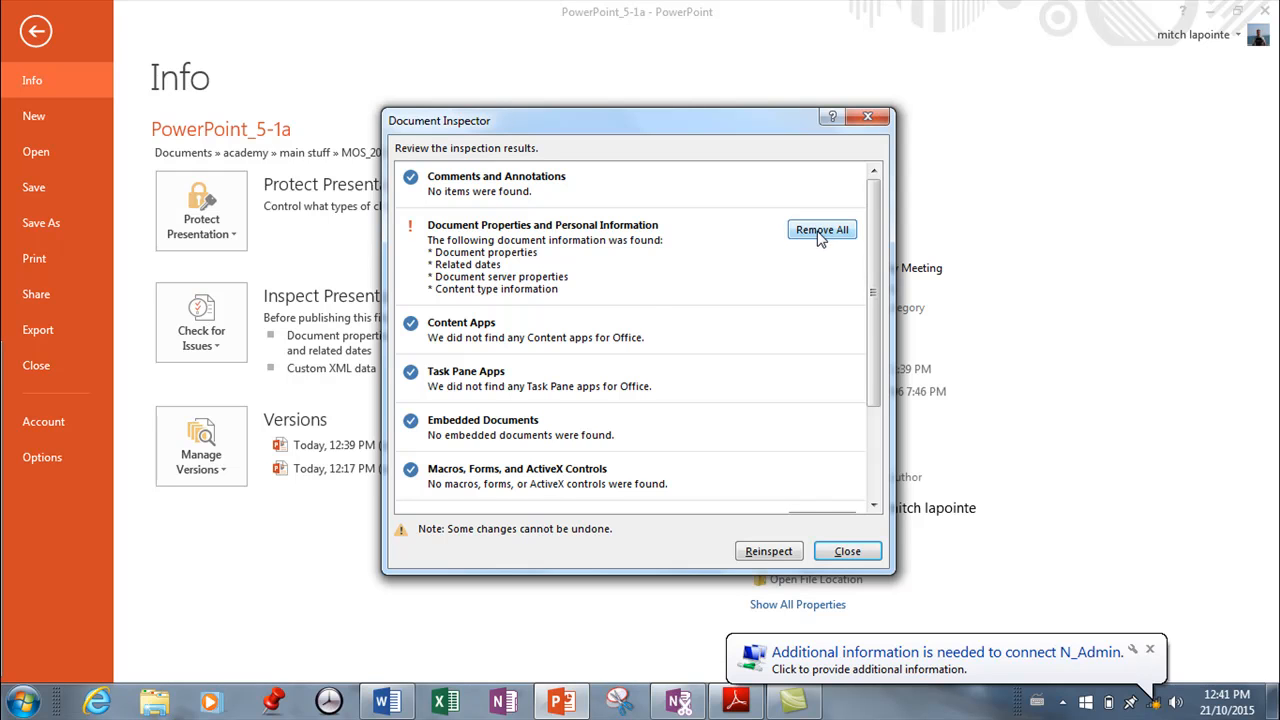
Remove all document properties and personal information from the inspection results.
click(820, 228)
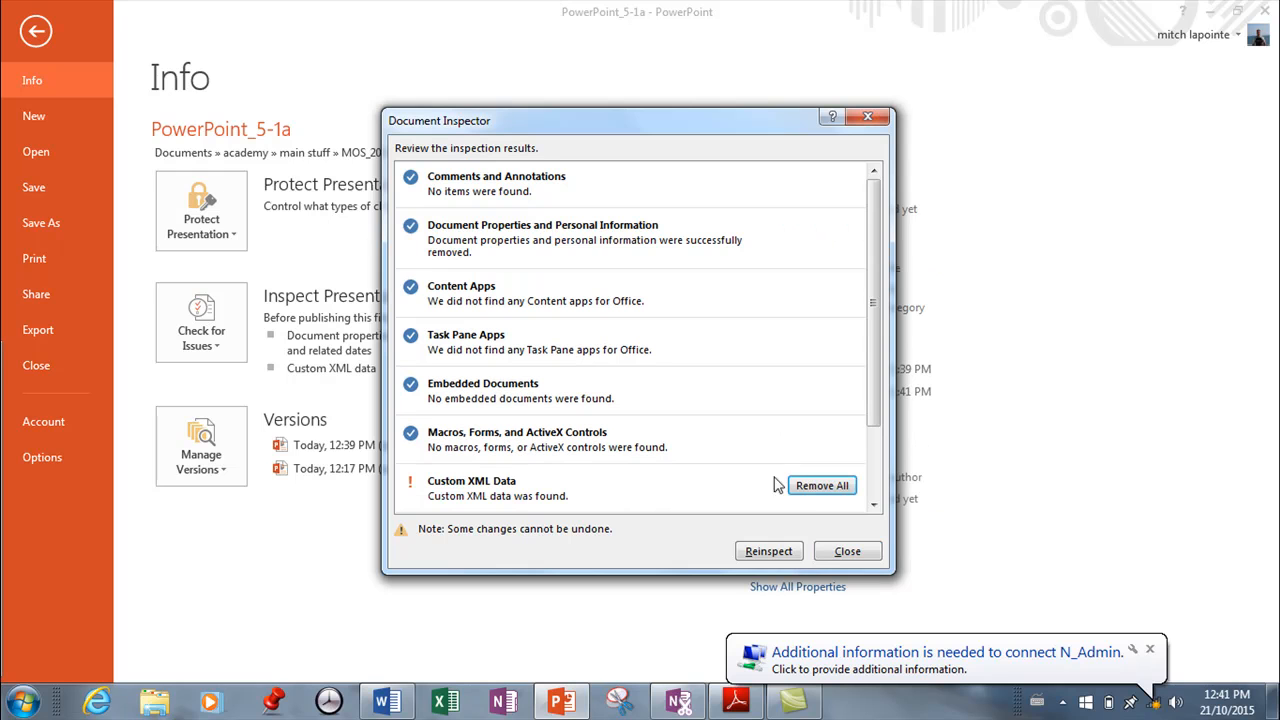
click(820, 486)
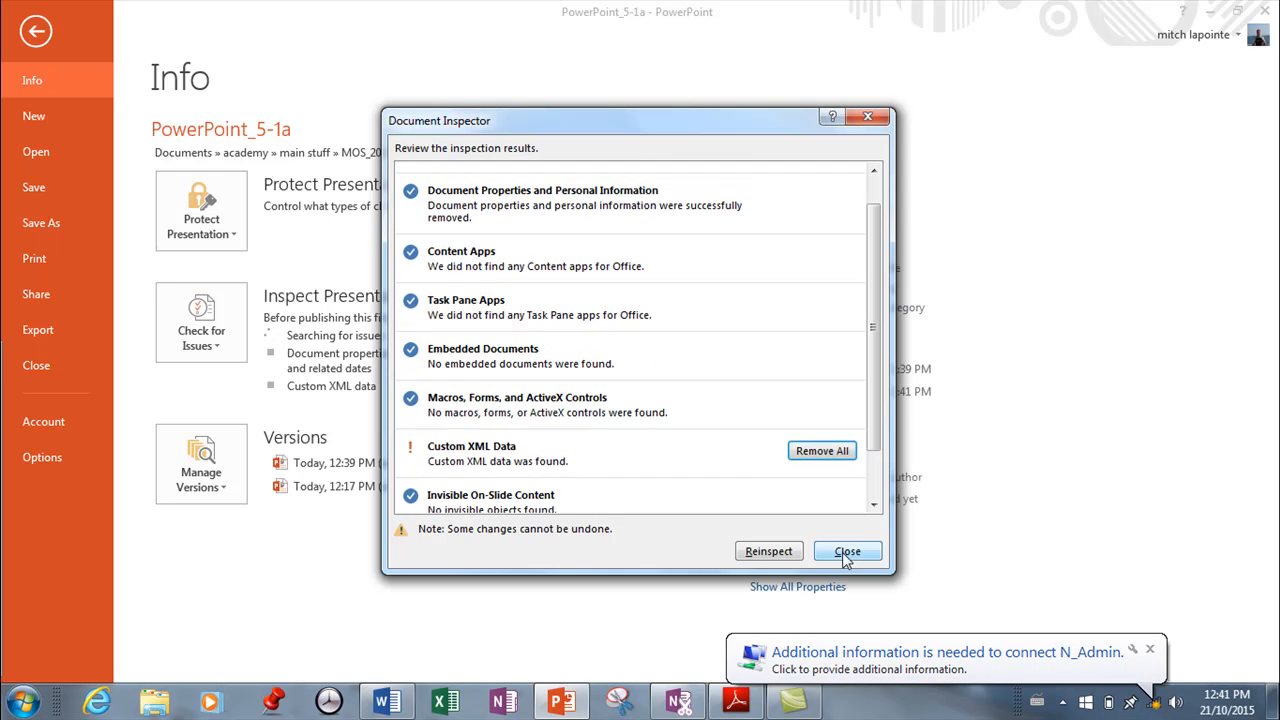
Close the inspector and run the Accessibility Checker, which finds no issues.
click(846, 552)
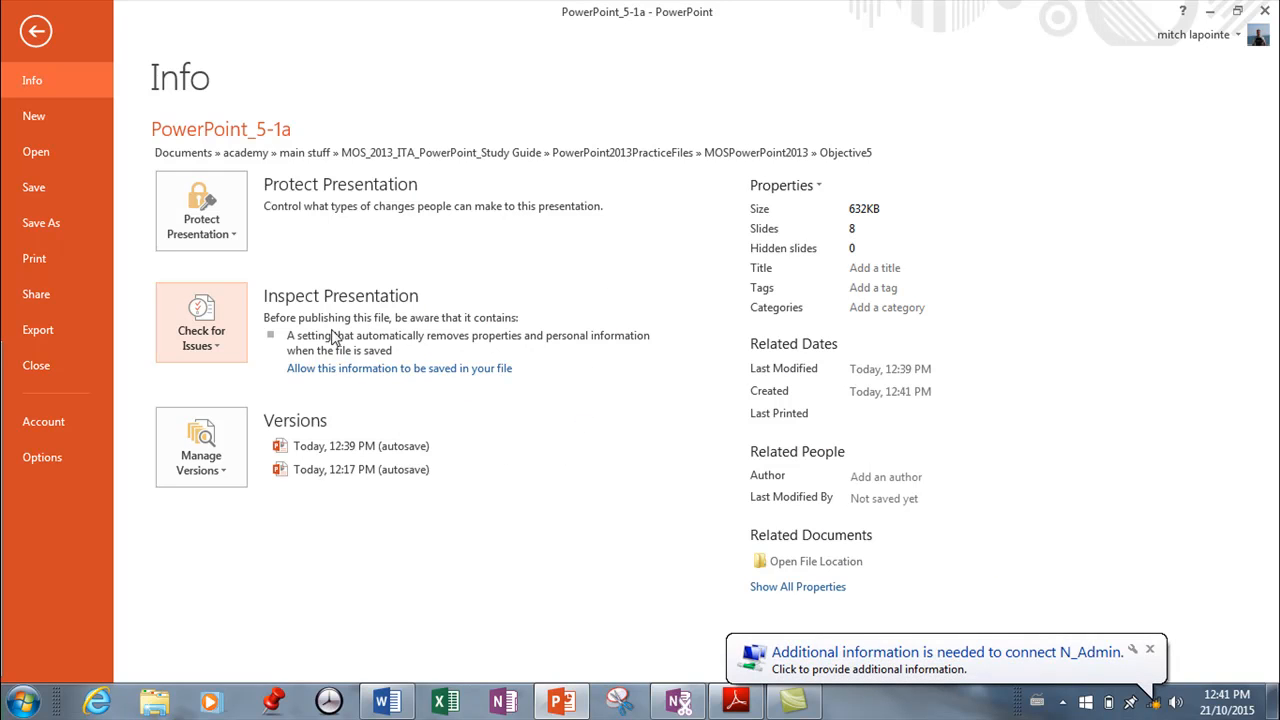
click(200, 322)
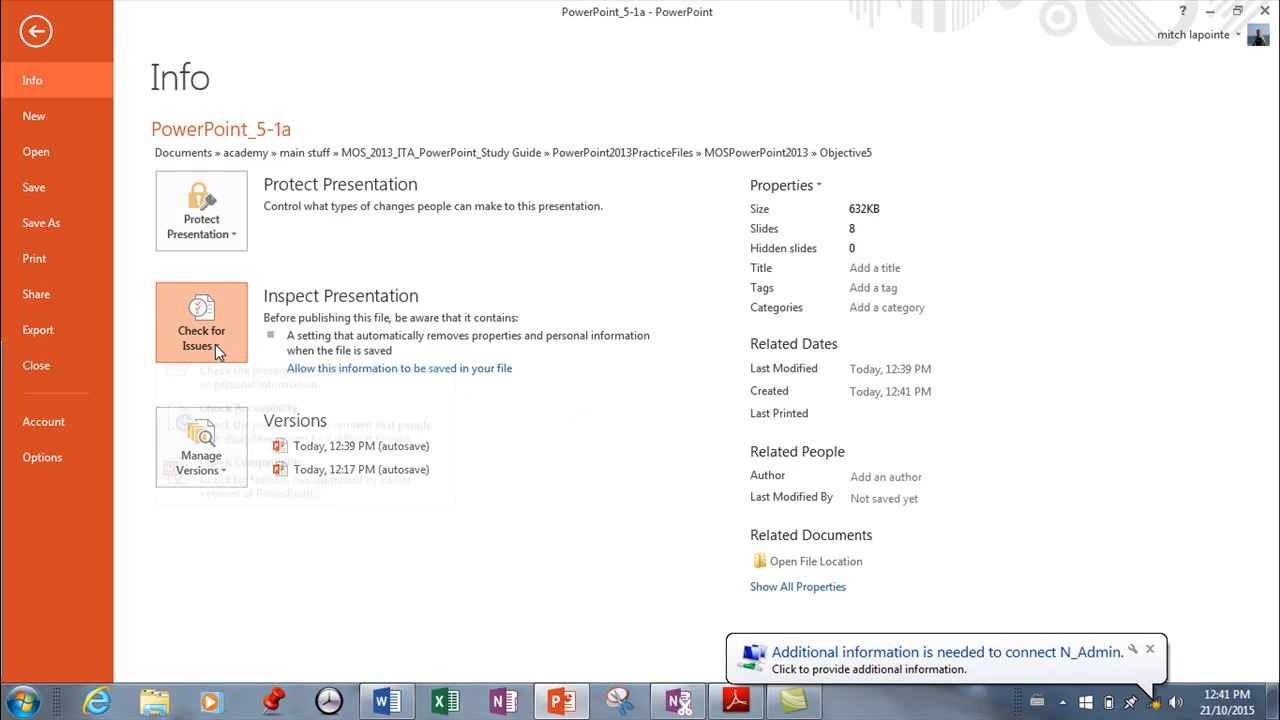
click(200, 320)
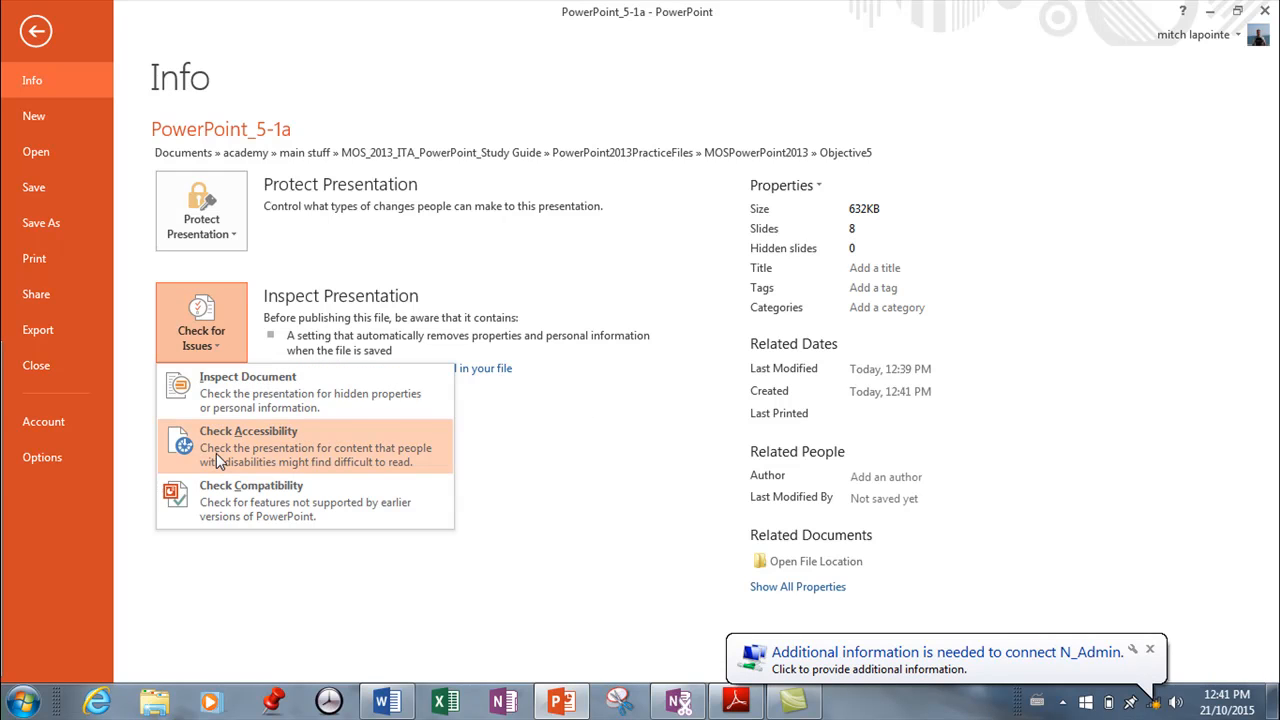
mouse_move(232, 472)
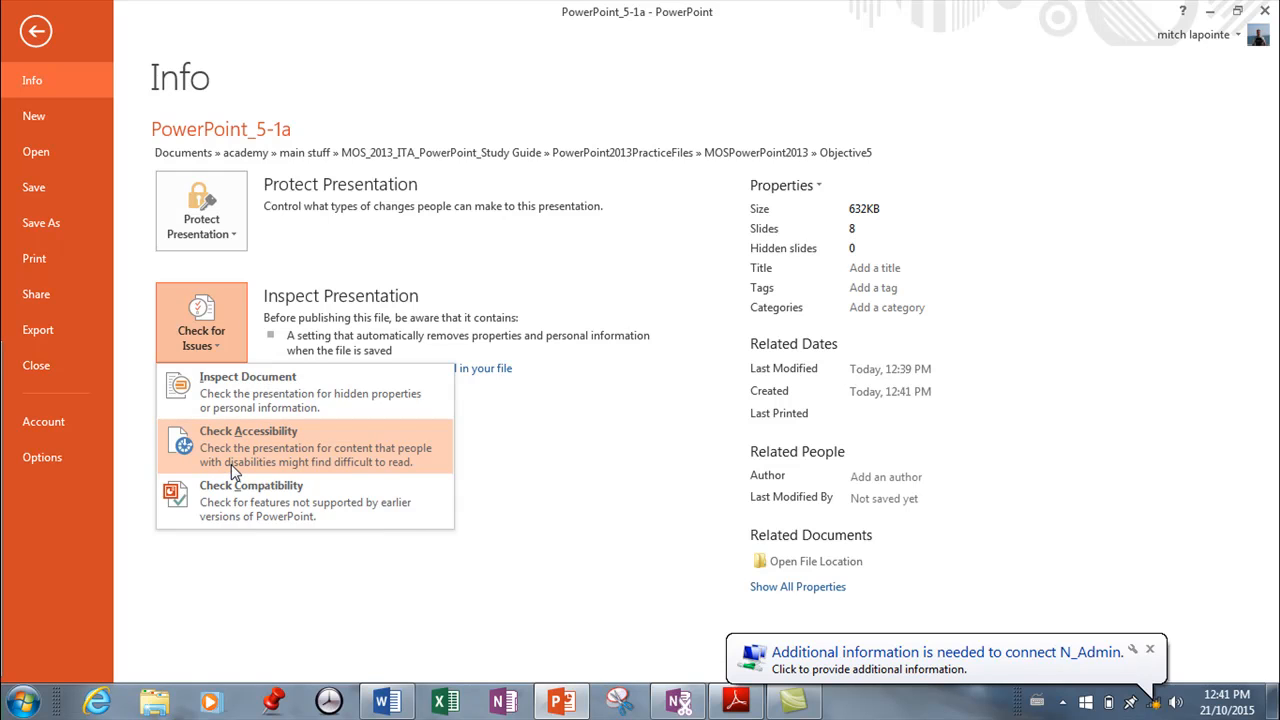
mouse_move(234, 472)
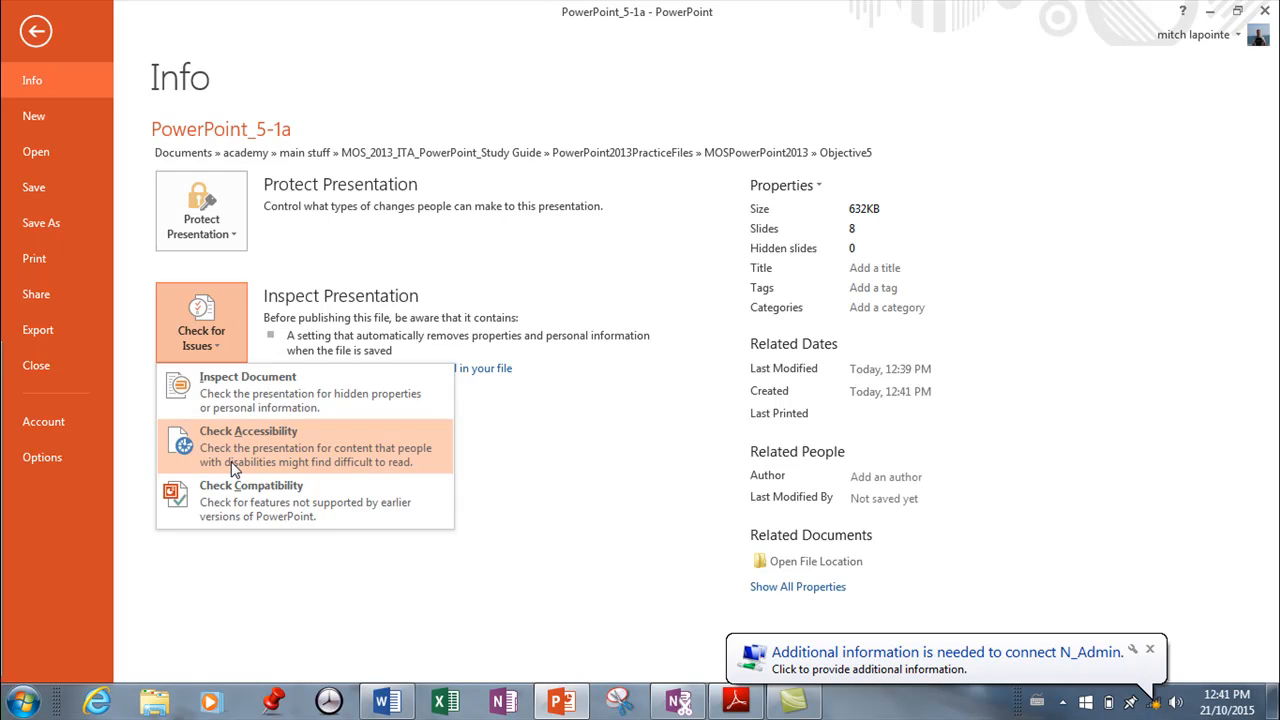
mouse_move(236, 464)
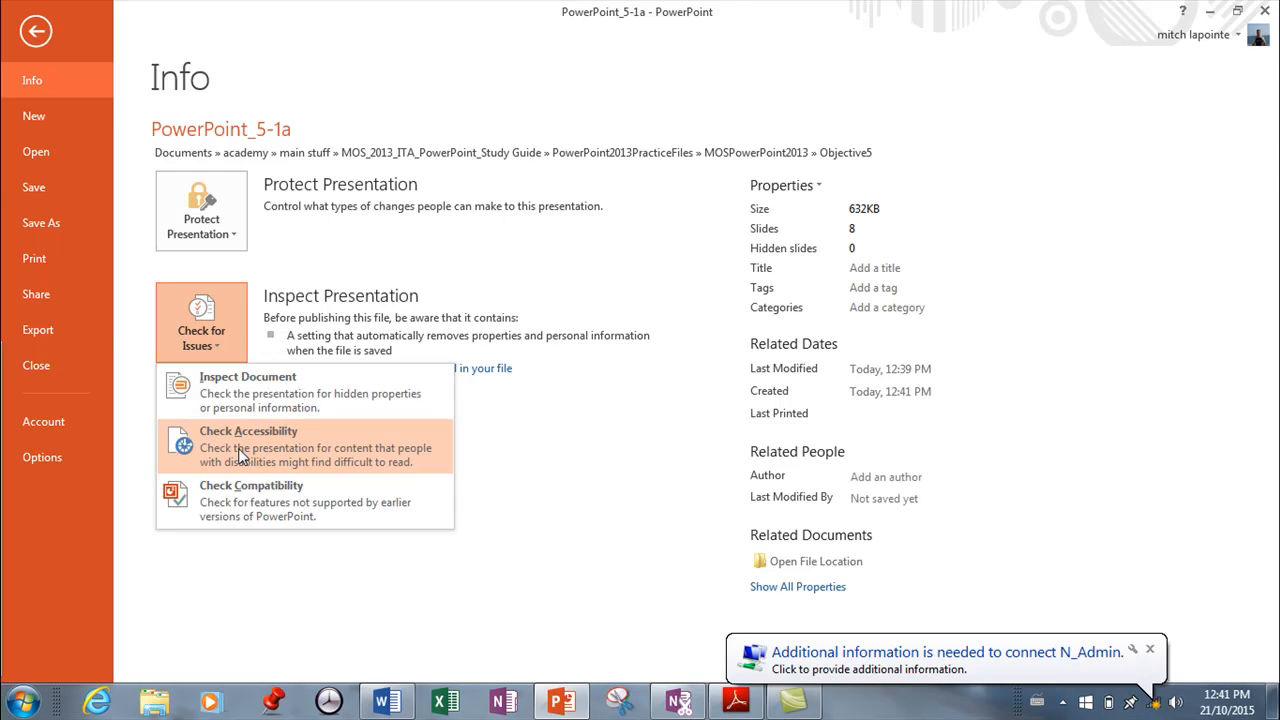
click(248, 444)
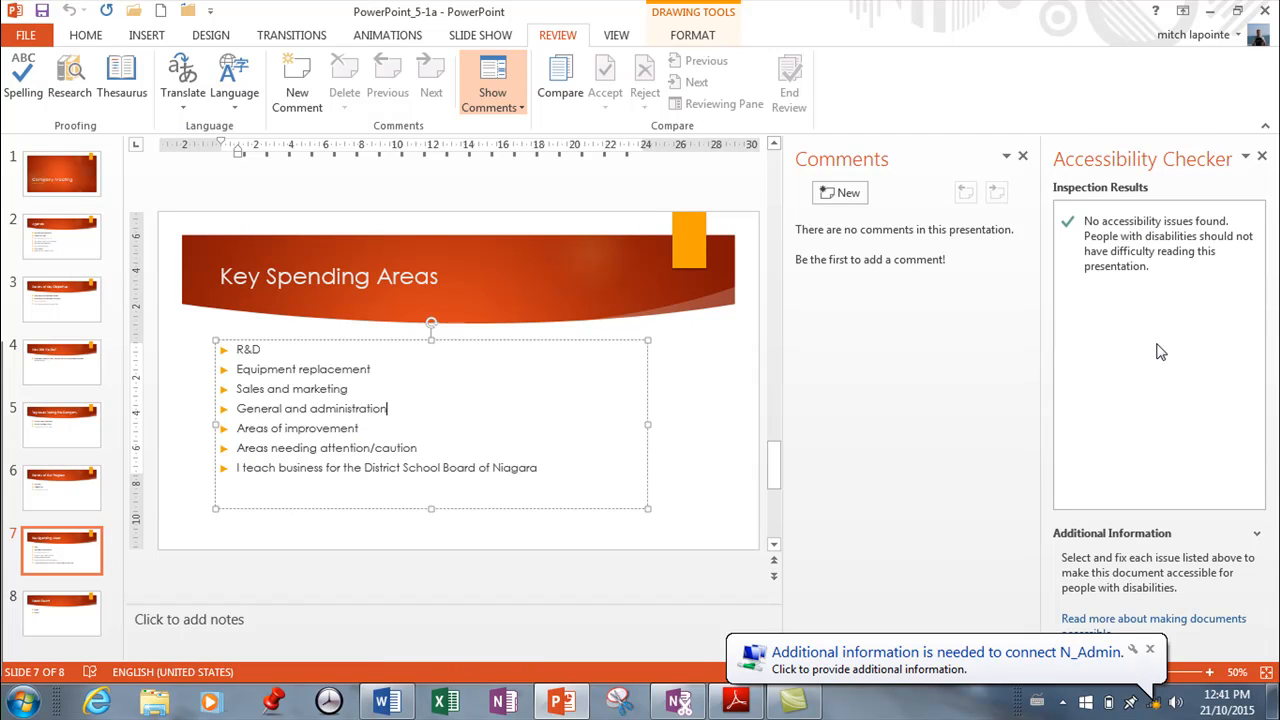
mouse_move(1156, 350)
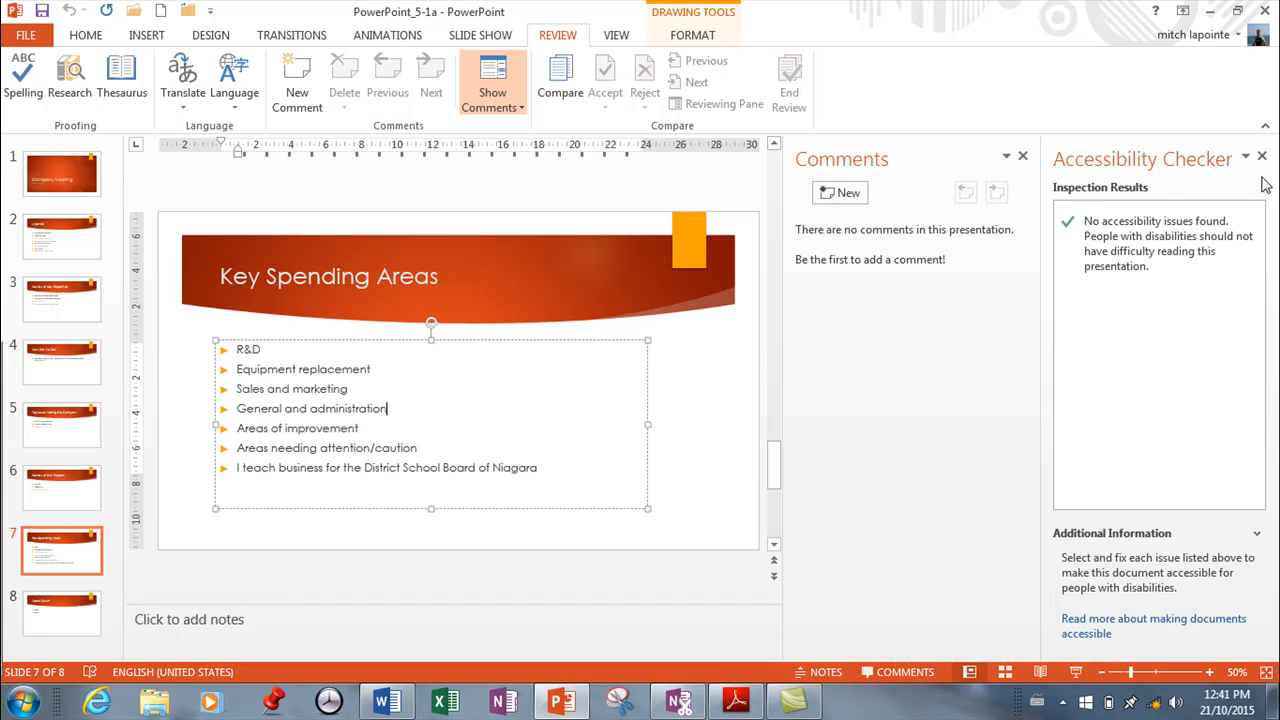
Close the side panes and mark the presentation as final via Protect Presentation, confirming the save.
click(1260, 156)
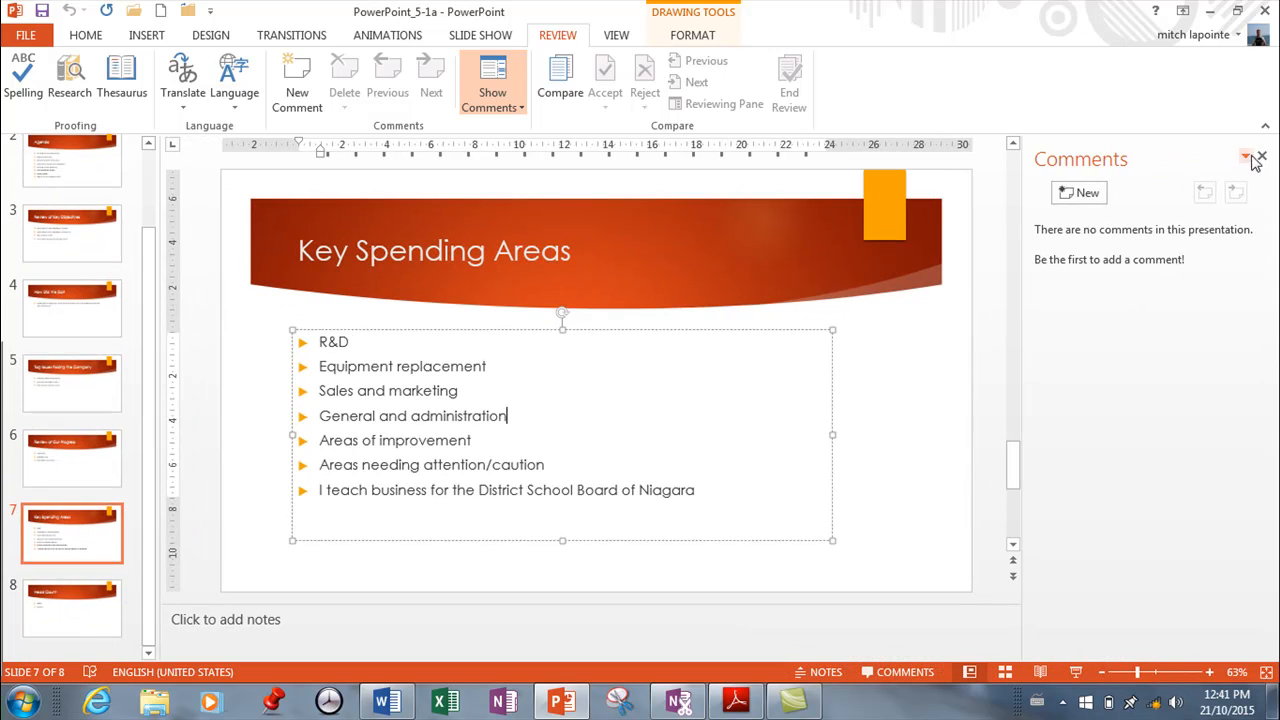
click(1260, 158)
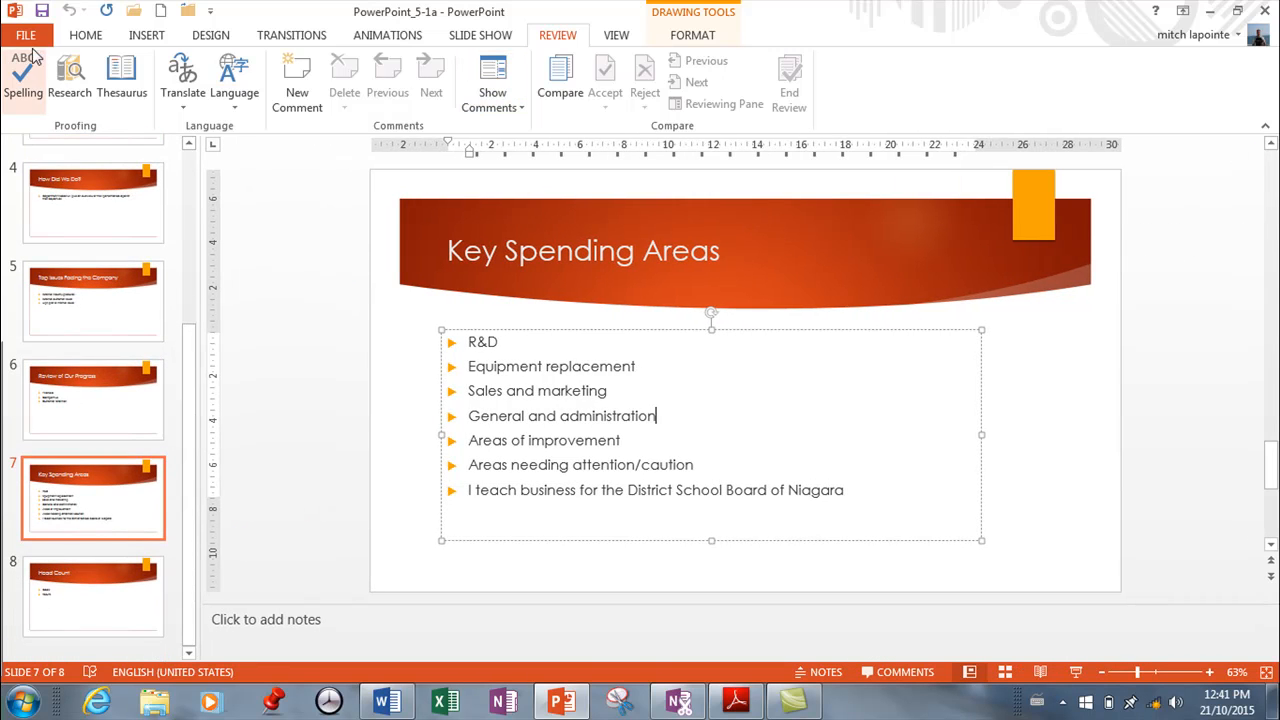
click(24, 36)
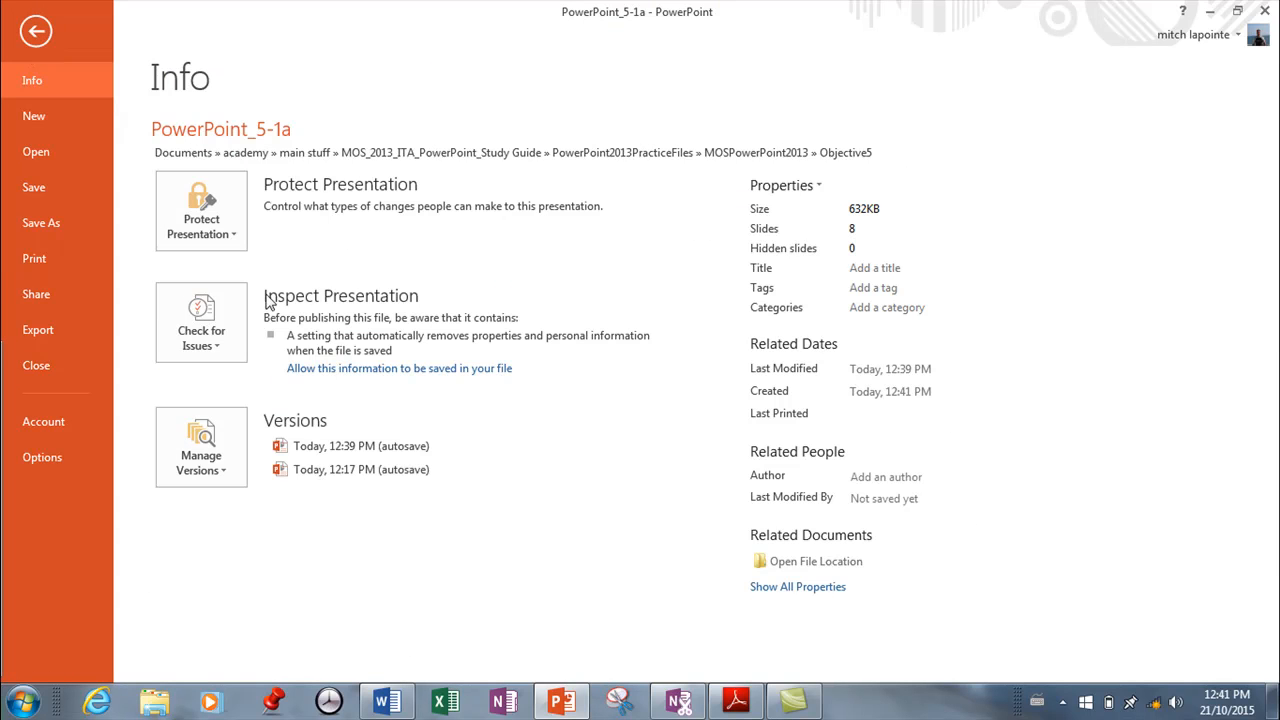
click(200, 210)
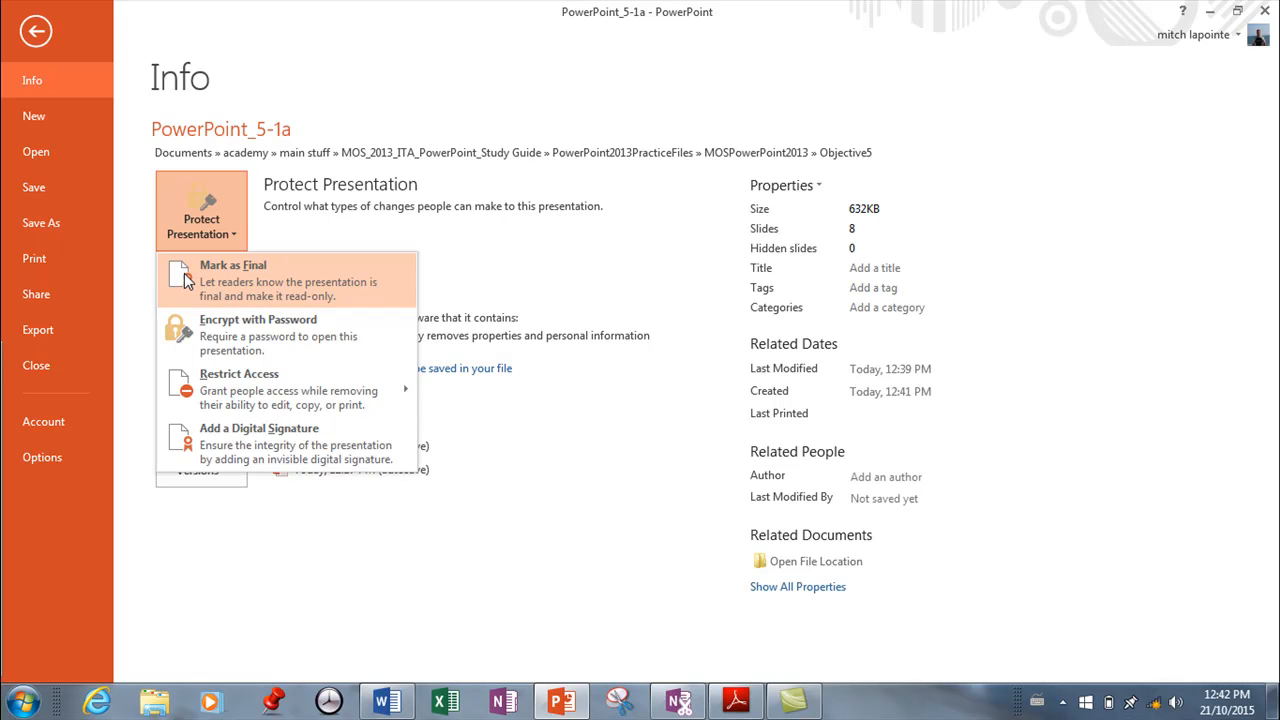
click(232, 280)
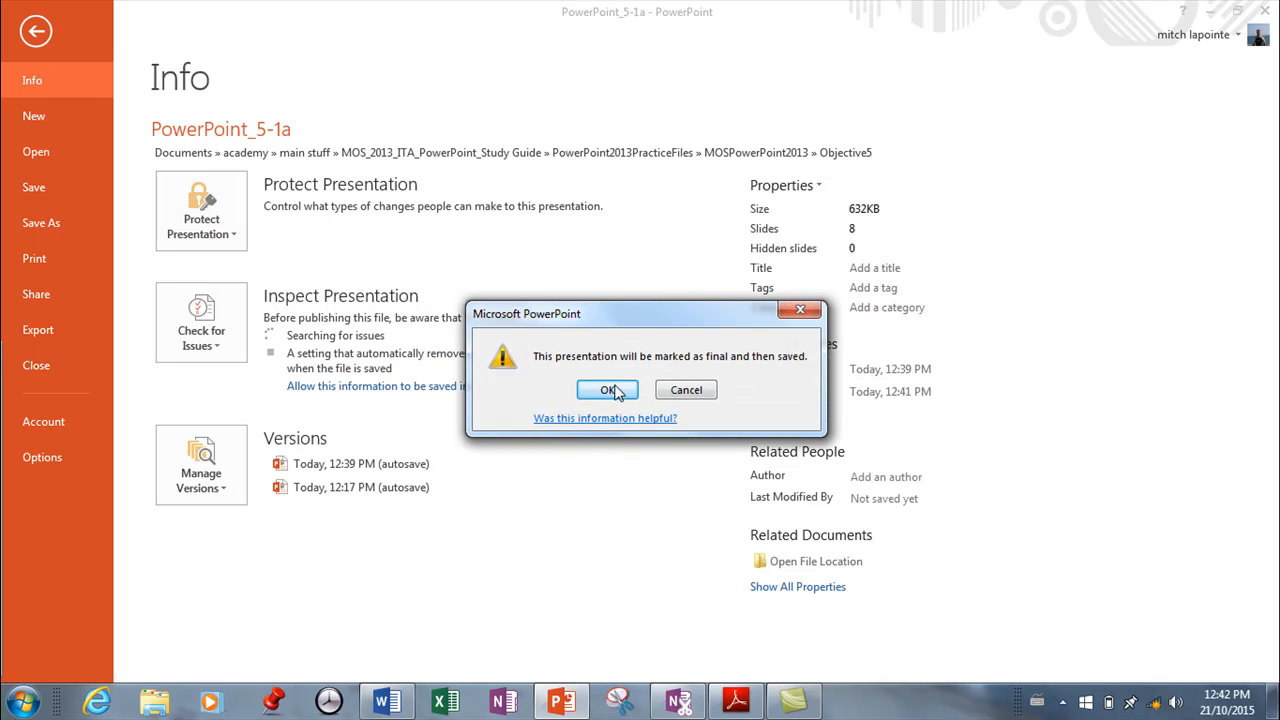
click(608, 388)
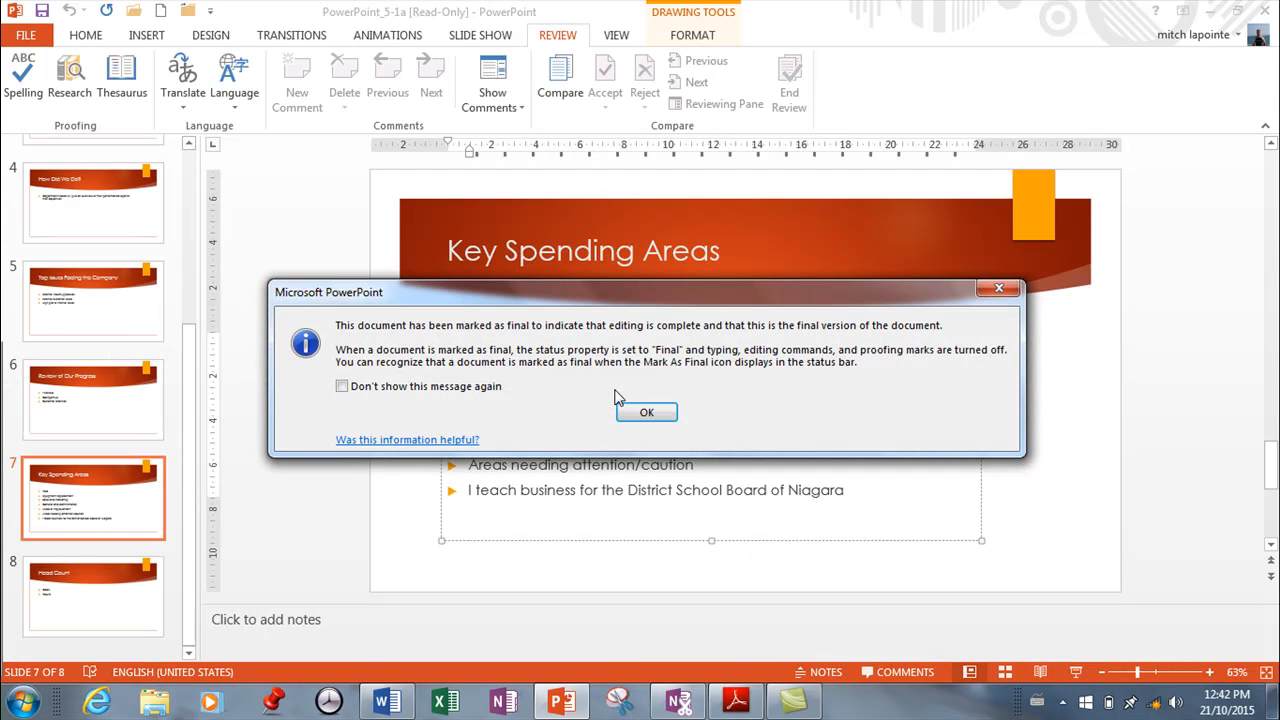
Dismiss the Marked as Final notice and choose Edit Anyway to re-enable editing.
click(646, 412)
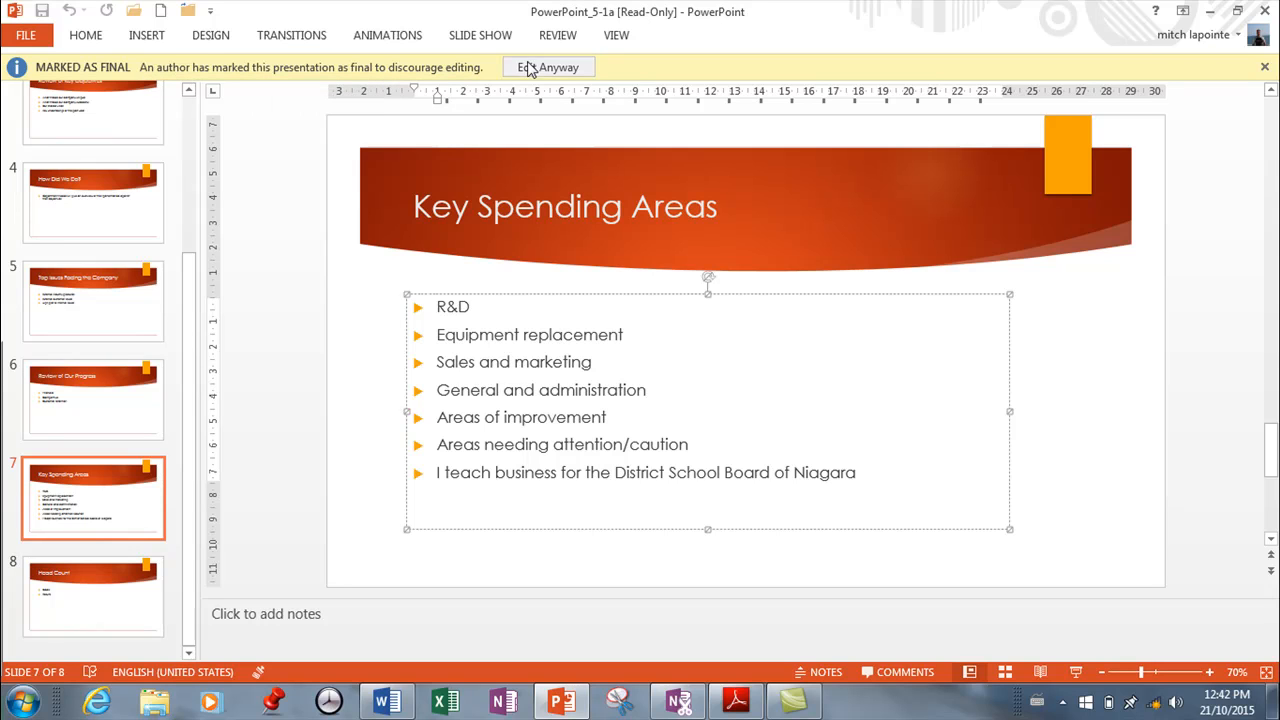
mouse_move(430, 76)
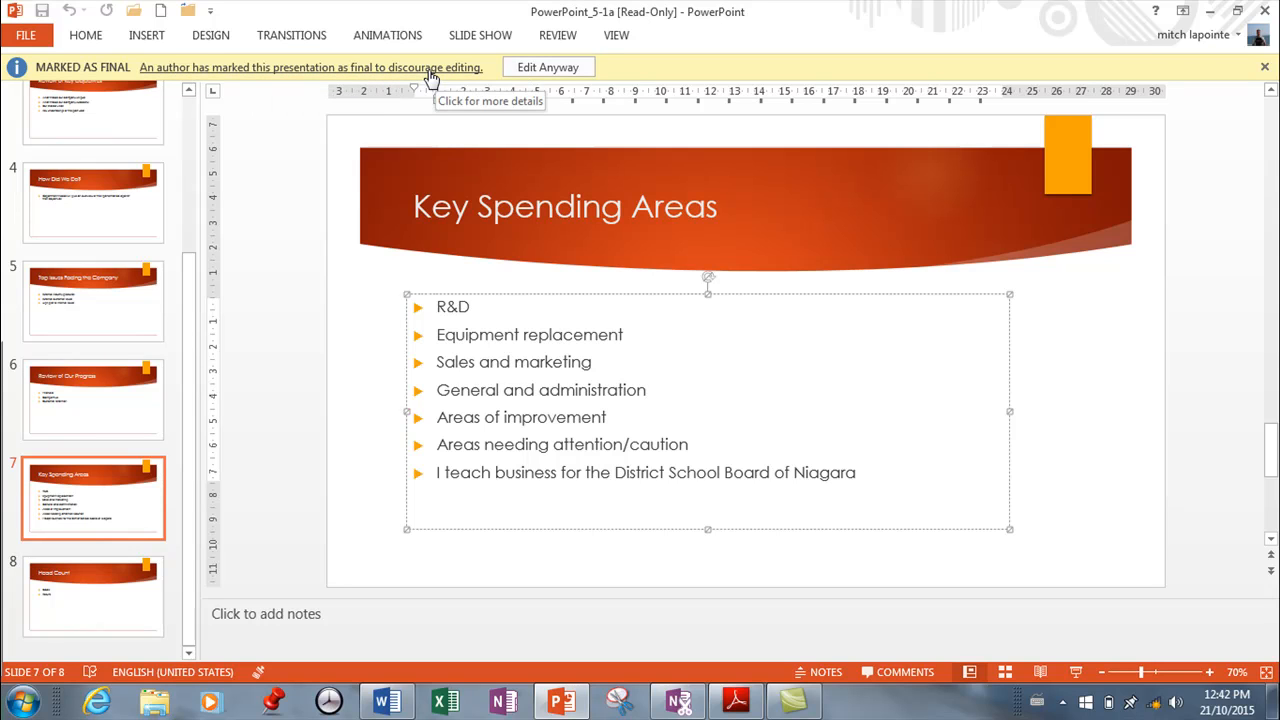
mouse_move(450, 76)
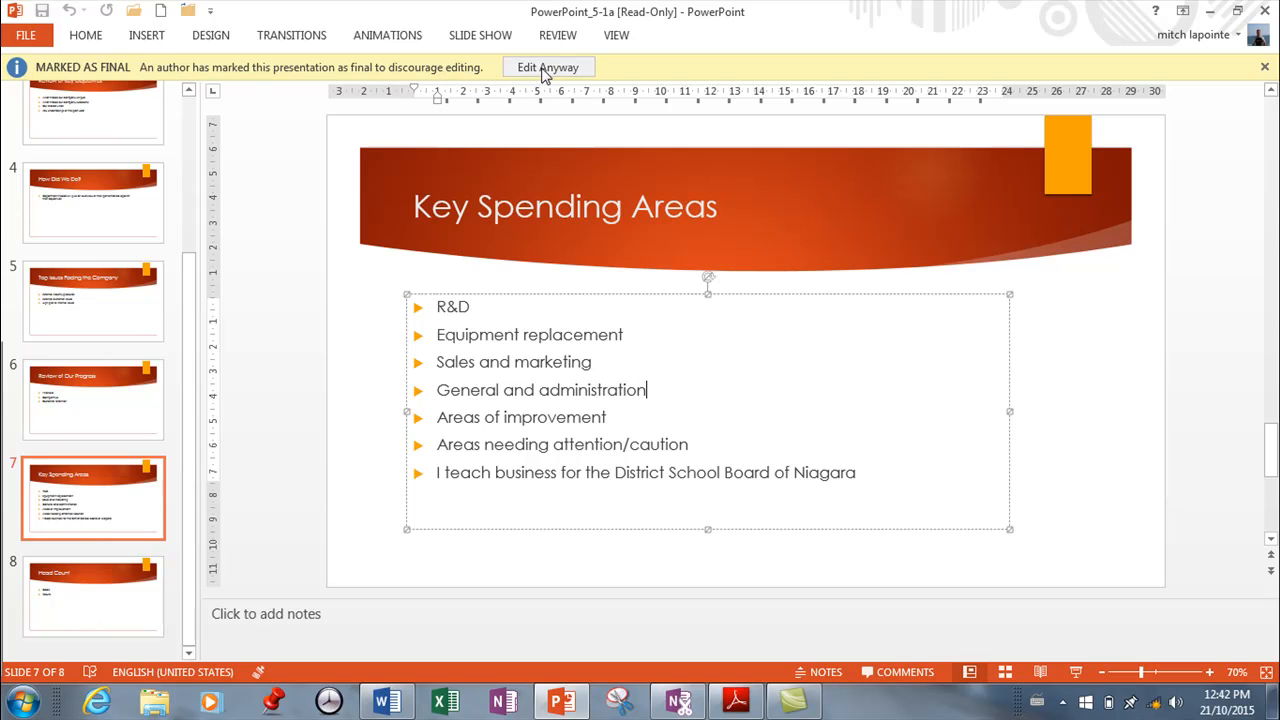
click(548, 68)
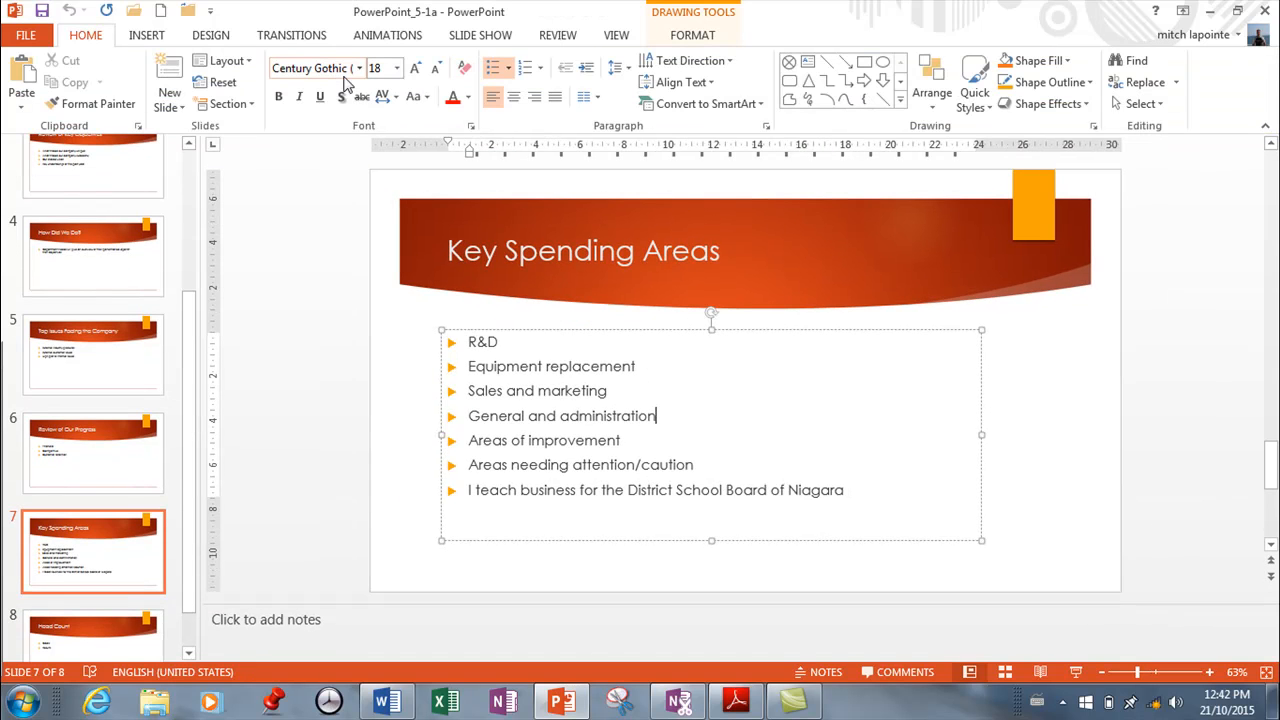
mouse_move(350, 90)
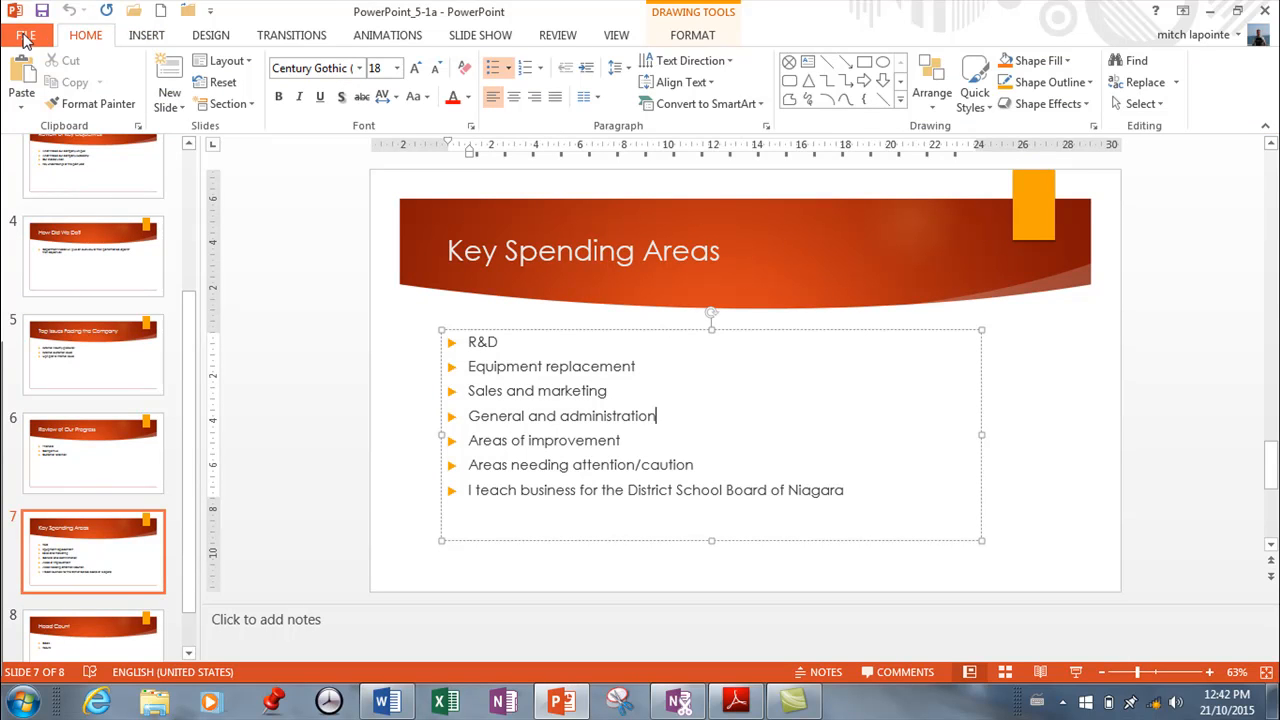
Browse for a save location and review the Embed fonts setting under Tools > Save Options.
click(24, 36)
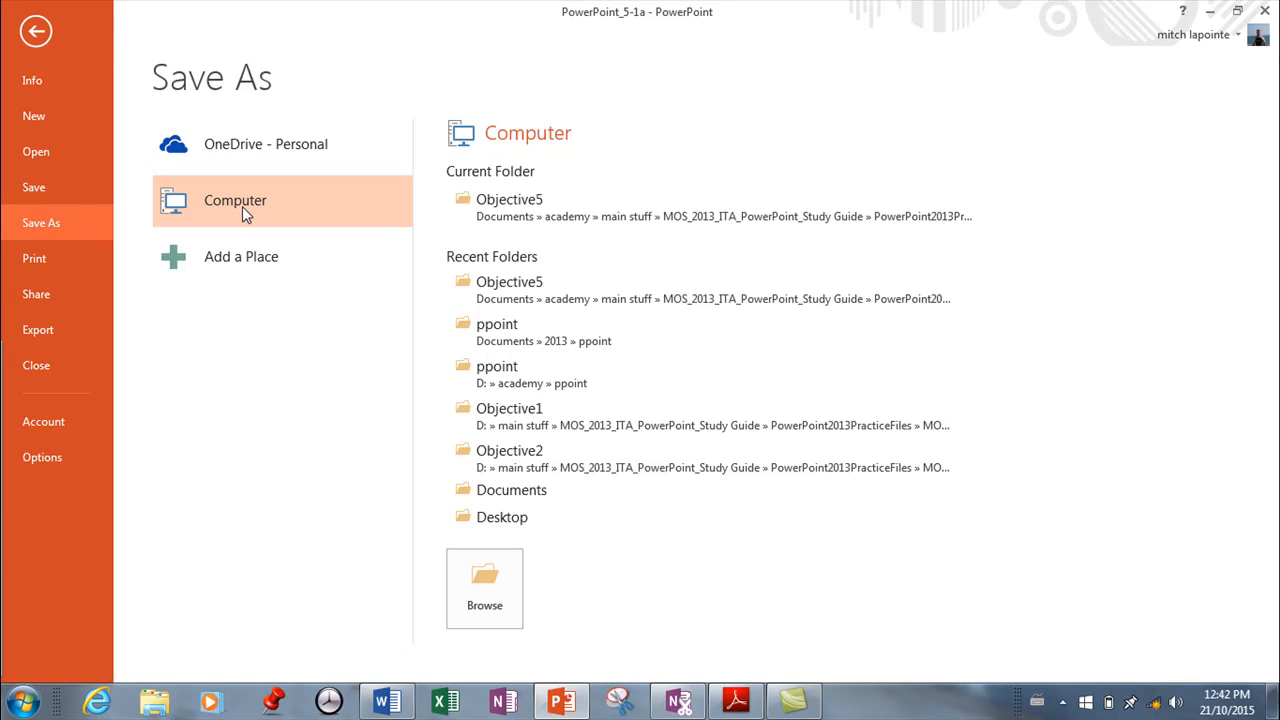
click(484, 588)
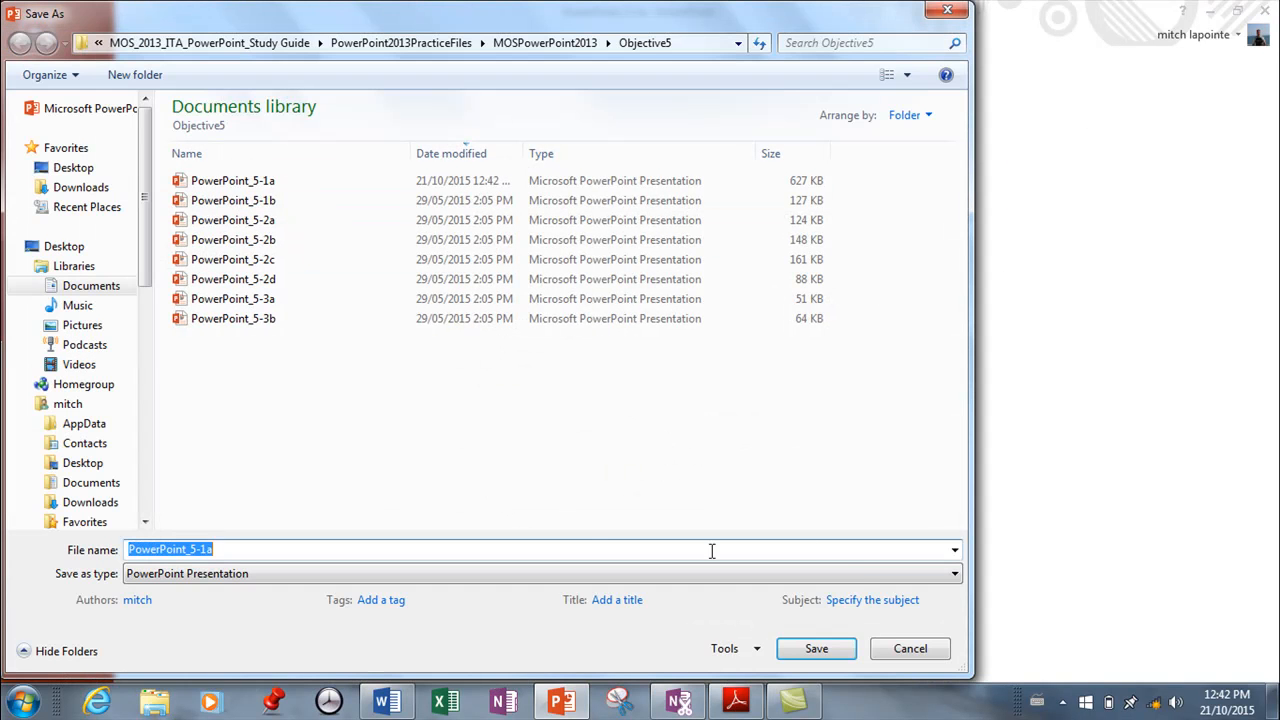
click(730, 648)
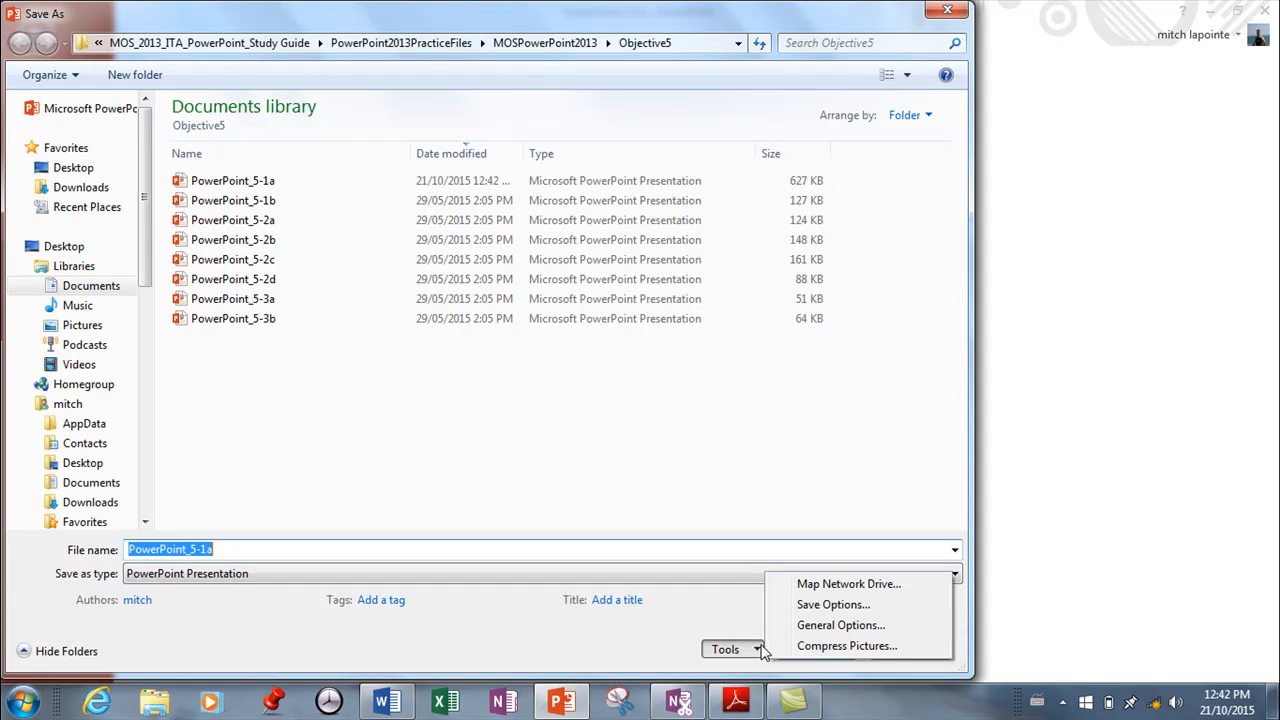
click(840, 624)
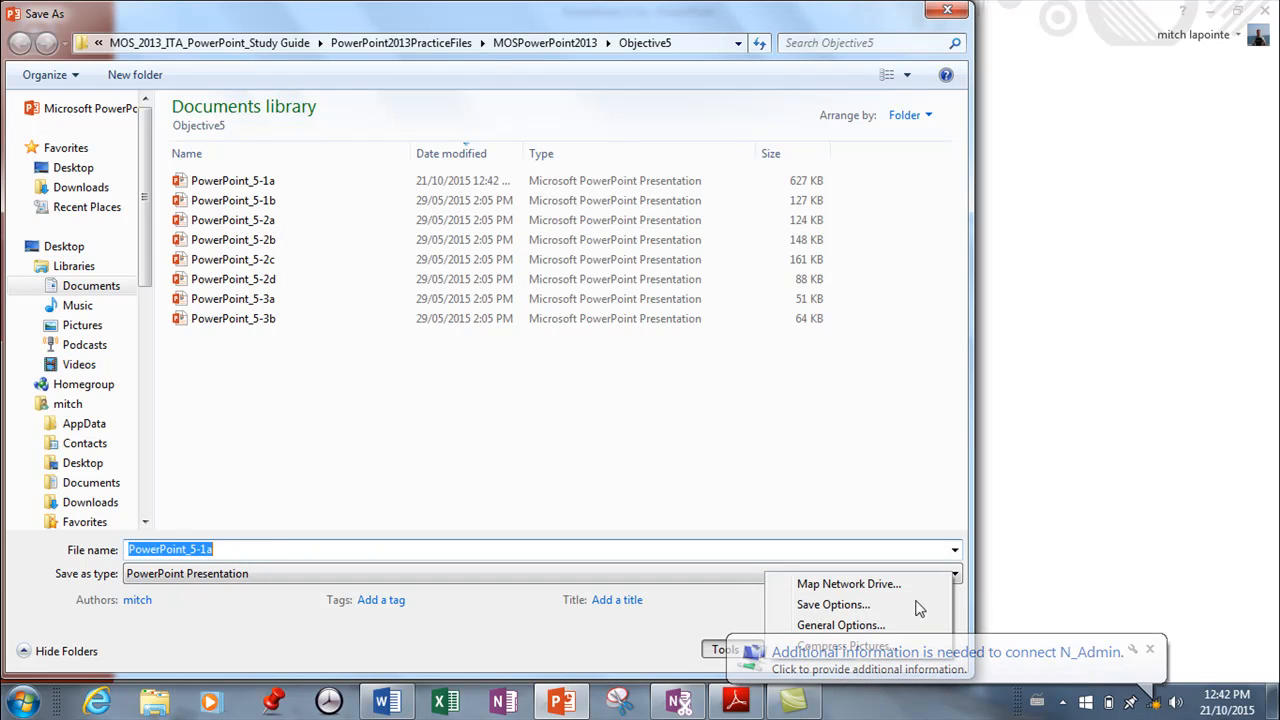
click(832, 604)
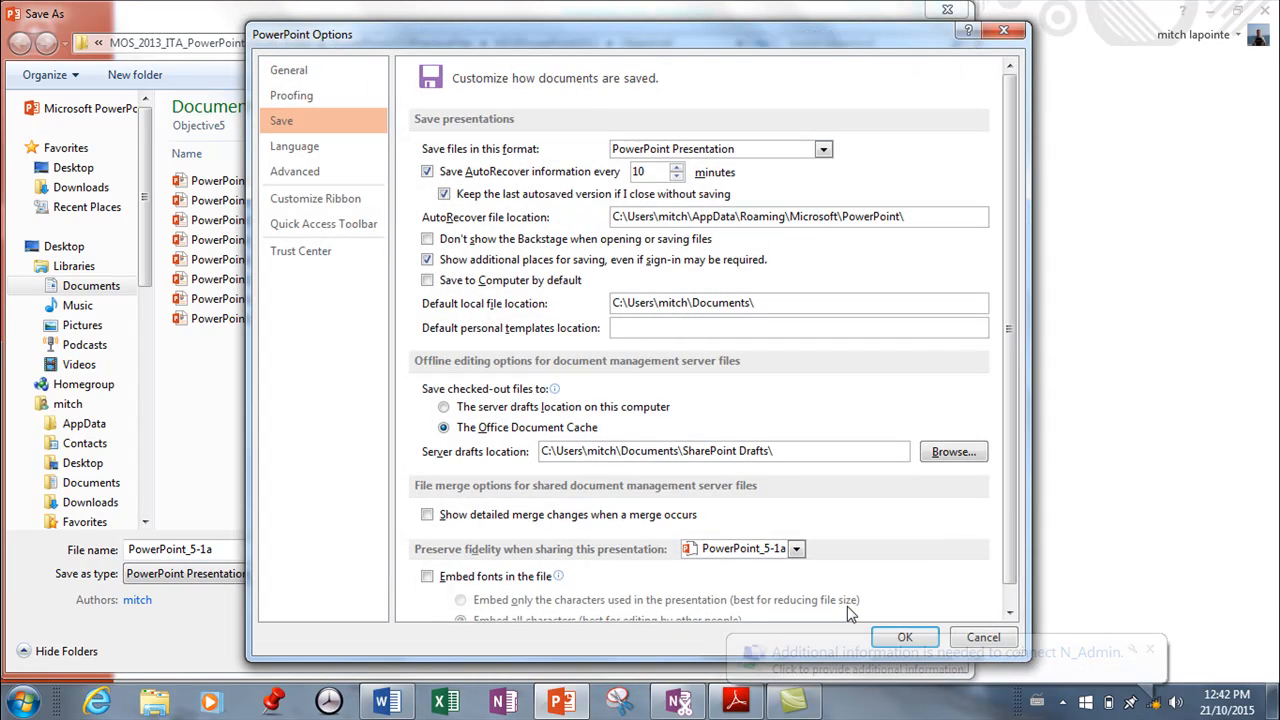
scroll(down, 3)
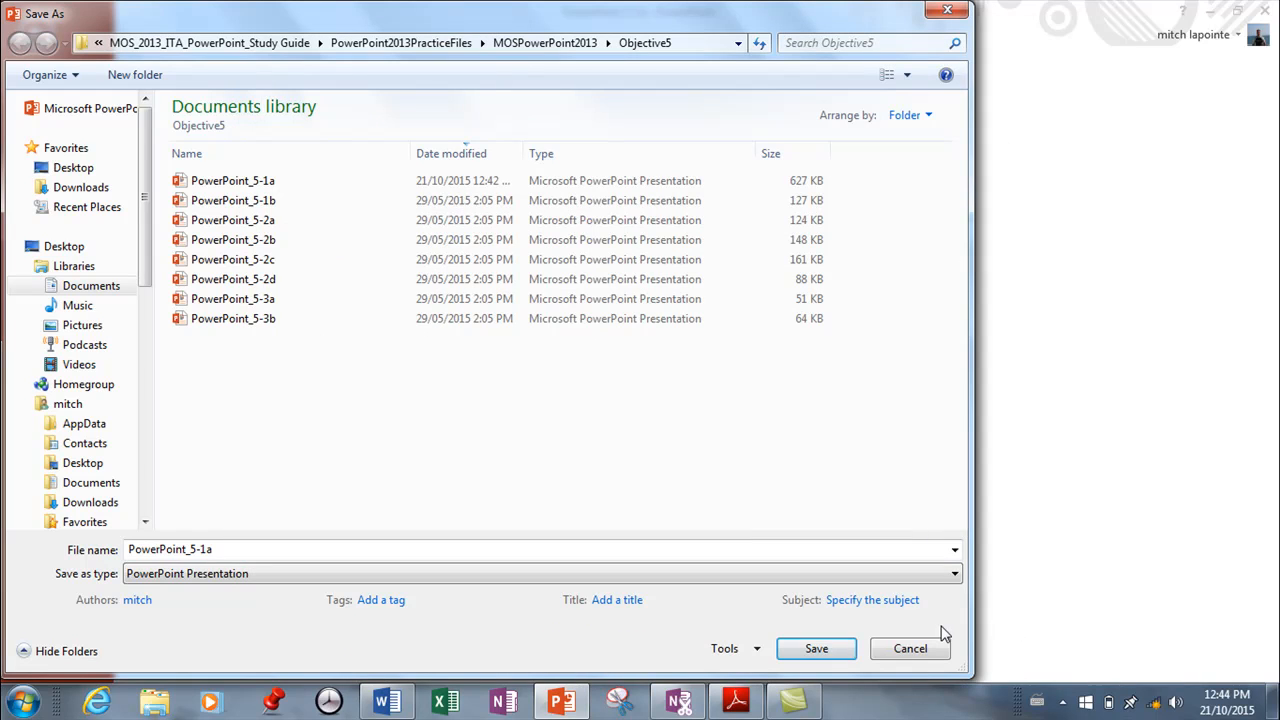
mouse_move(948, 622)
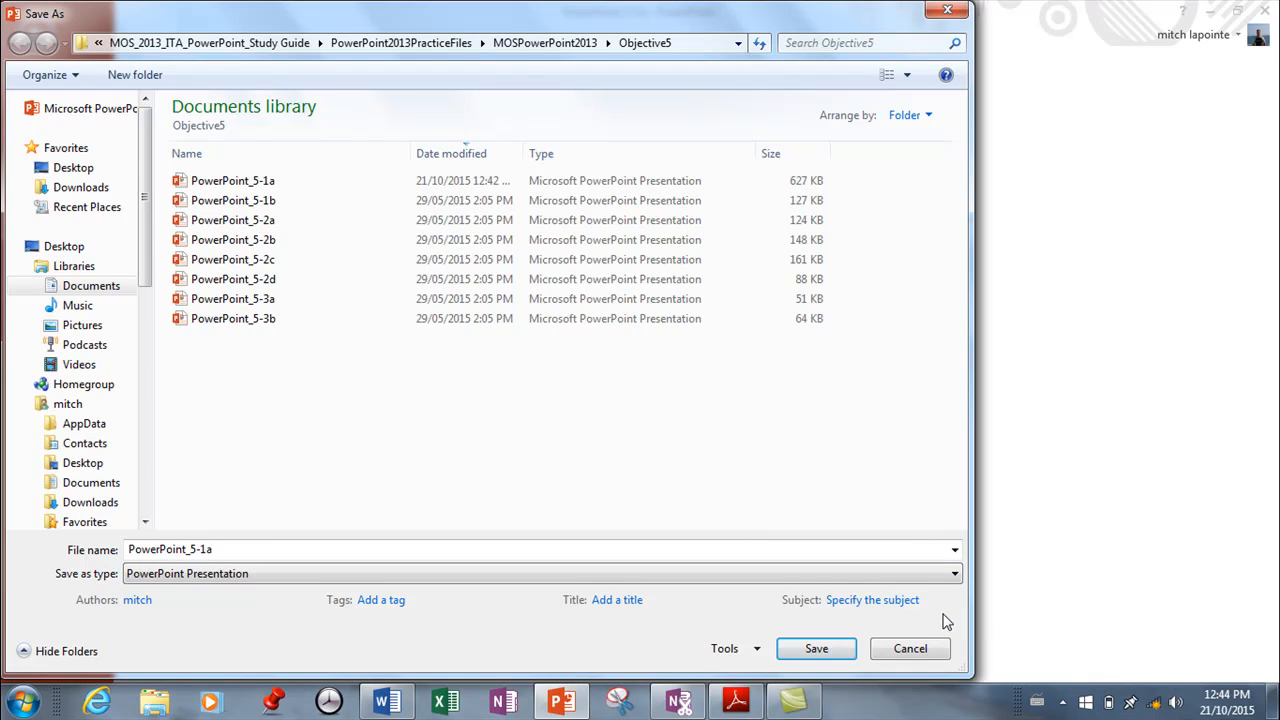
mouse_move(730, 648)
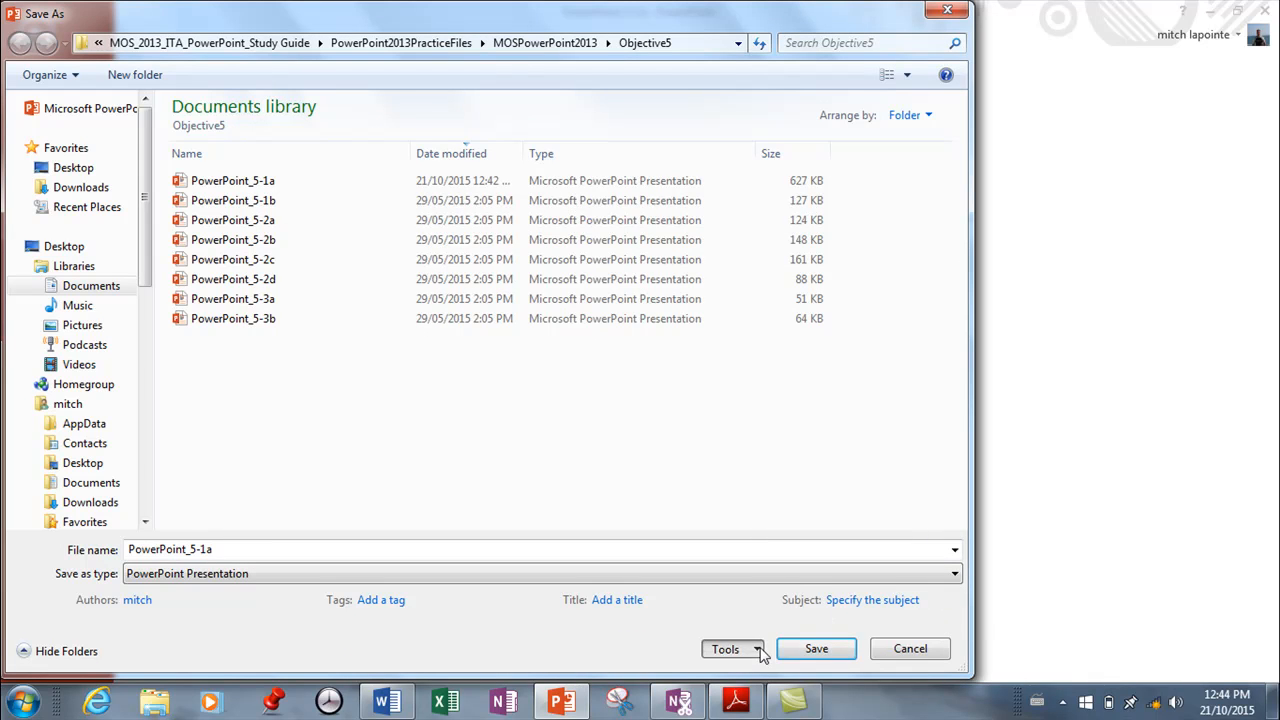
click(732, 648)
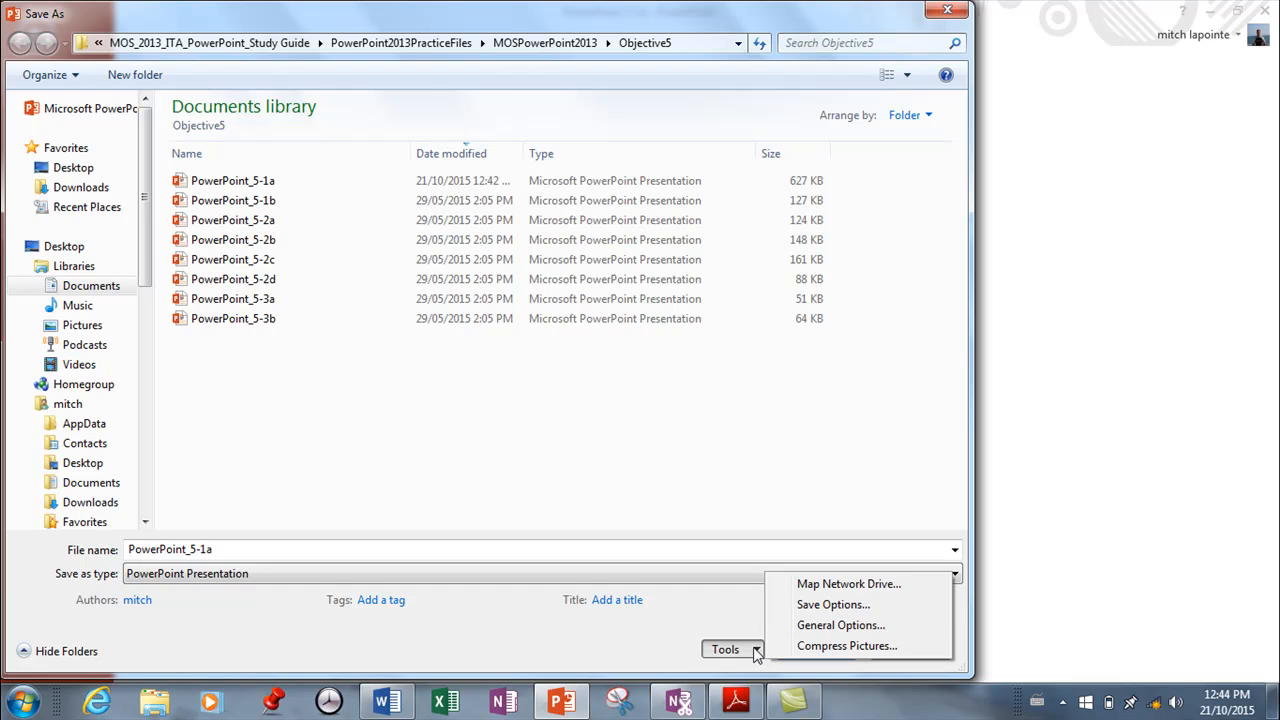
mouse_move(832, 604)
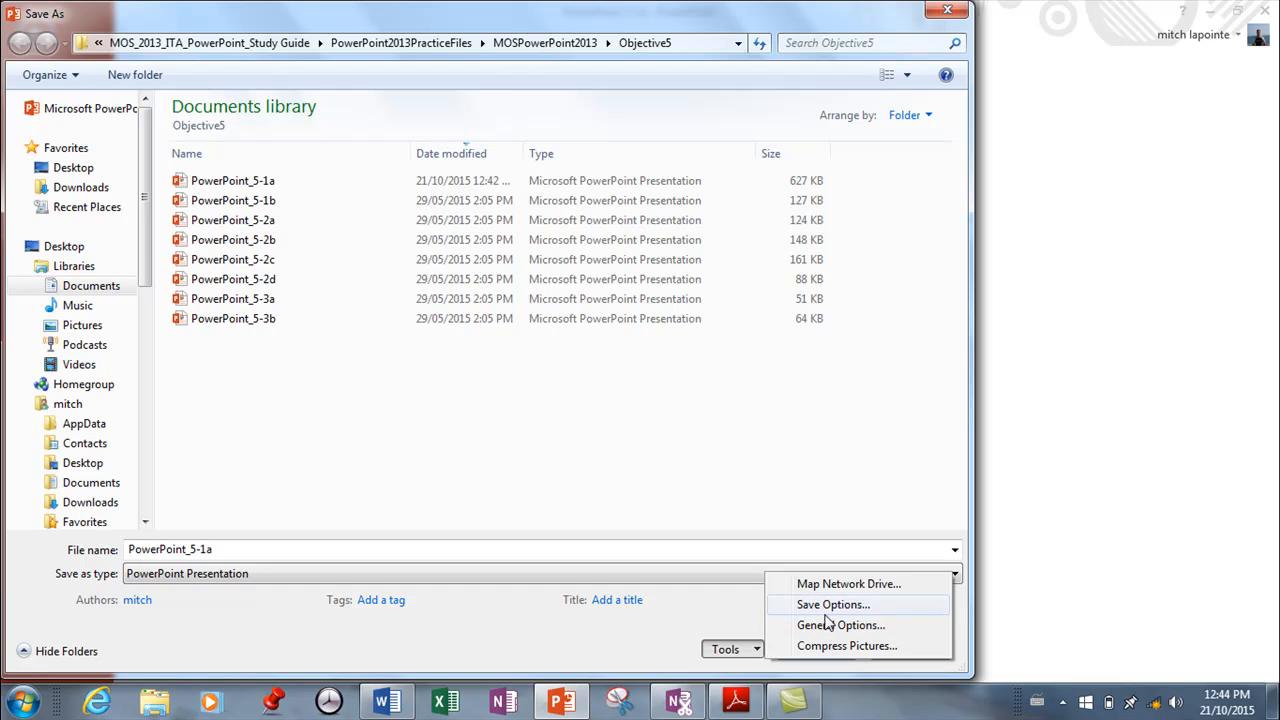
Show General Options with the empty open and modify password fields.
click(842, 624)
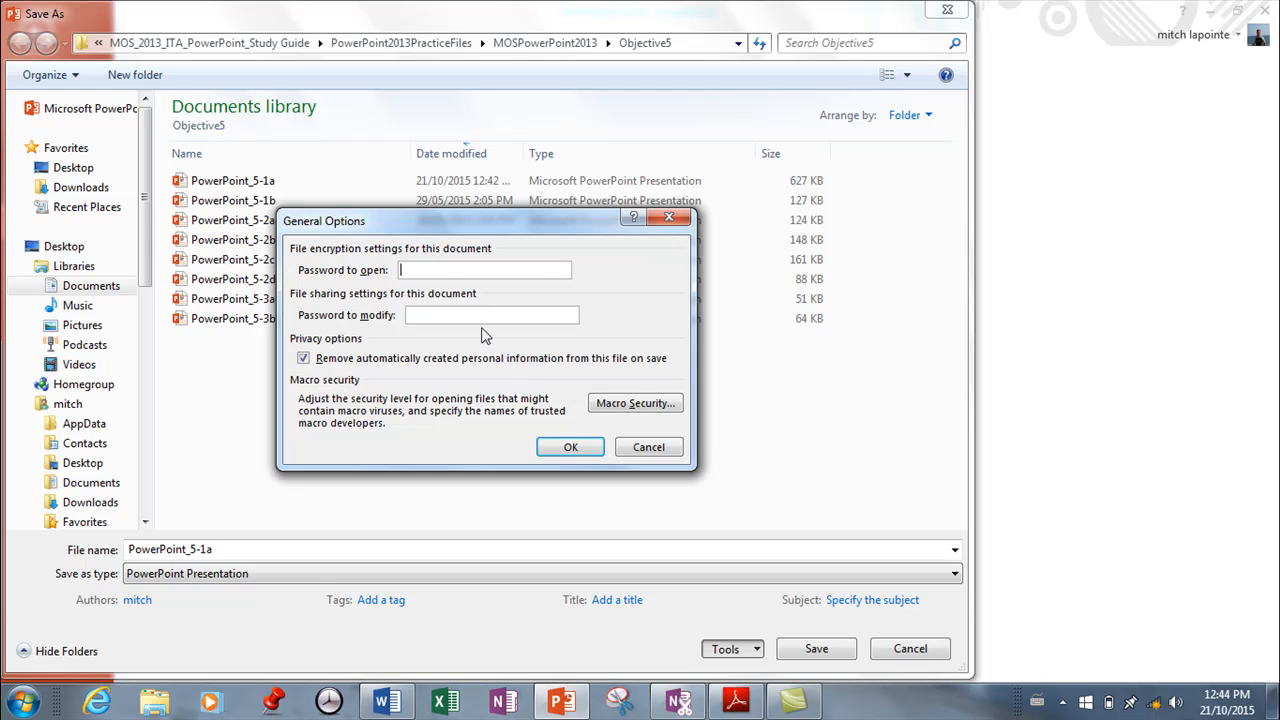
mouse_move(458, 296)
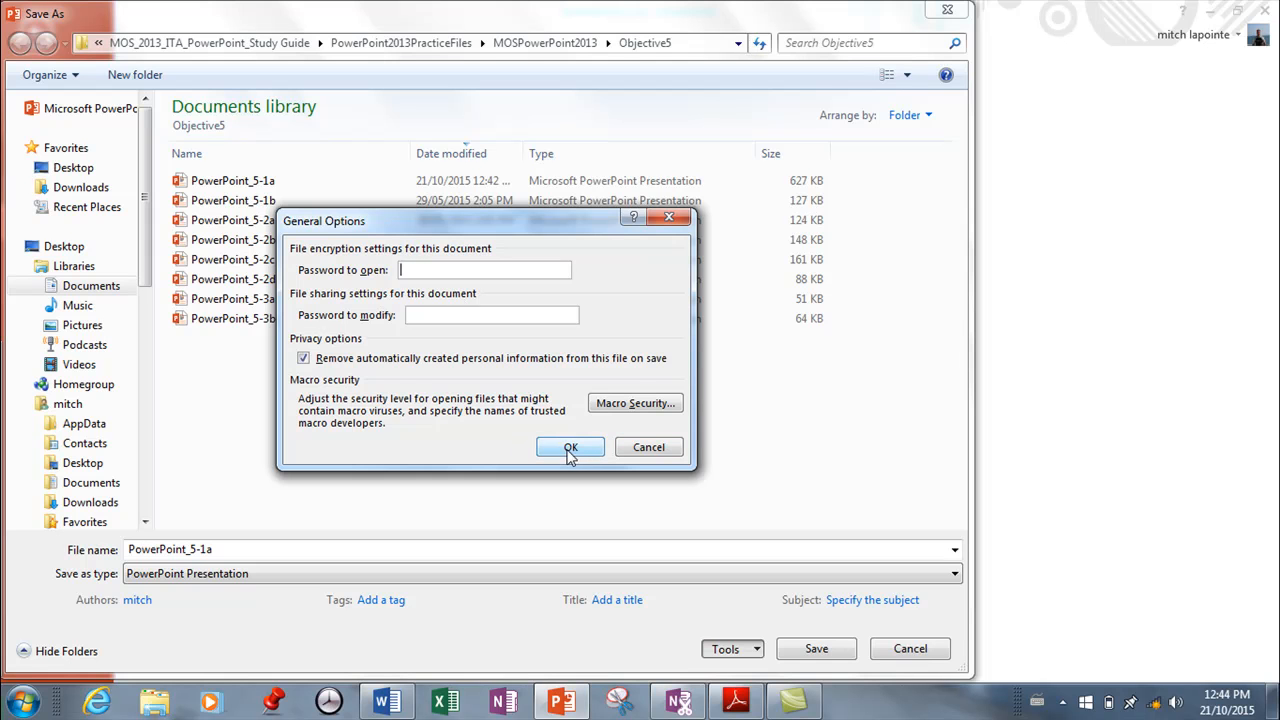
Close General Options and review font embedding in the program's Save options.
click(570, 448)
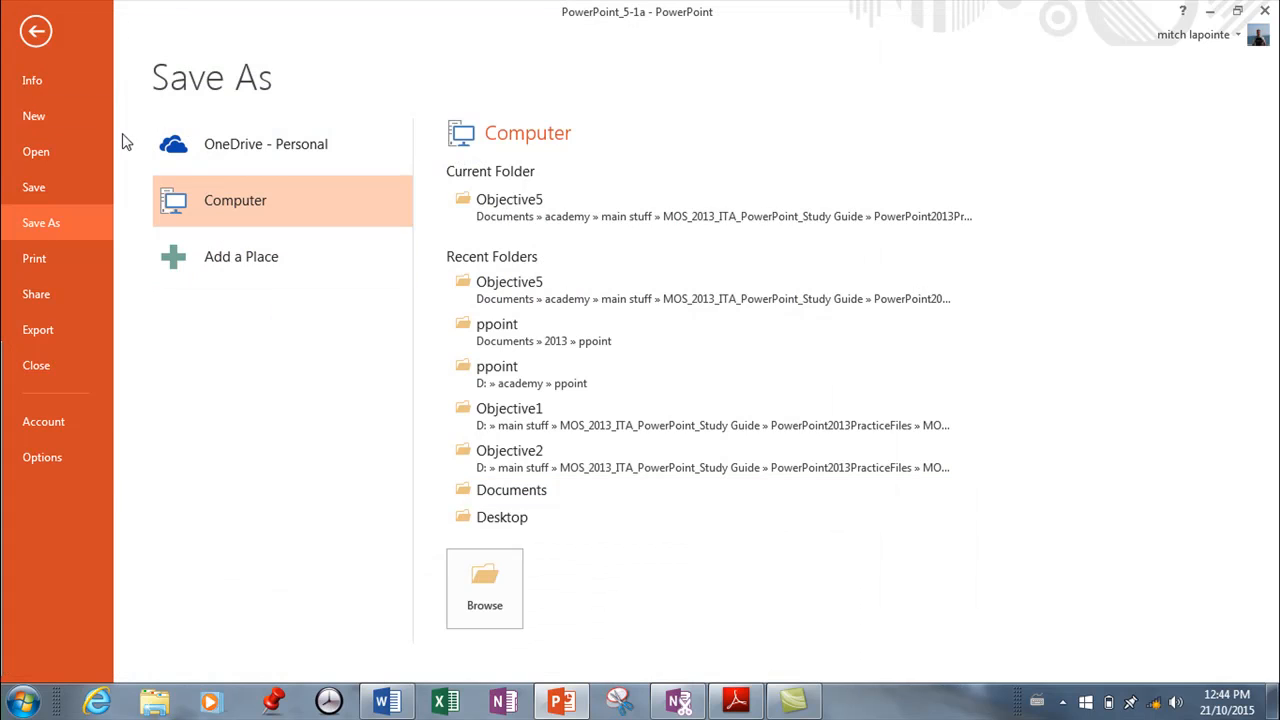
mouse_move(32, 188)
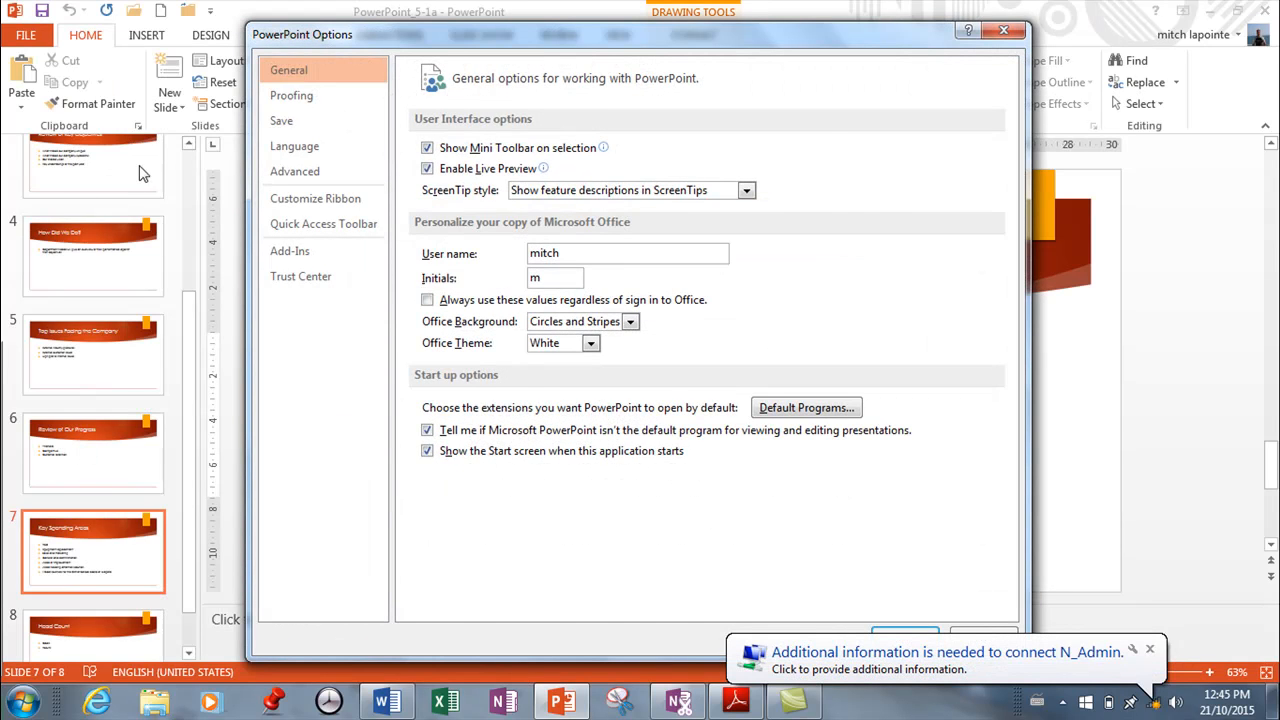
click(280, 120)
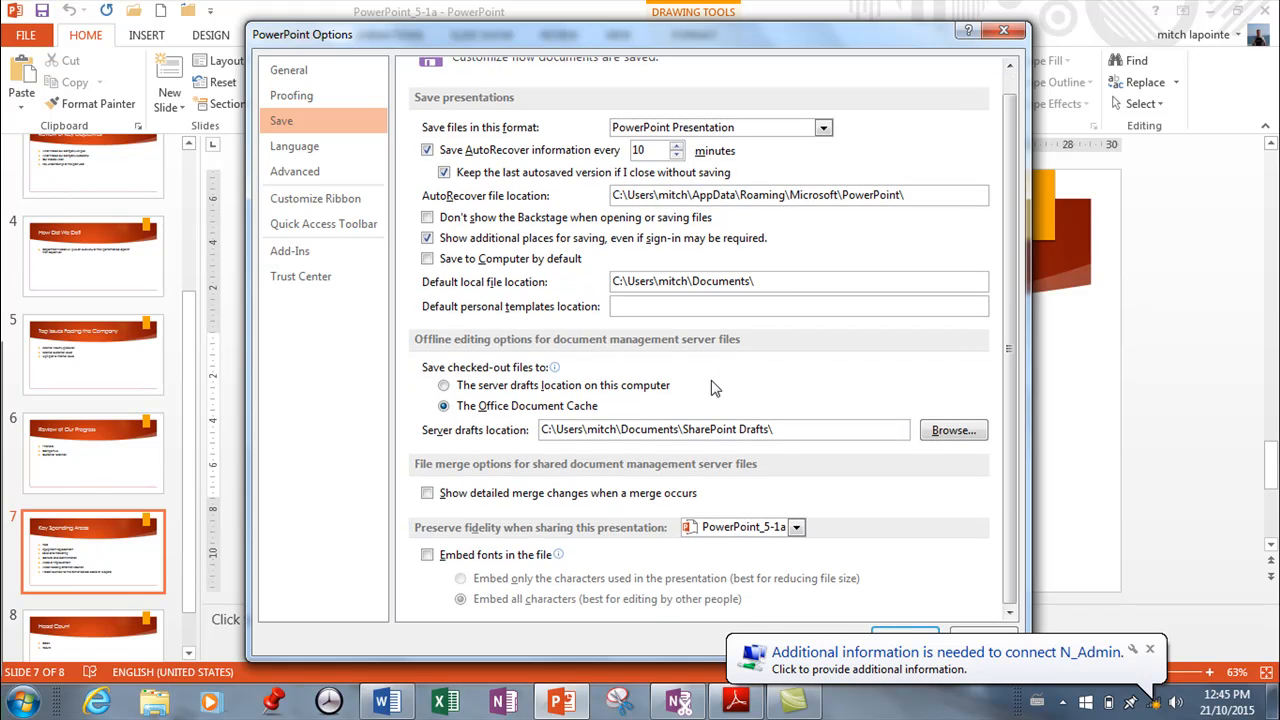
mouse_move(744, 372)
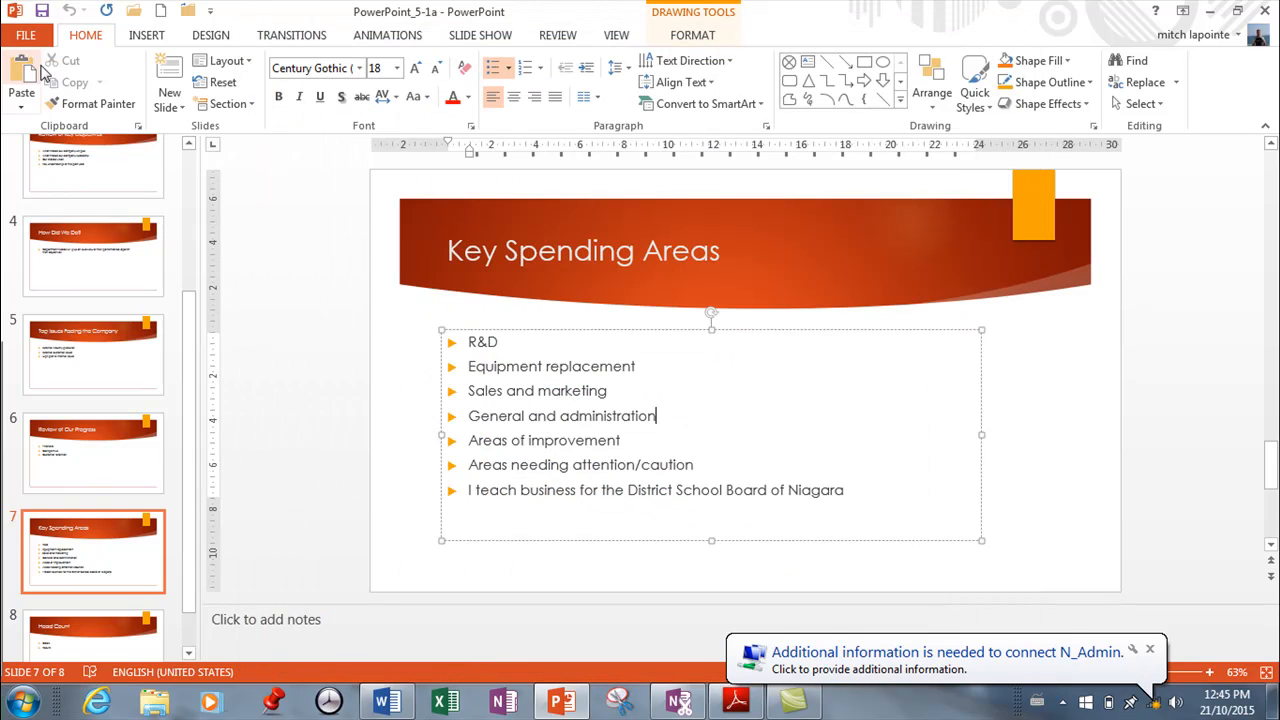
Encrypt the presentation with an opening password via Protect Presentation.
click(24, 36)
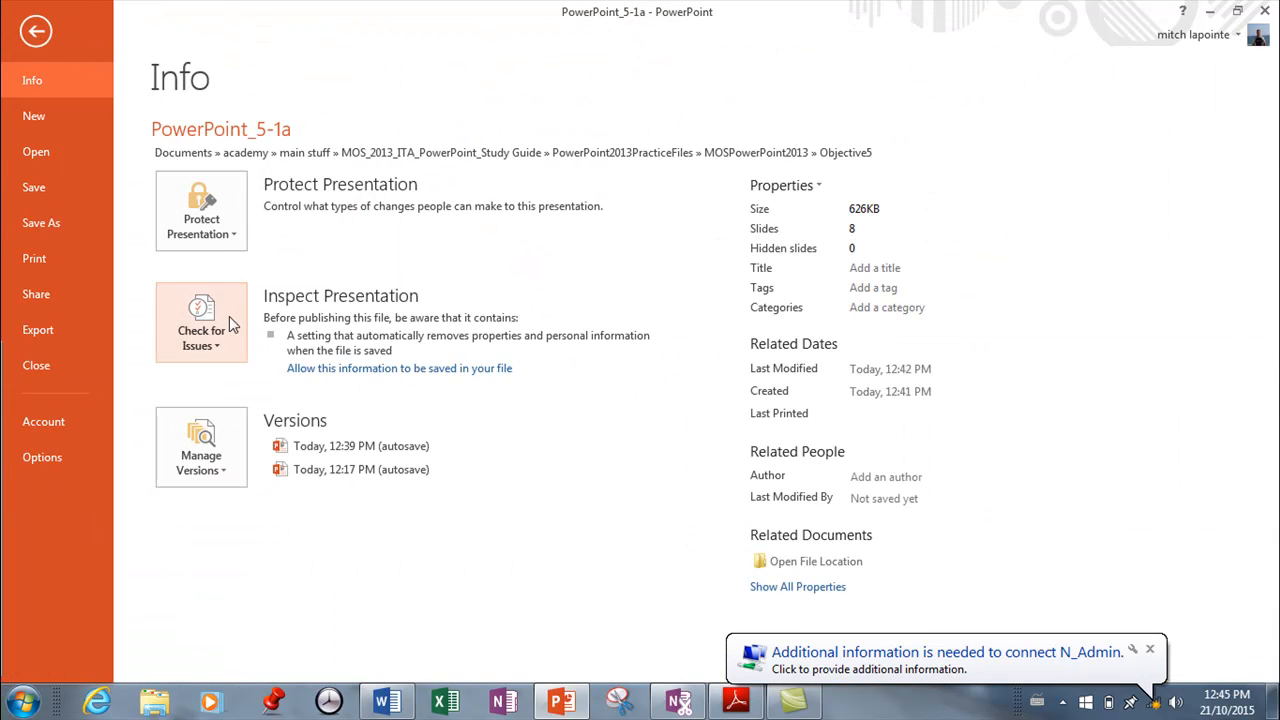
click(200, 210)
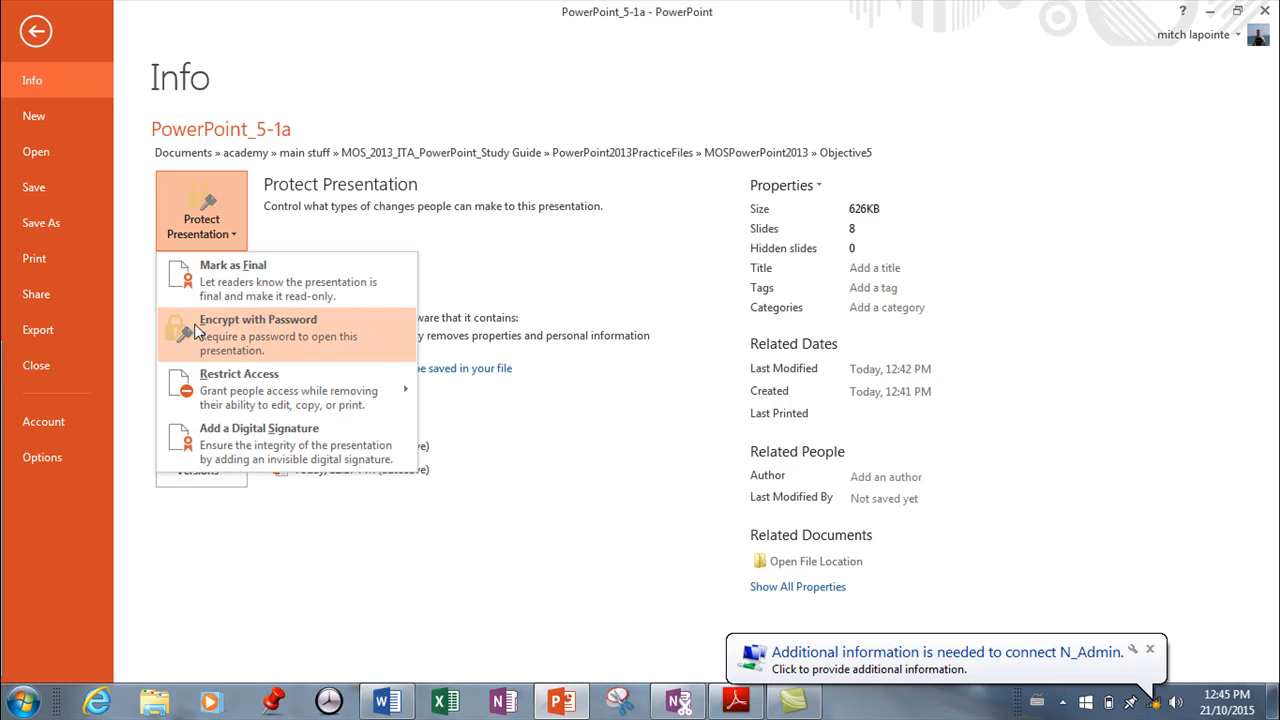
click(258, 330)
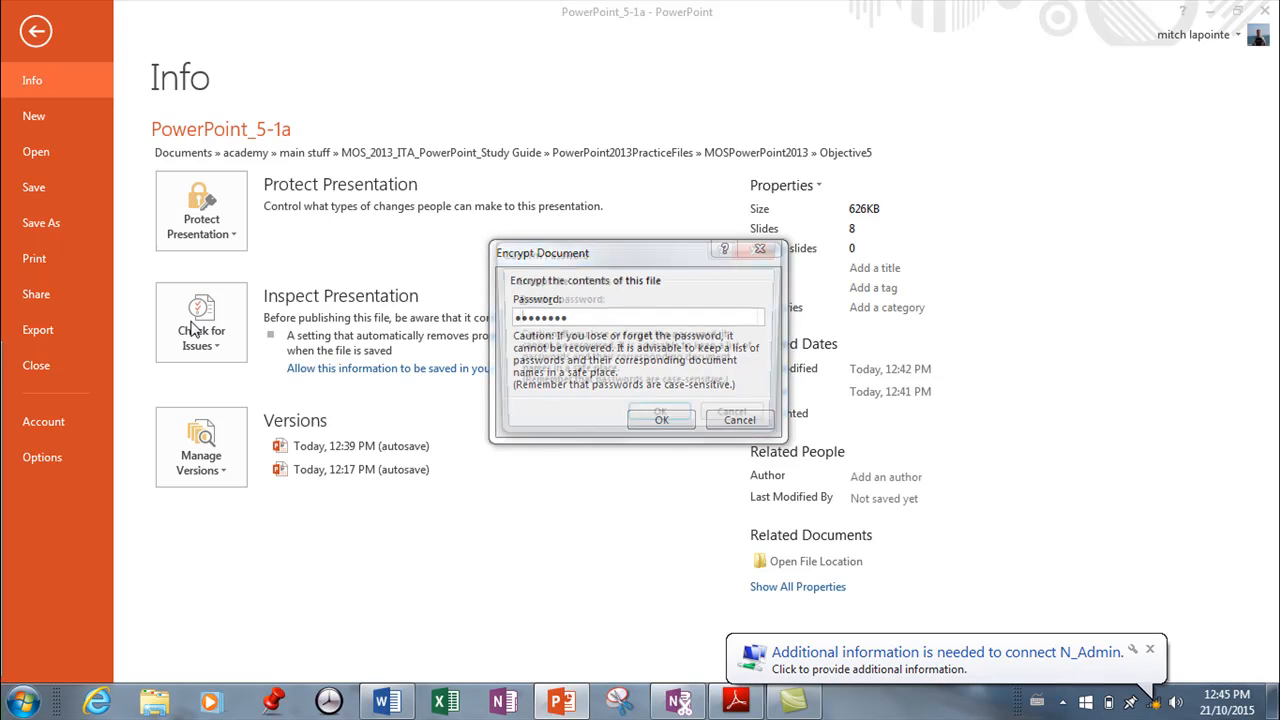
click(660, 420)
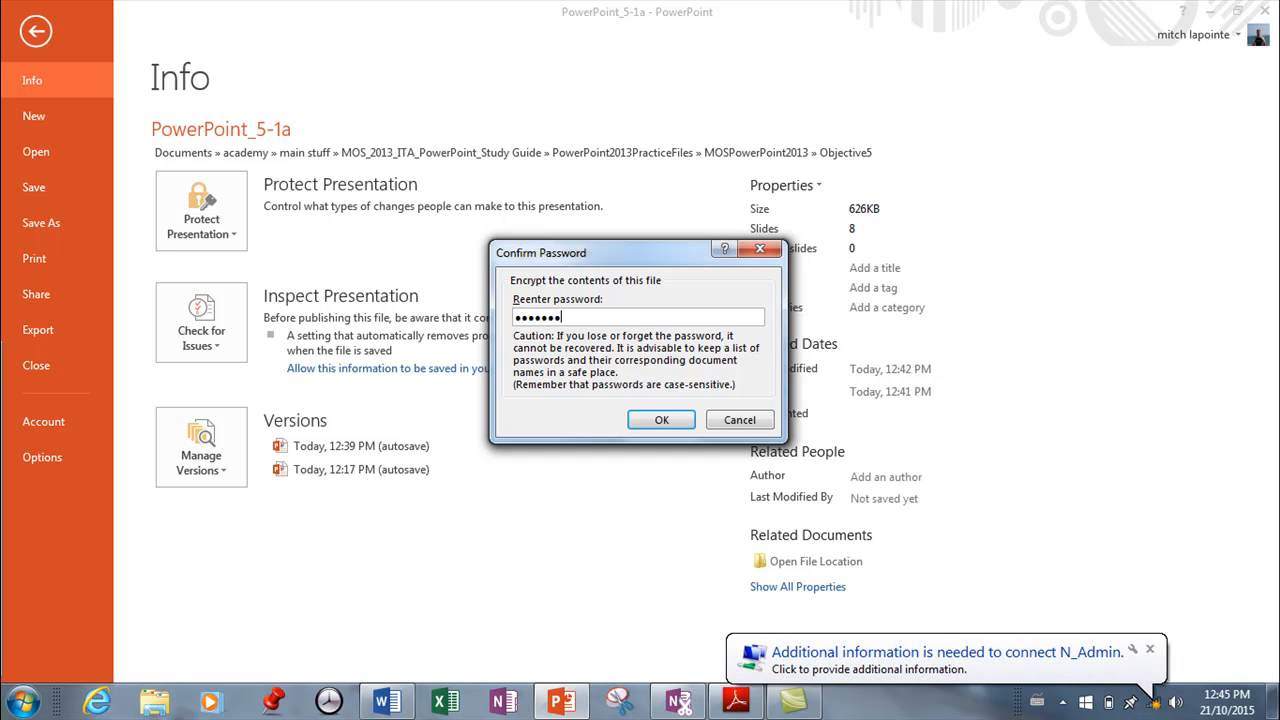
key(backspace)
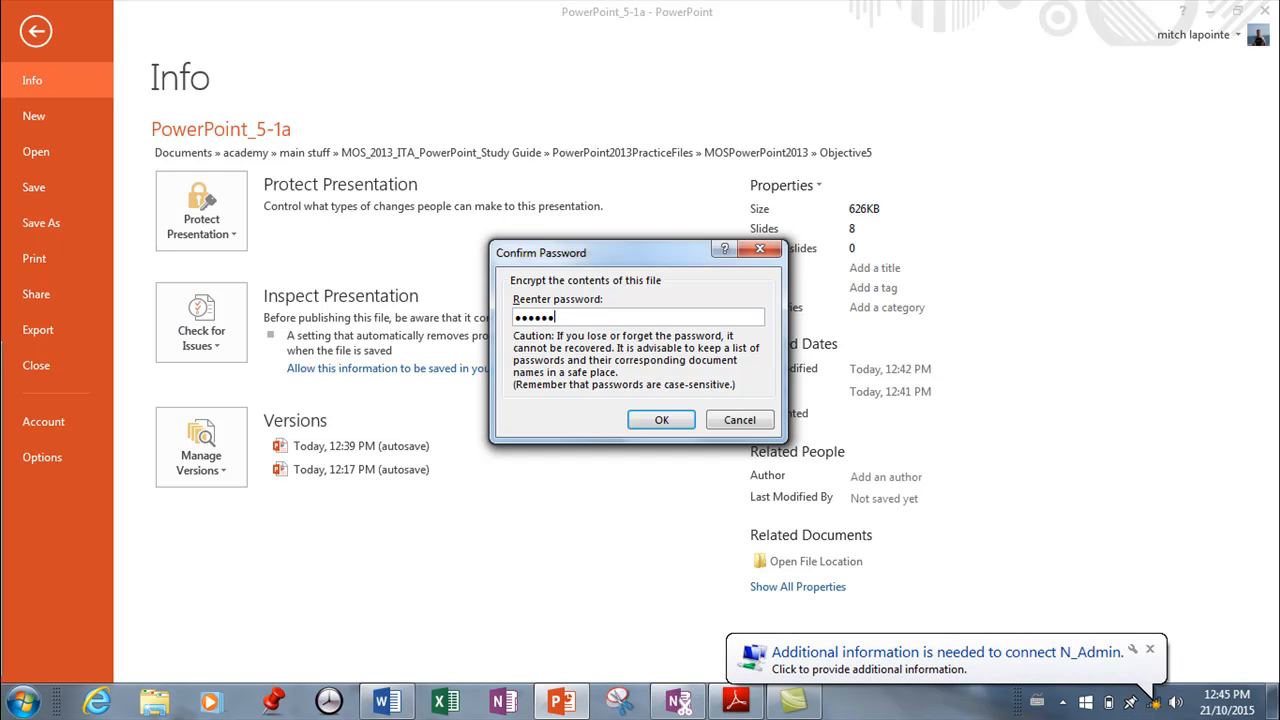
click(660, 420)
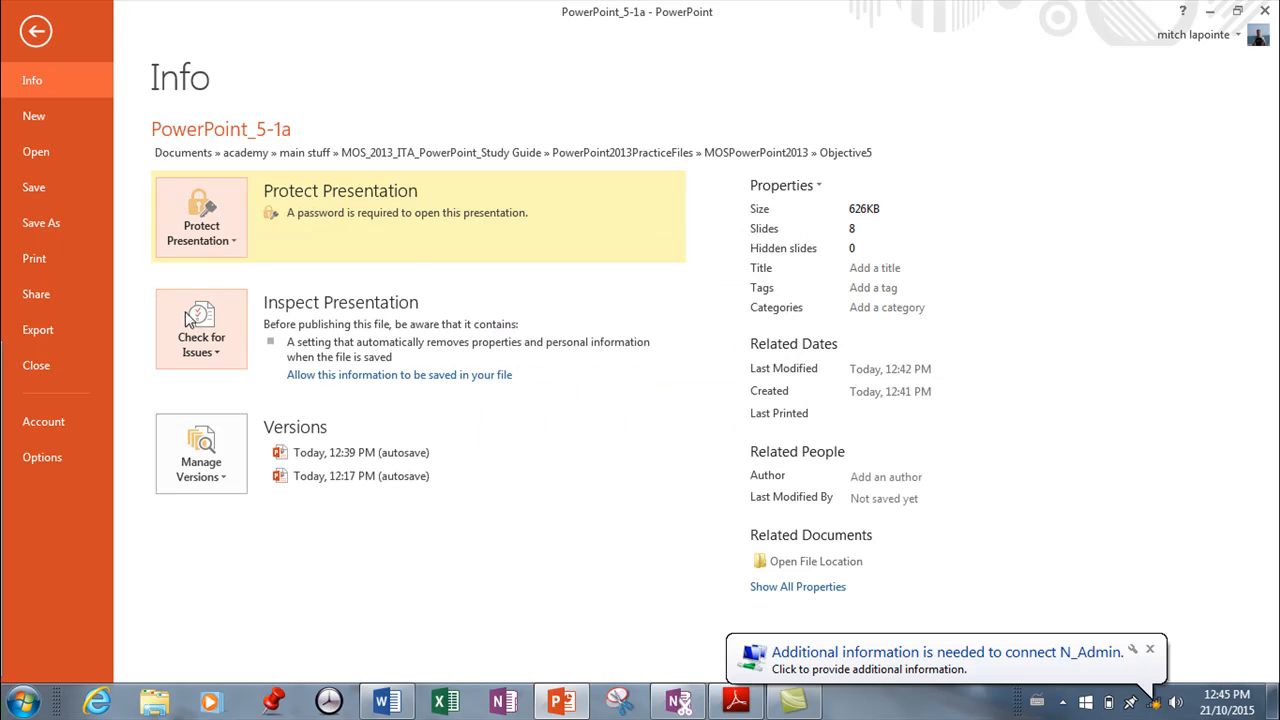
Clear the encryption password and recheck that the password field is blank.
click(200, 216)
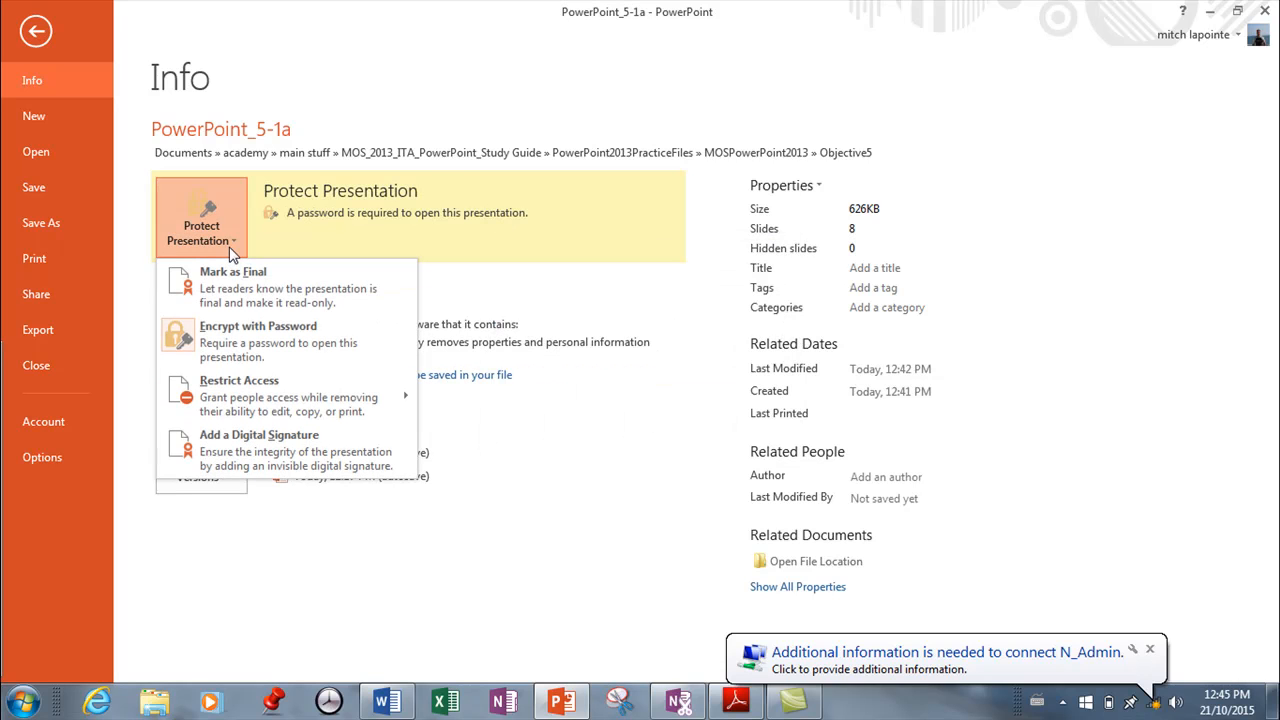
mouse_move(238, 396)
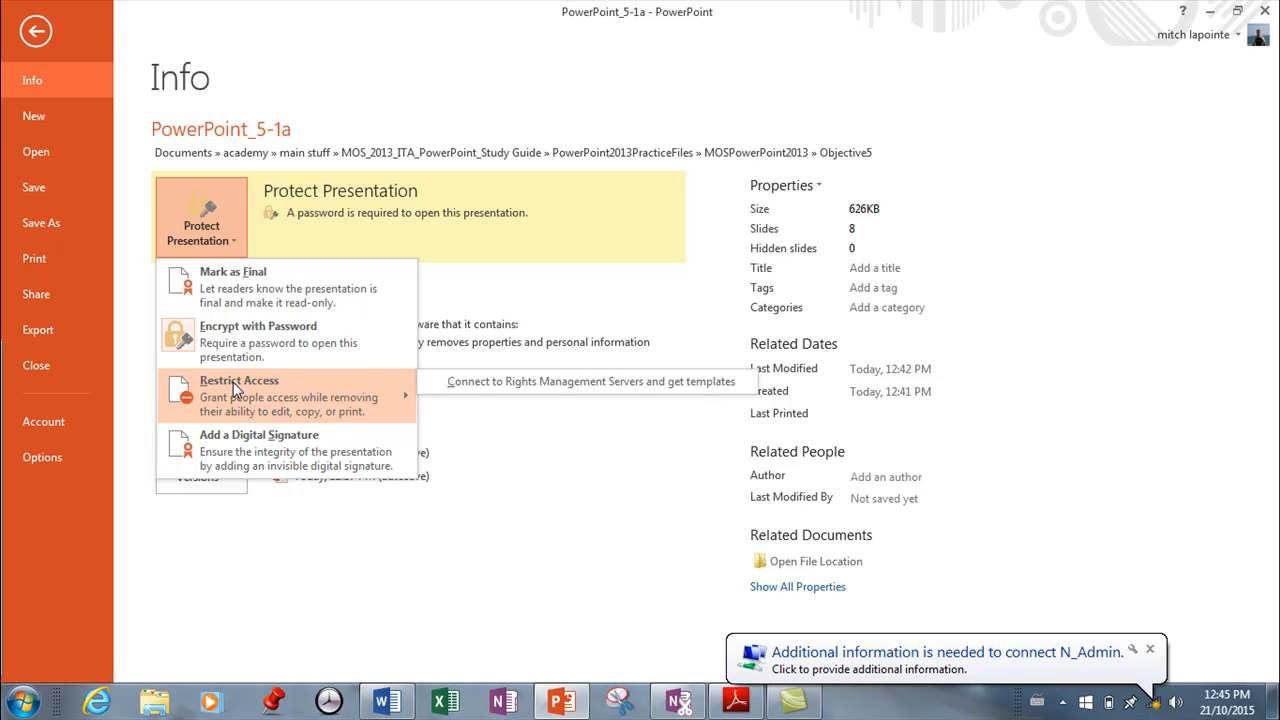
click(258, 340)
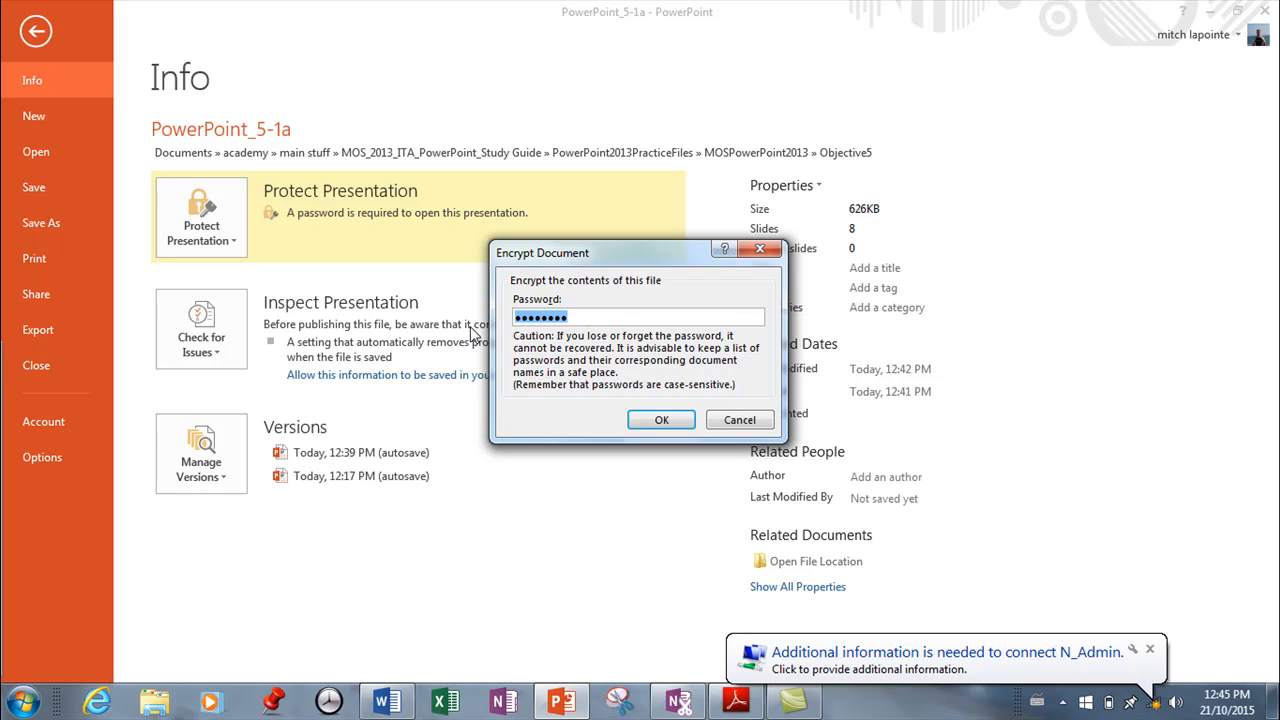
mouse_move(668, 396)
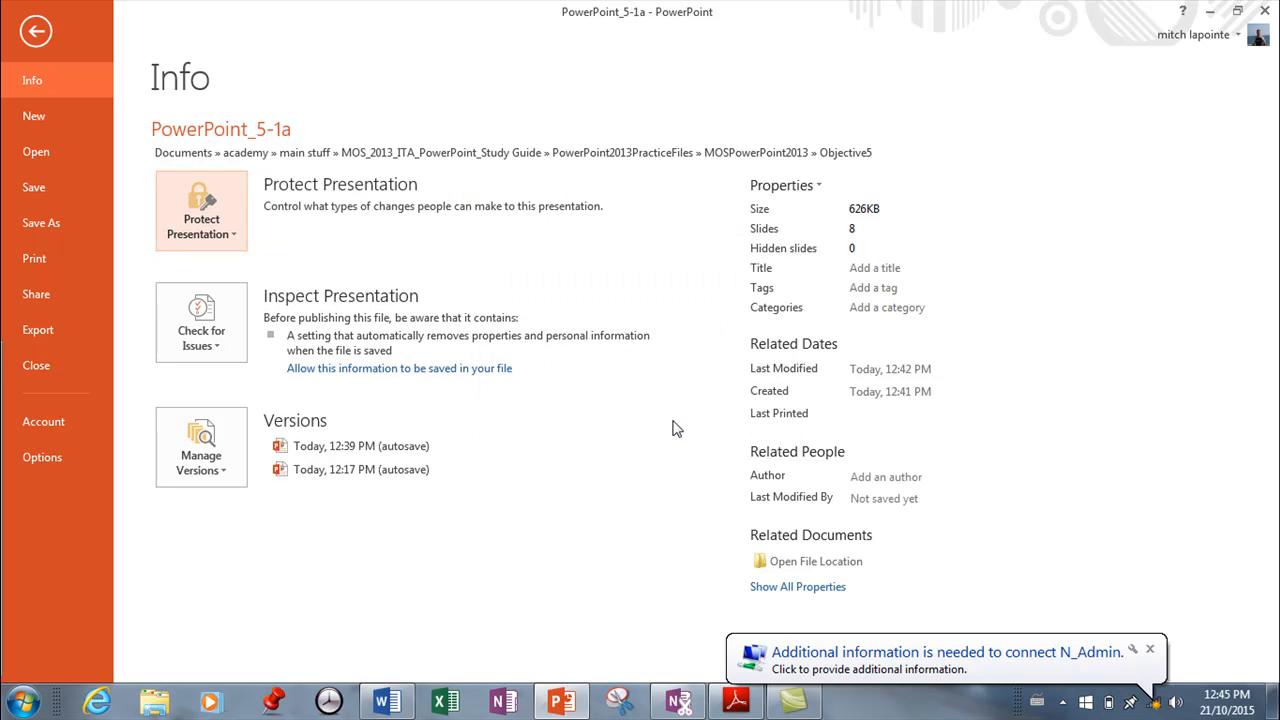
click(200, 210)
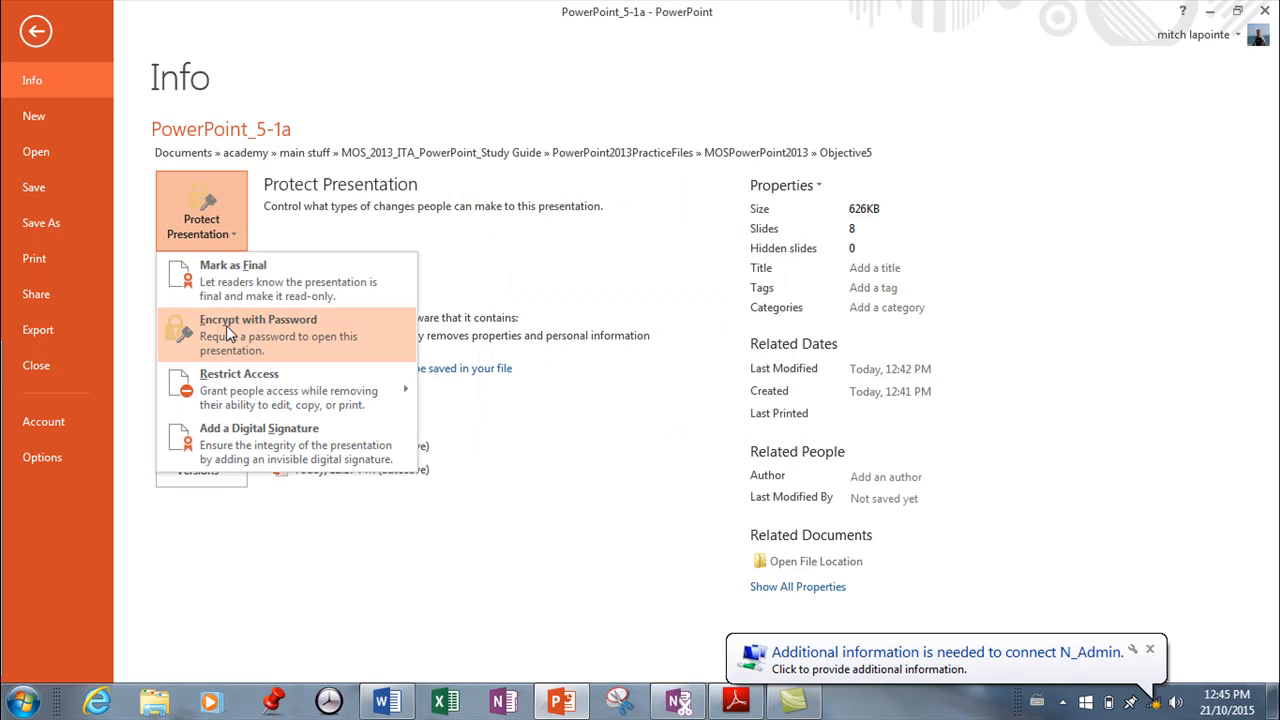
click(258, 336)
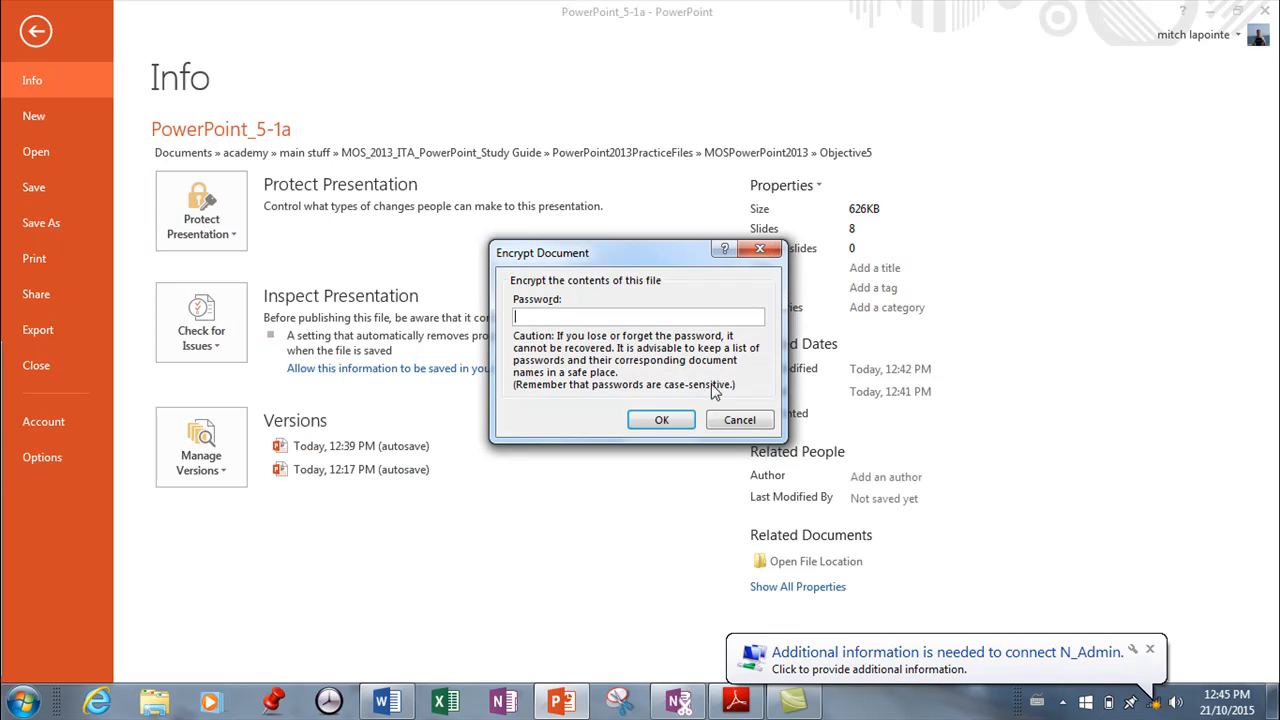
click(740, 420)
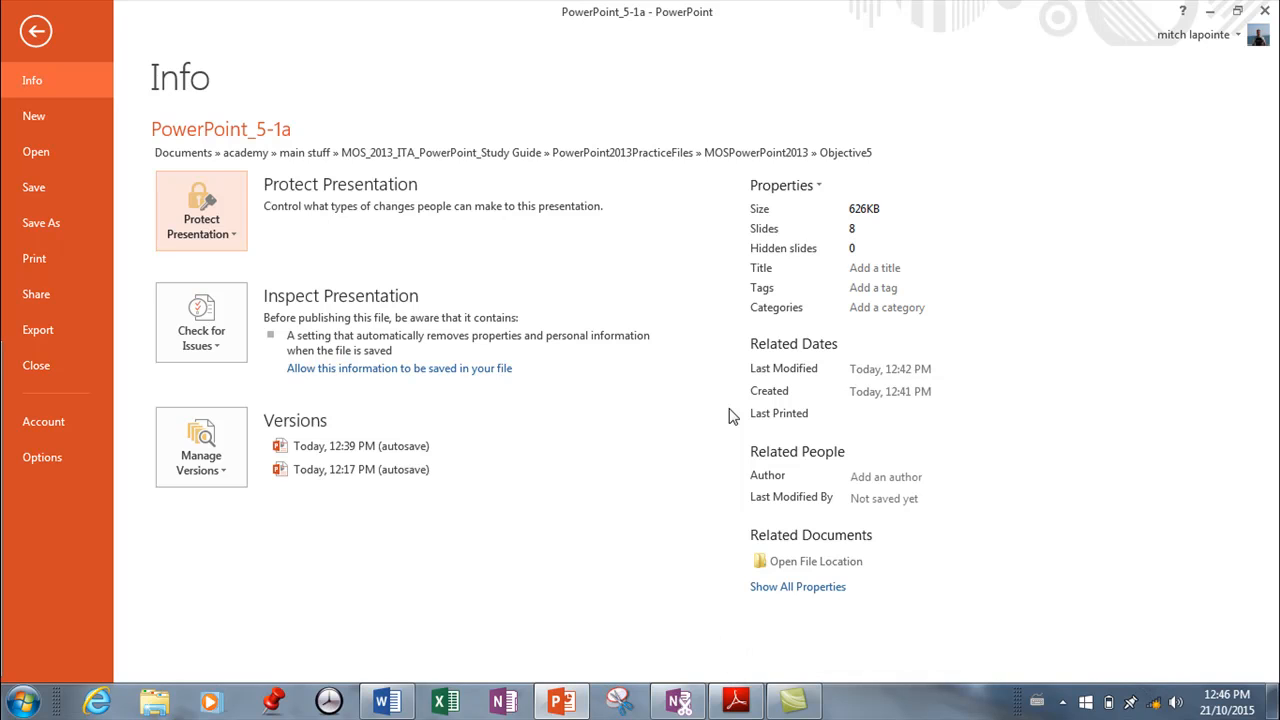
mouse_move(232, 250)
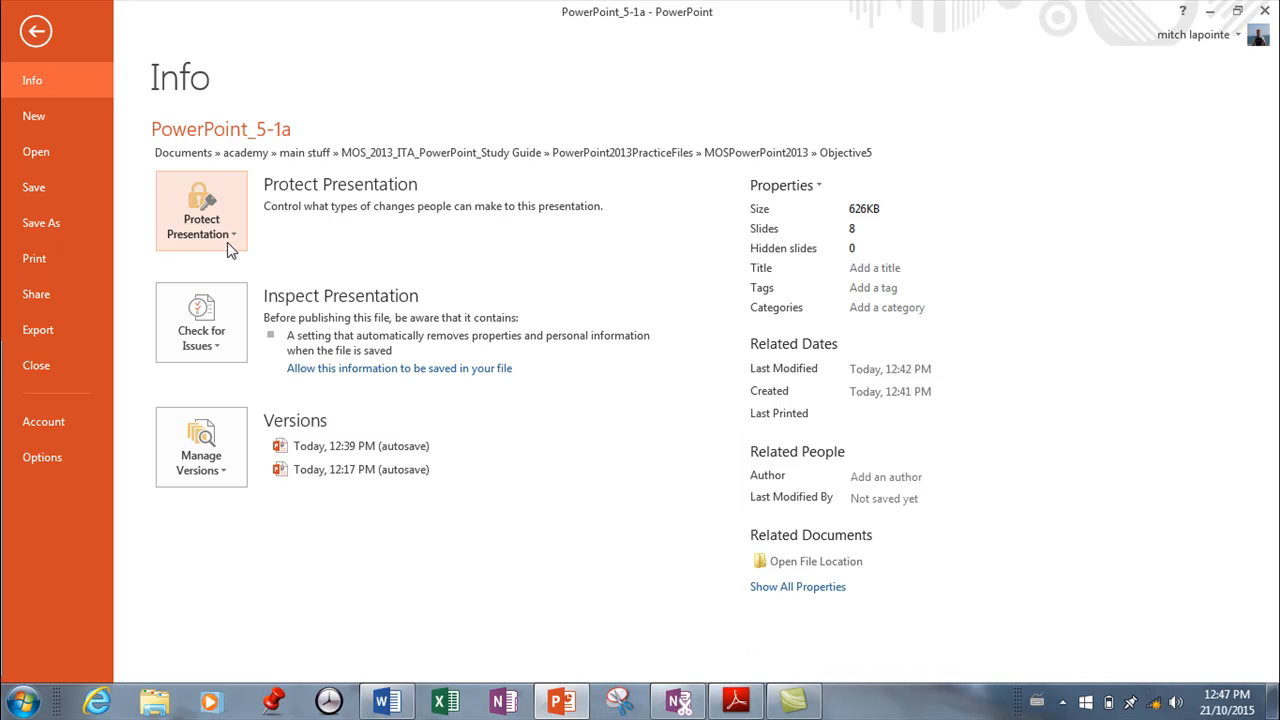
Review the protection options once more and go back to the Key Spending Areas slide.
click(200, 210)
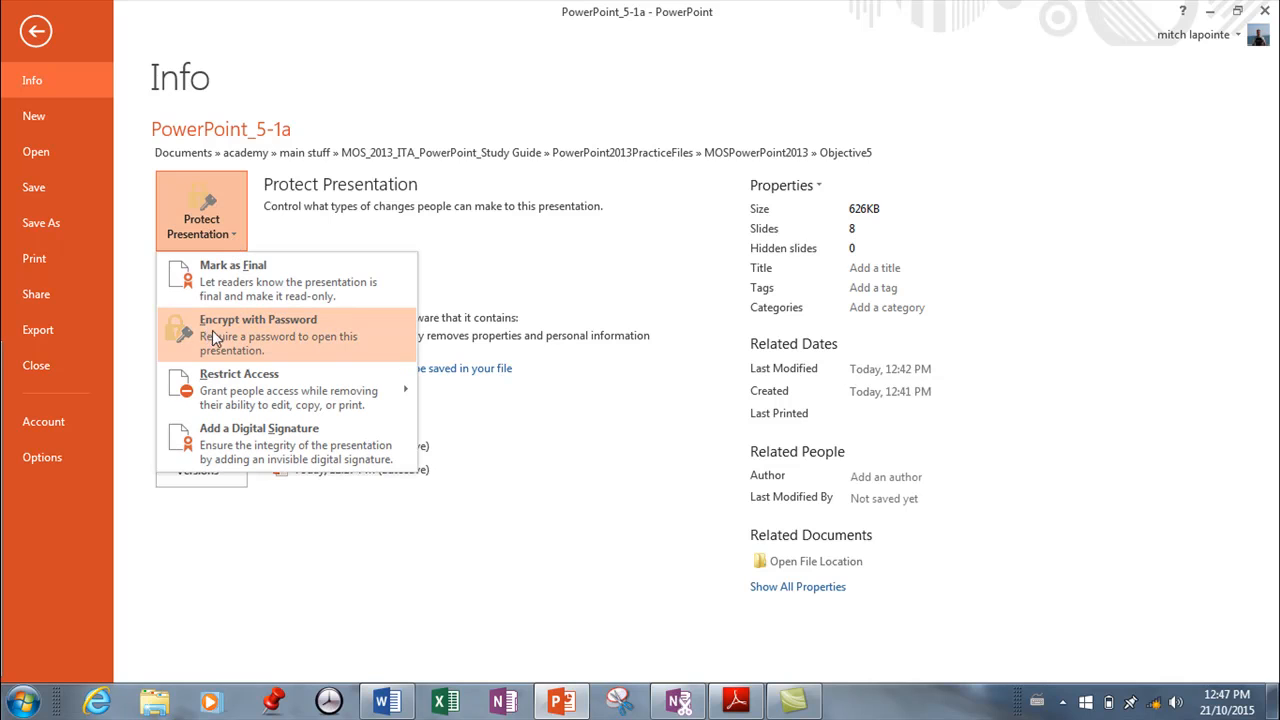
mouse_move(228, 340)
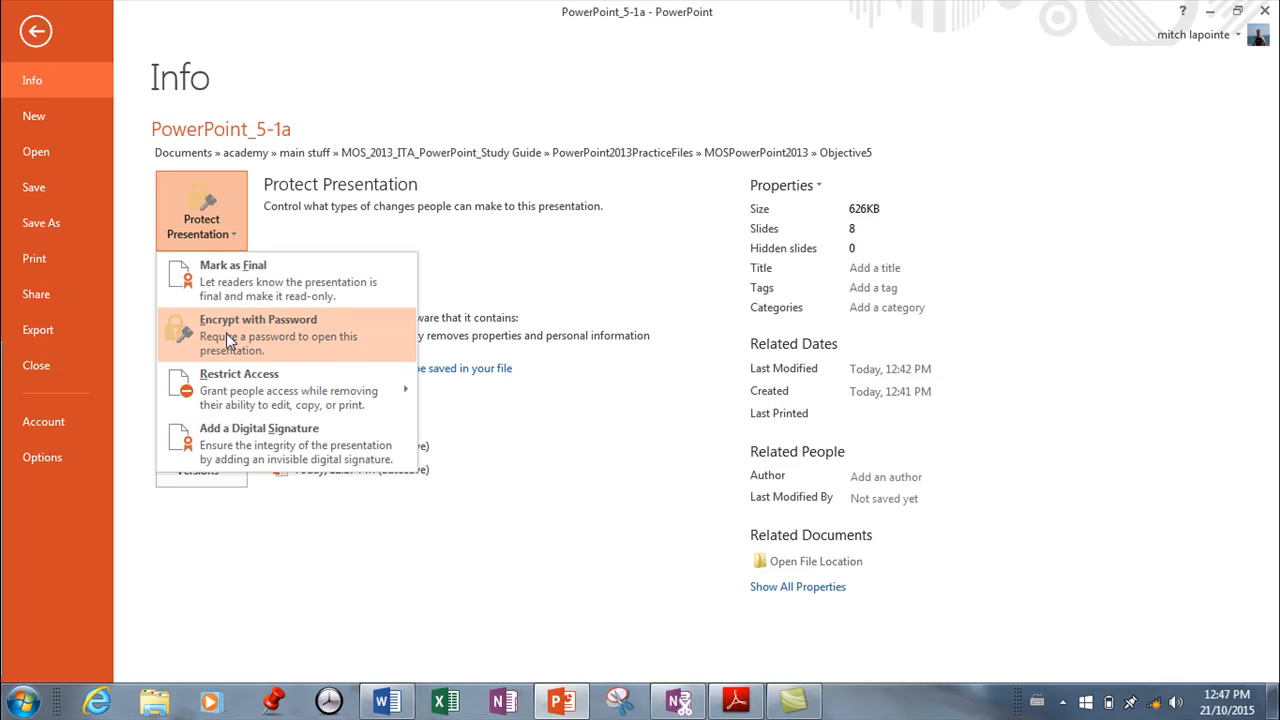
mouse_move(216, 344)
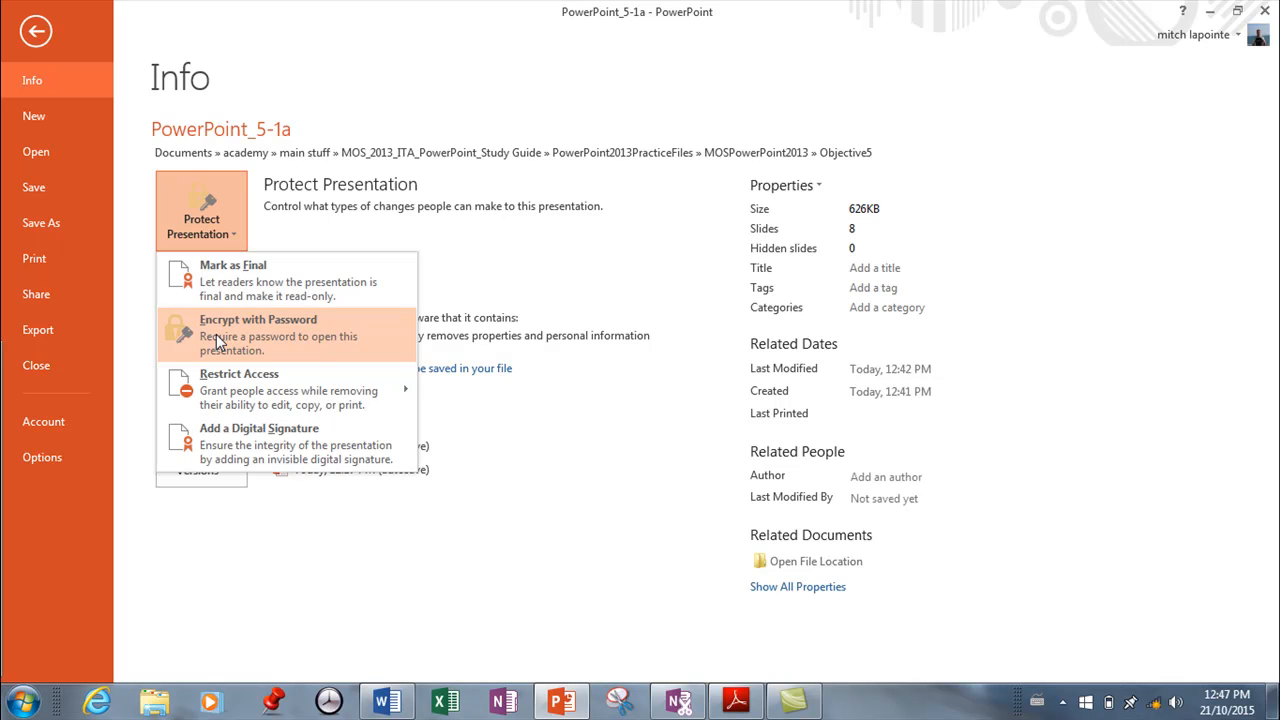
mouse_move(212, 338)
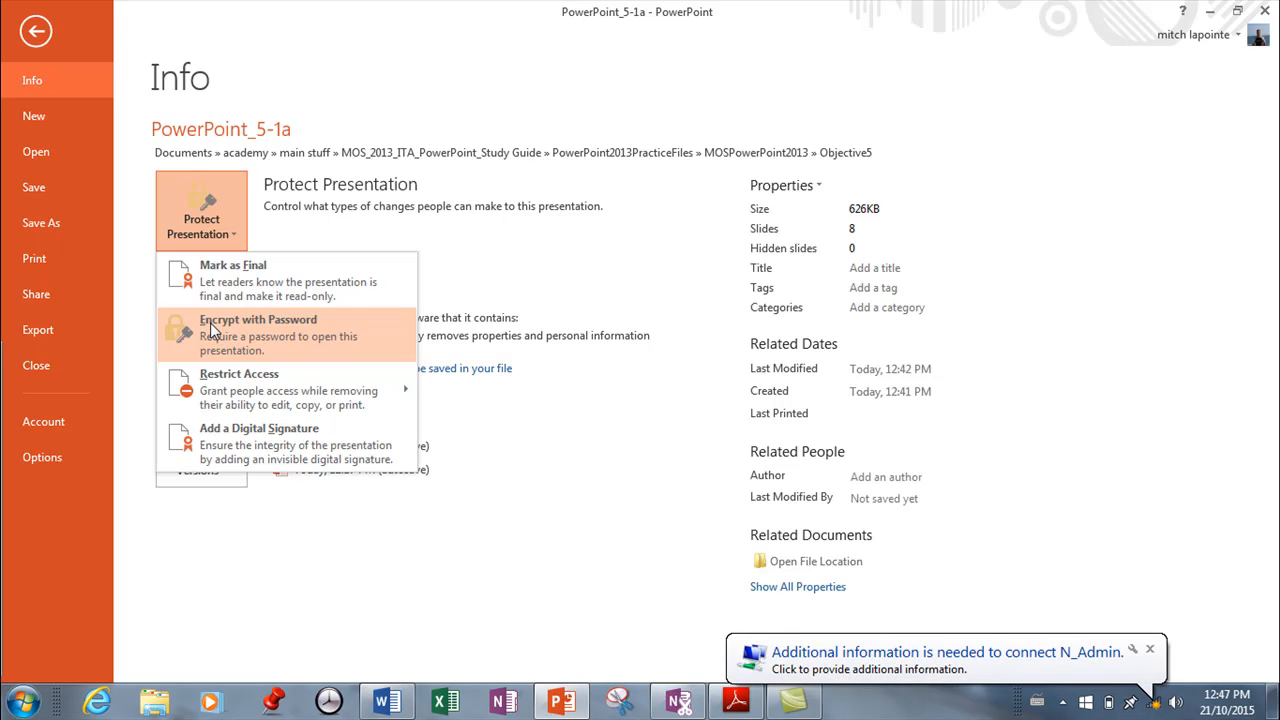
mouse_move(204, 336)
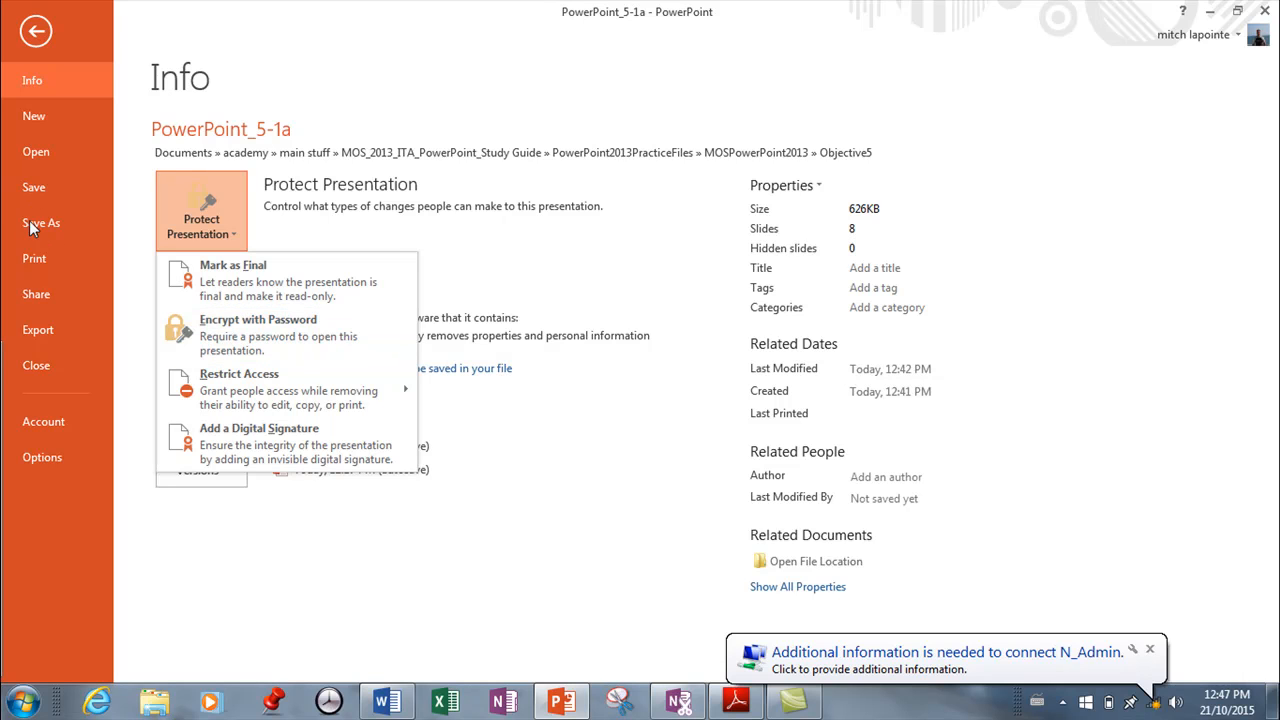
mouse_move(32, 186)
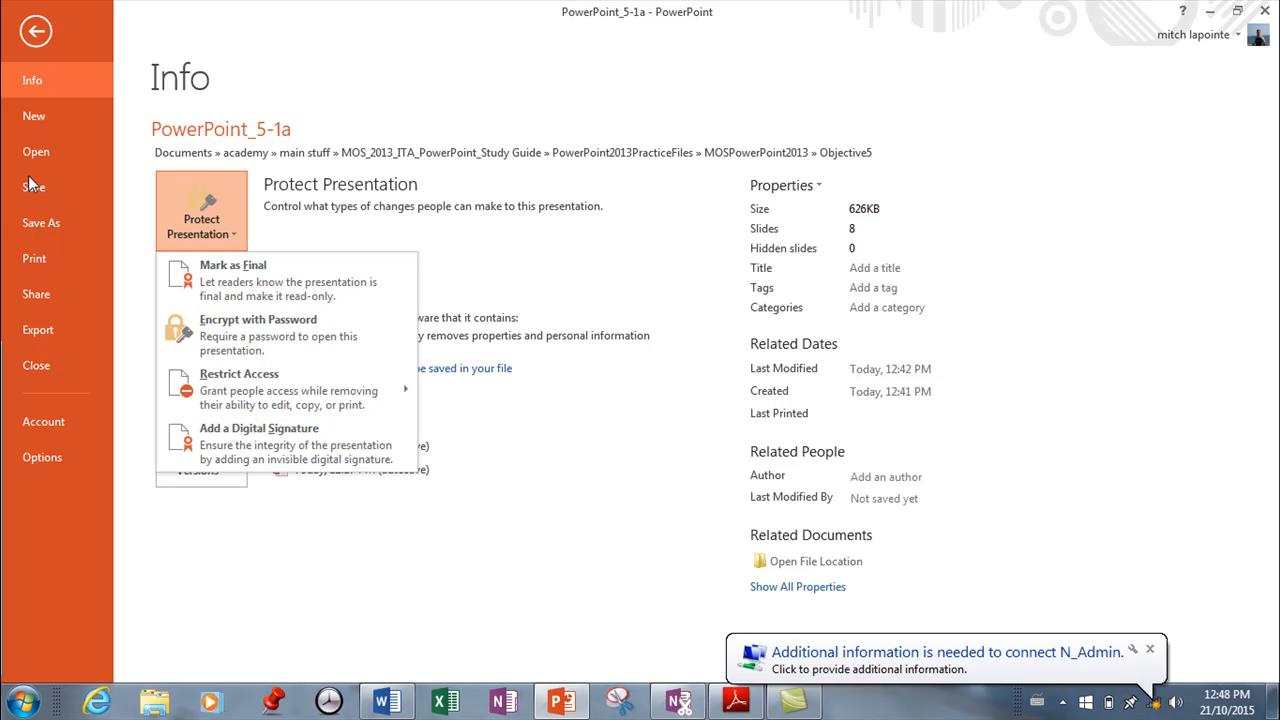
click(36, 30)
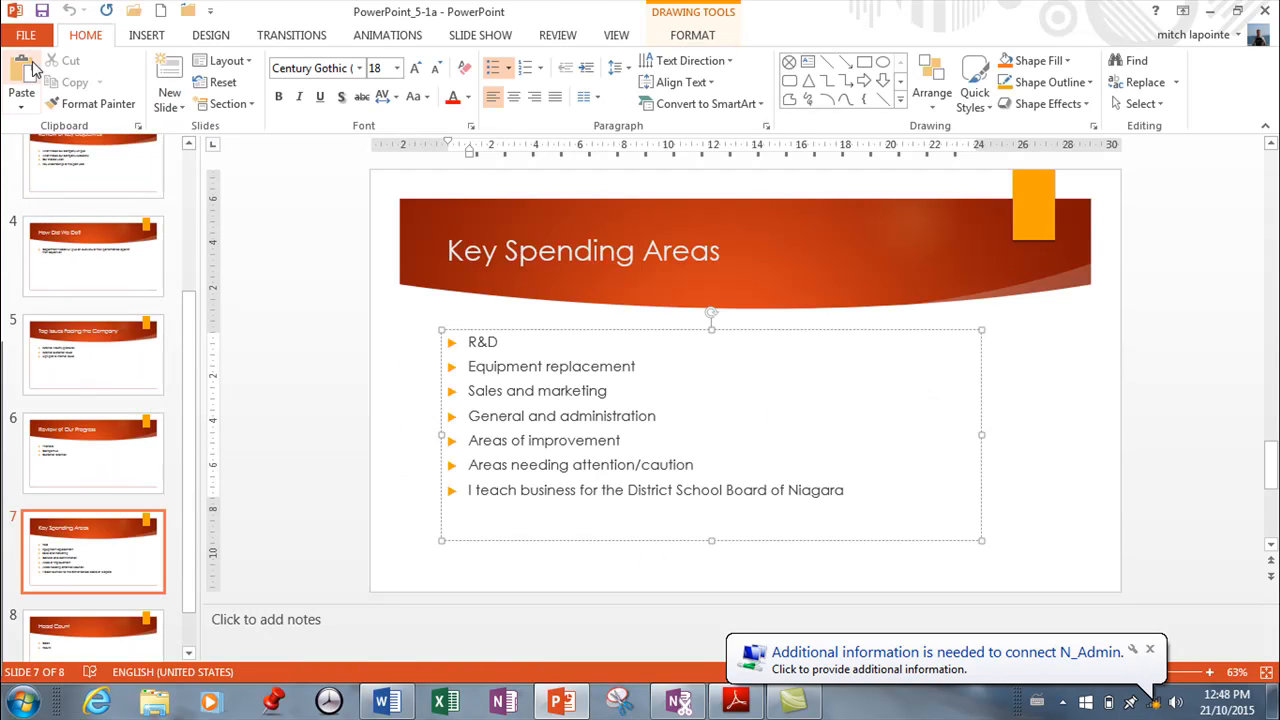
Review General Options in Save As, leaving Password to open and Password to modify blank, and confirm.
click(26, 36)
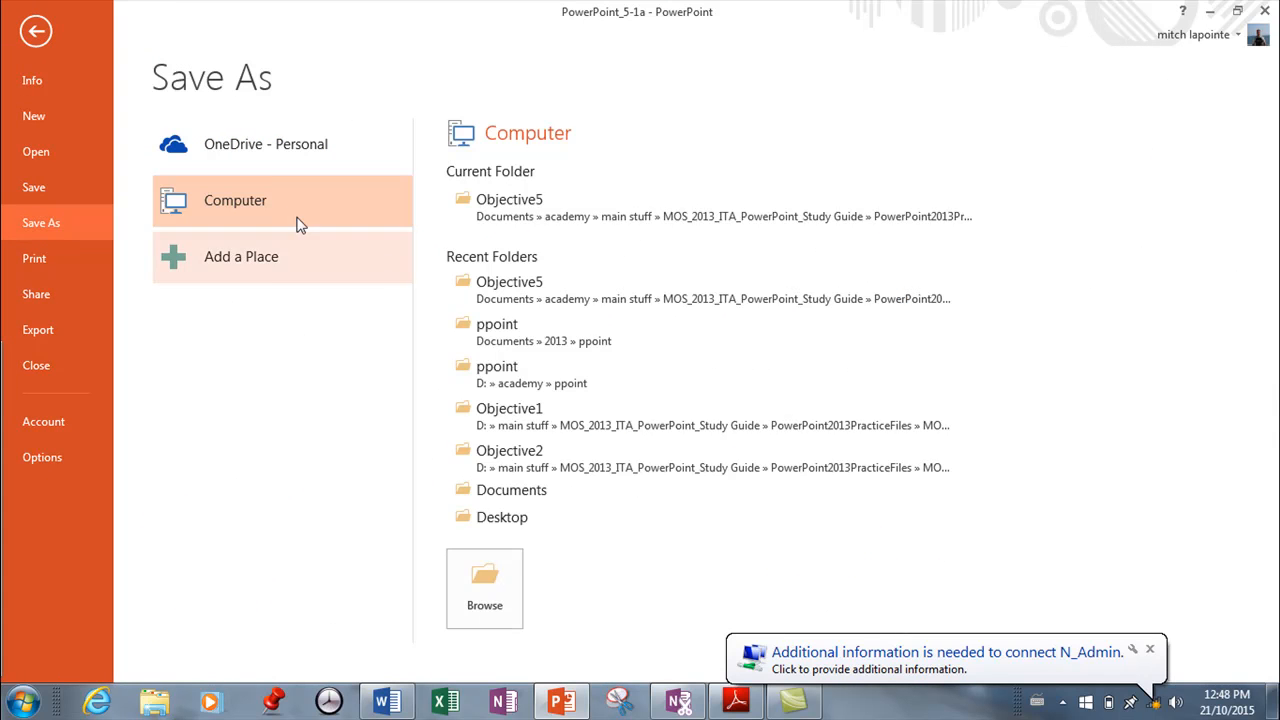
click(484, 588)
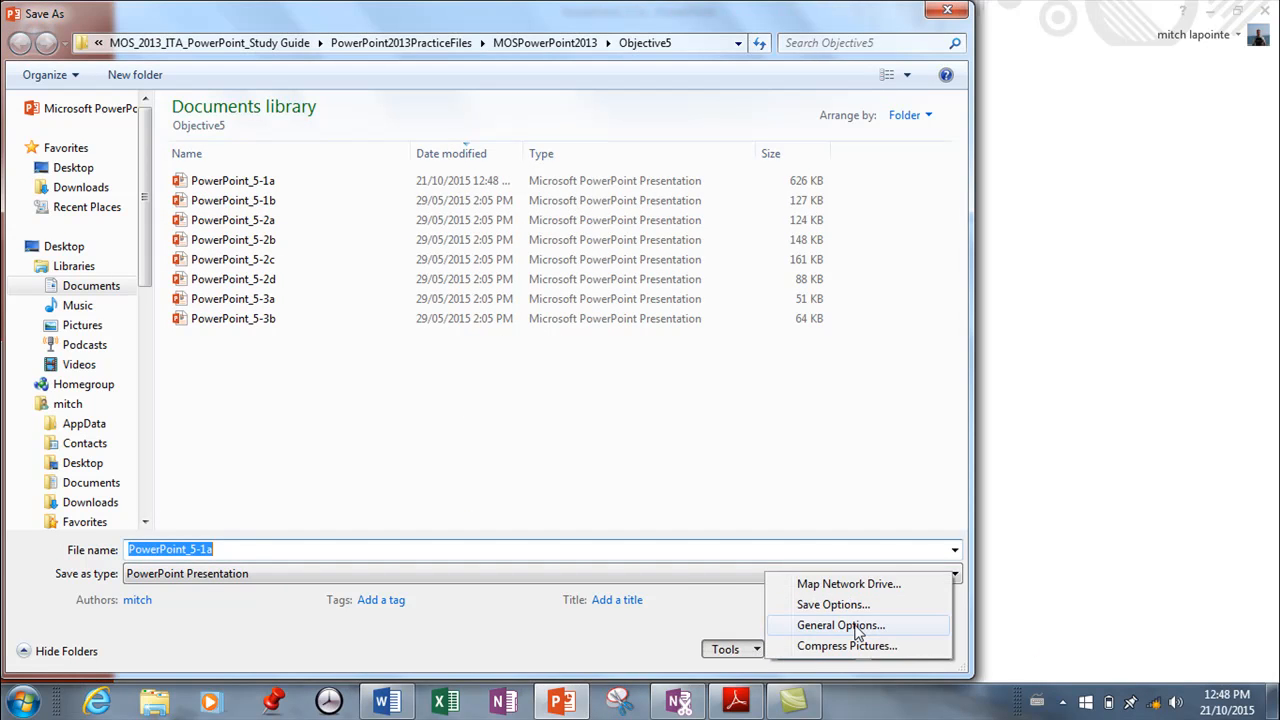
click(840, 624)
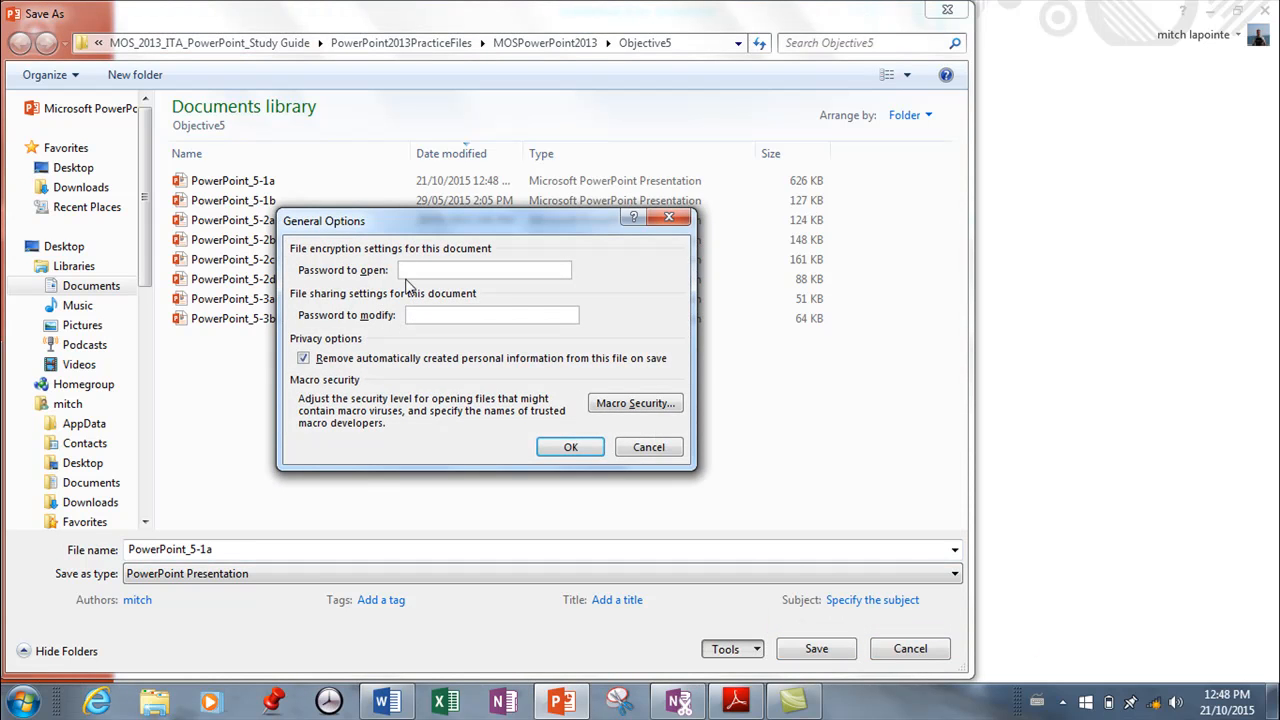
click(484, 270)
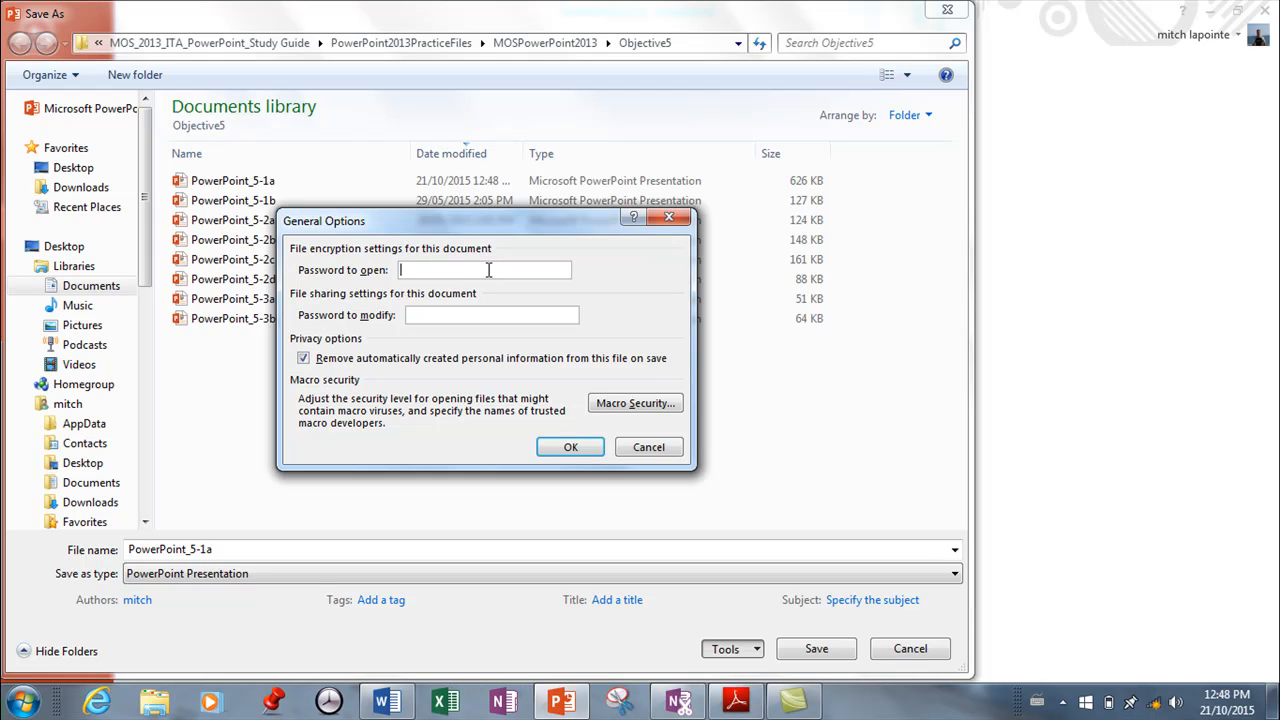
mouse_move(420, 340)
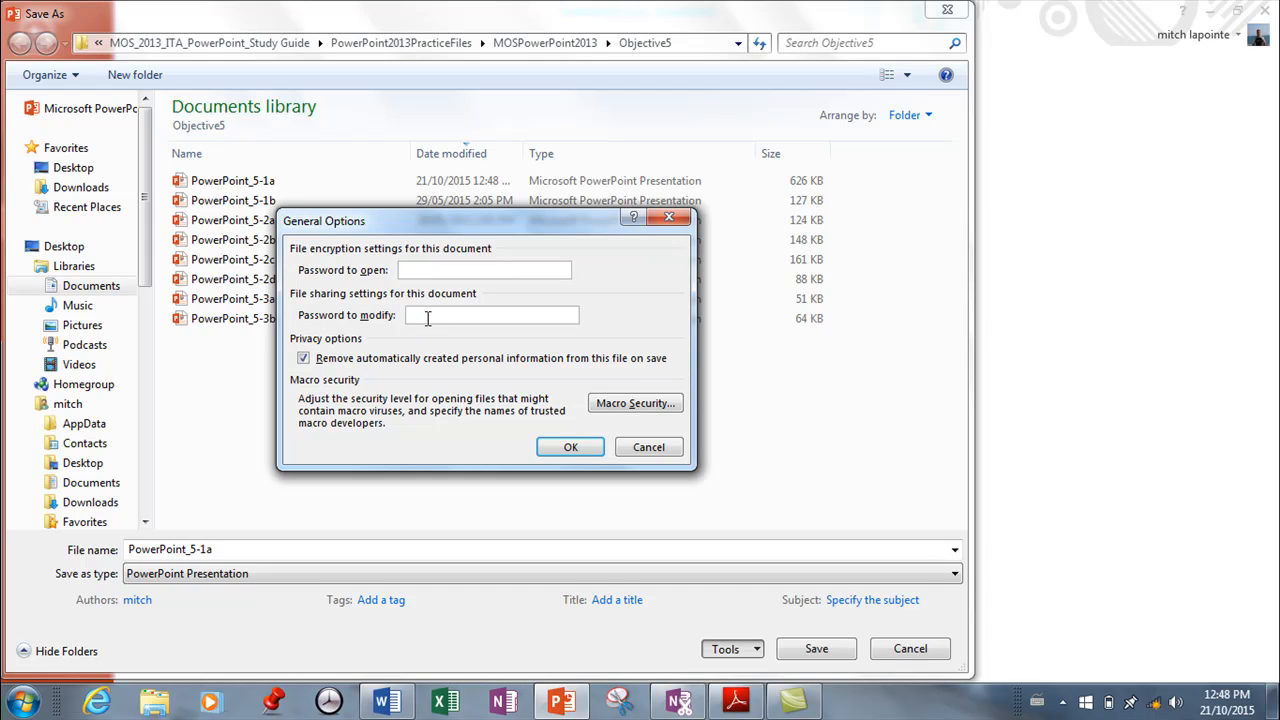
mouse_move(528, 344)
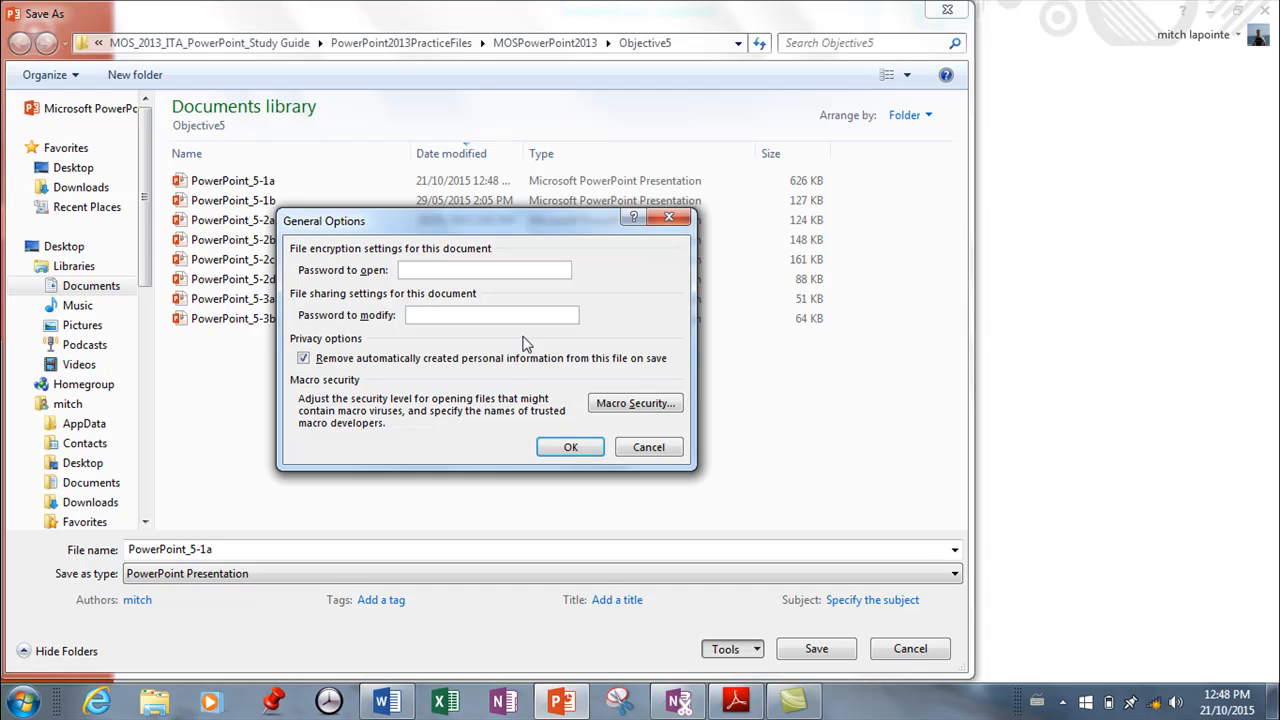
click(648, 448)
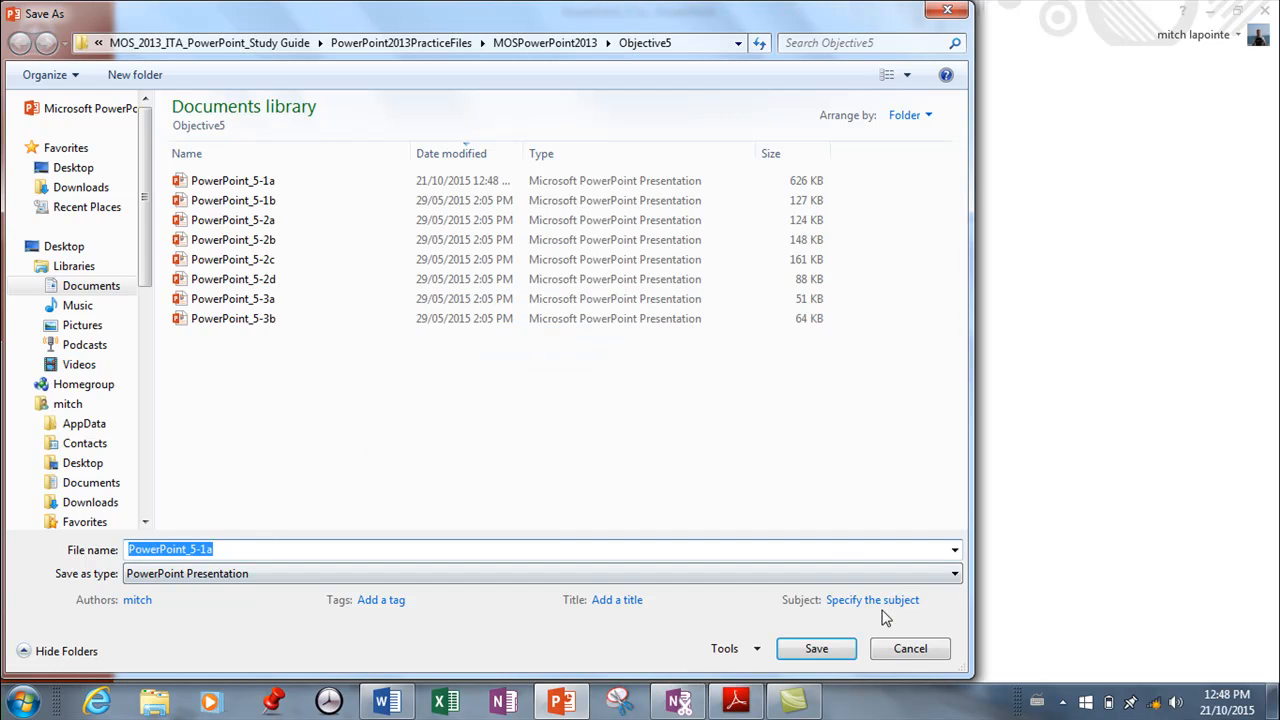
Save PowerPoint_5-1a over the existing file and review Protect Presentation options without changing them.
click(908, 648)
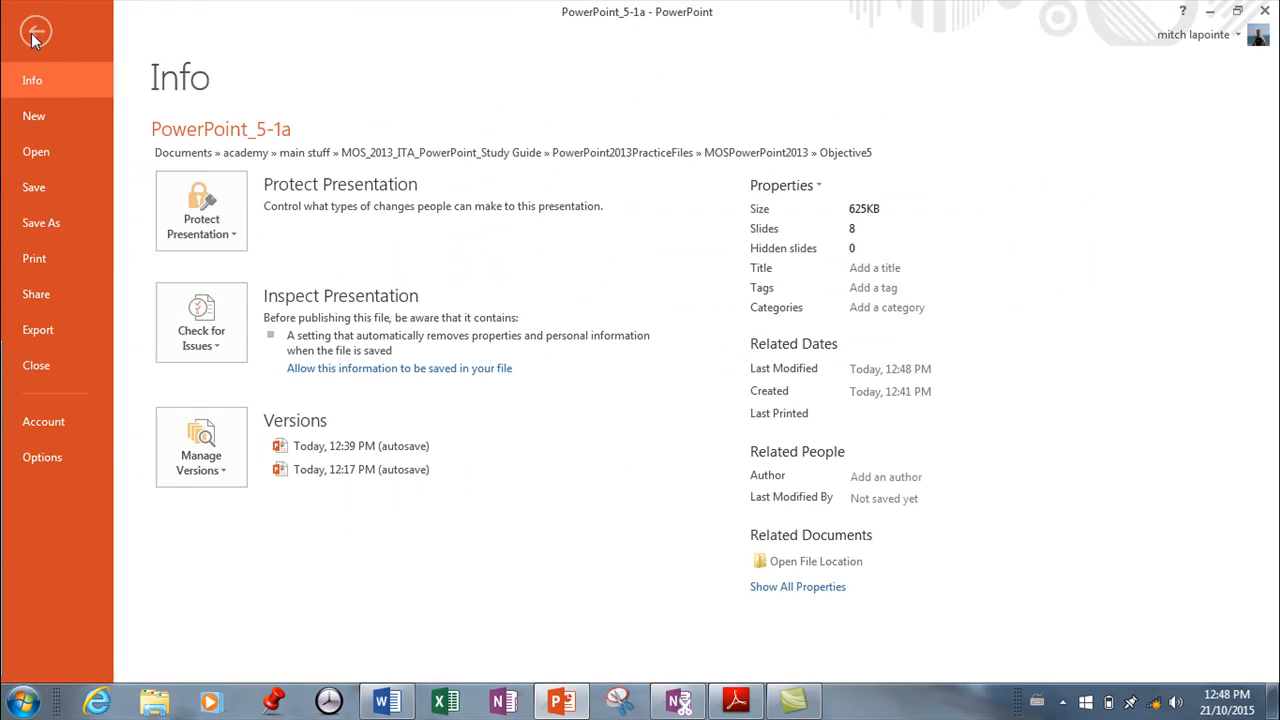
click(200, 210)
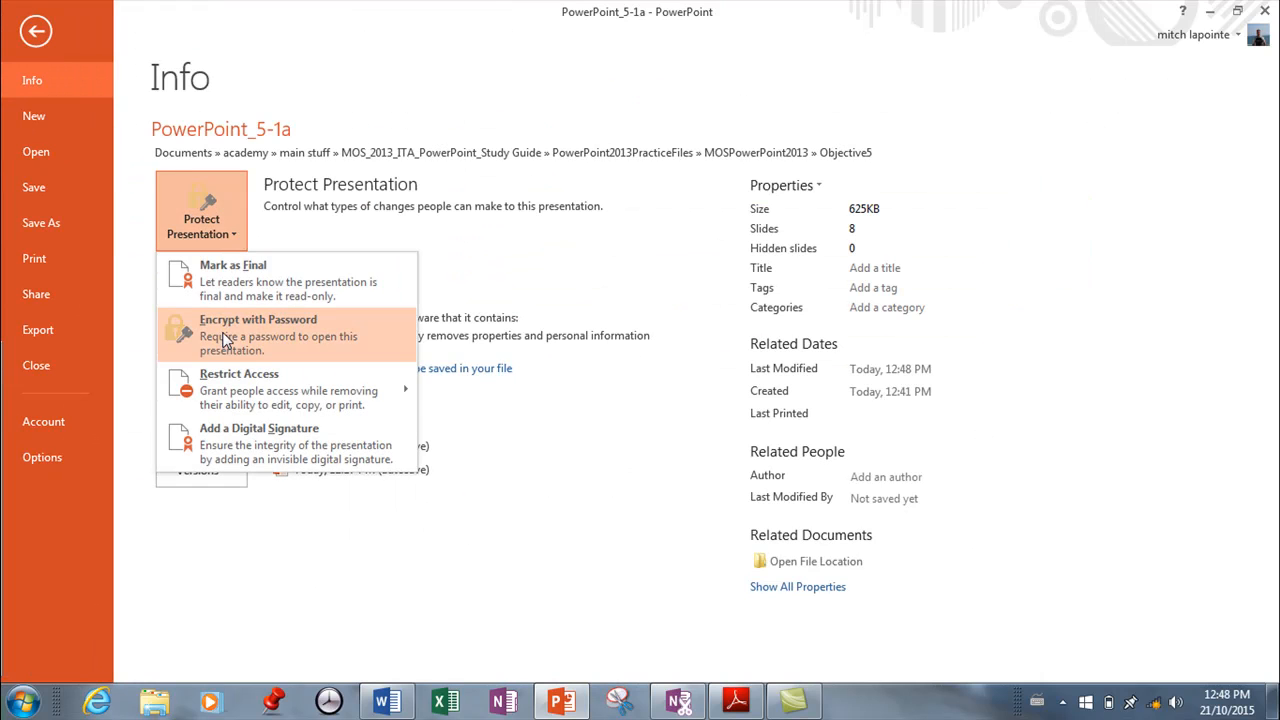
mouse_move(220, 336)
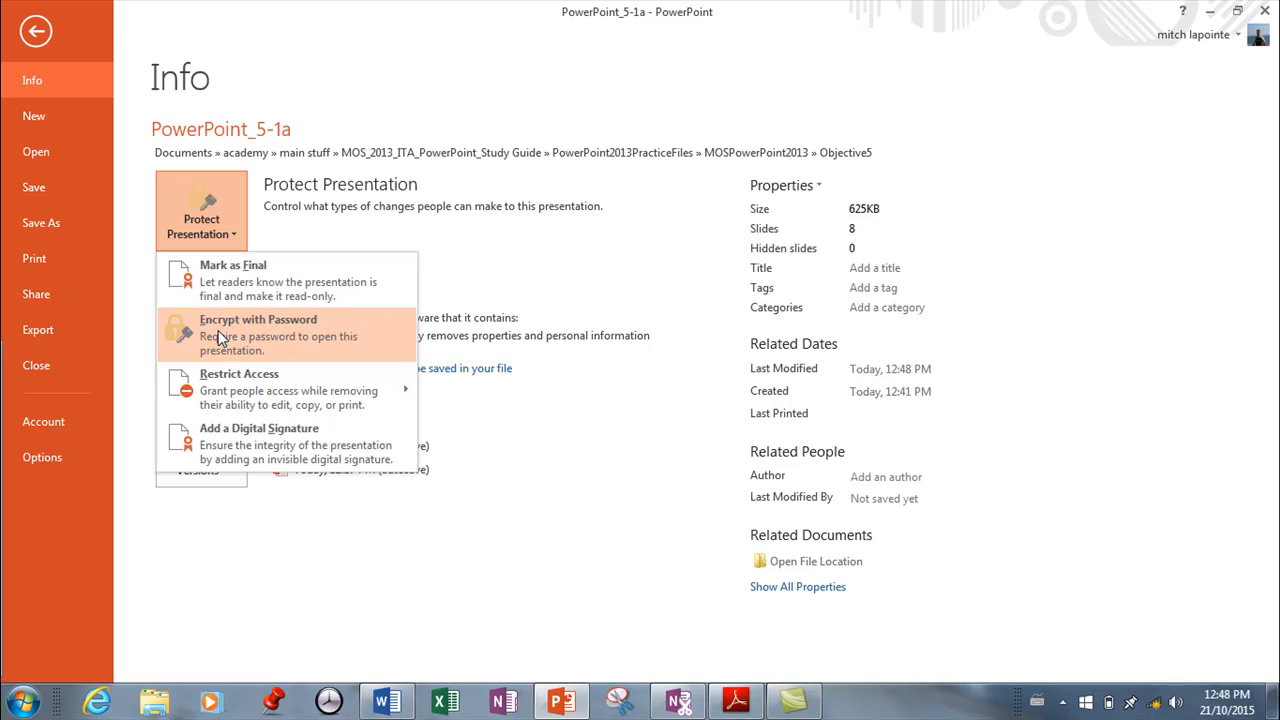
click(200, 210)
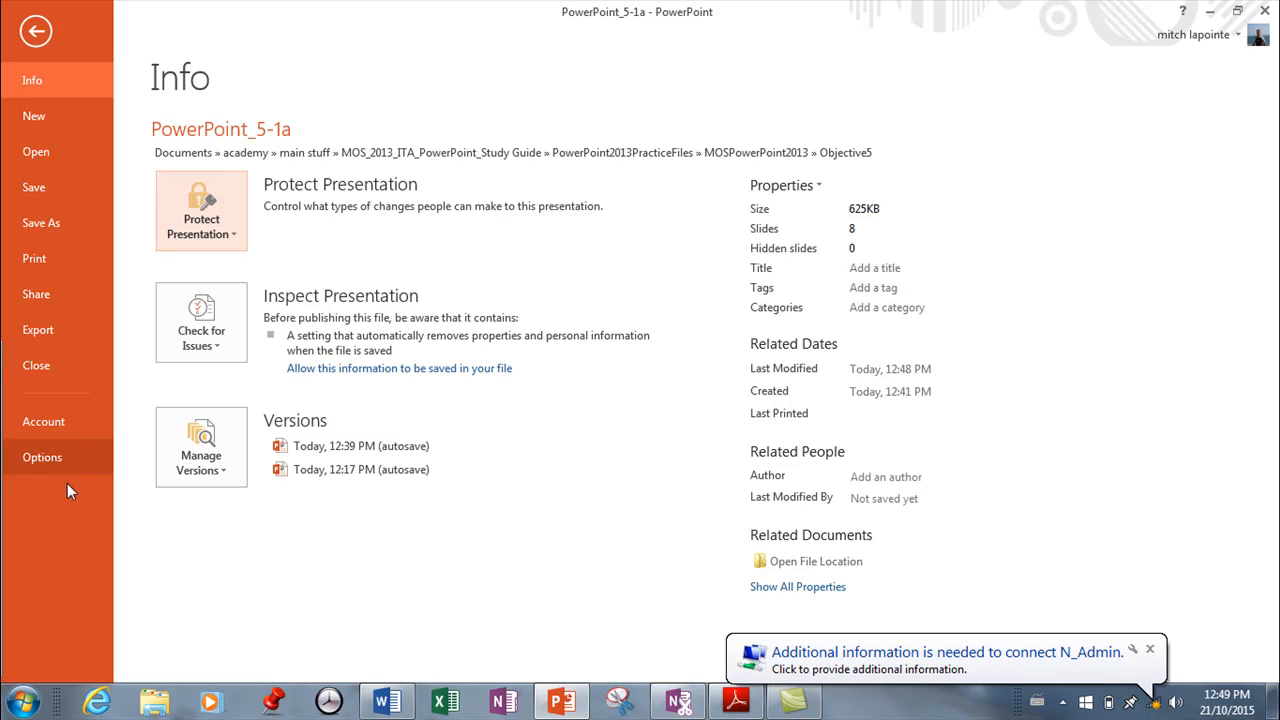
In Options > Save, enable 'Embed fonts in the file' with only the characters used in the presentation.
click(42, 456)
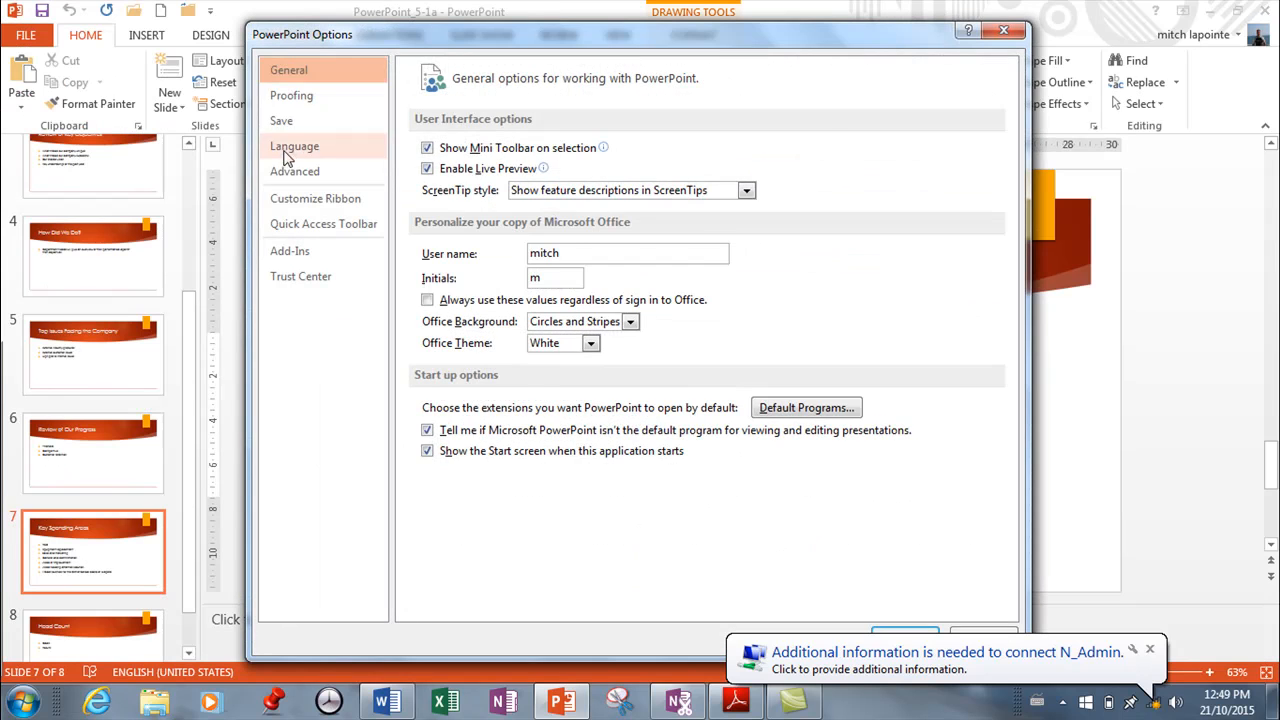
click(280, 120)
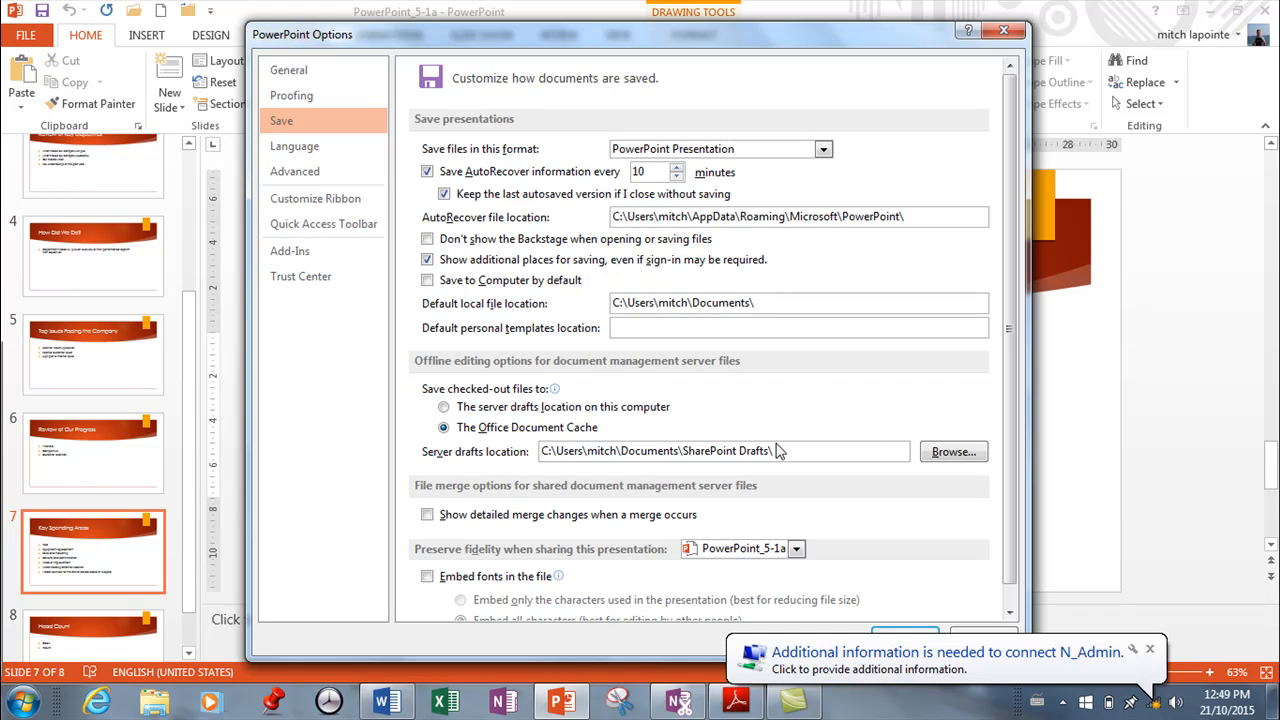
scroll(down, 3)
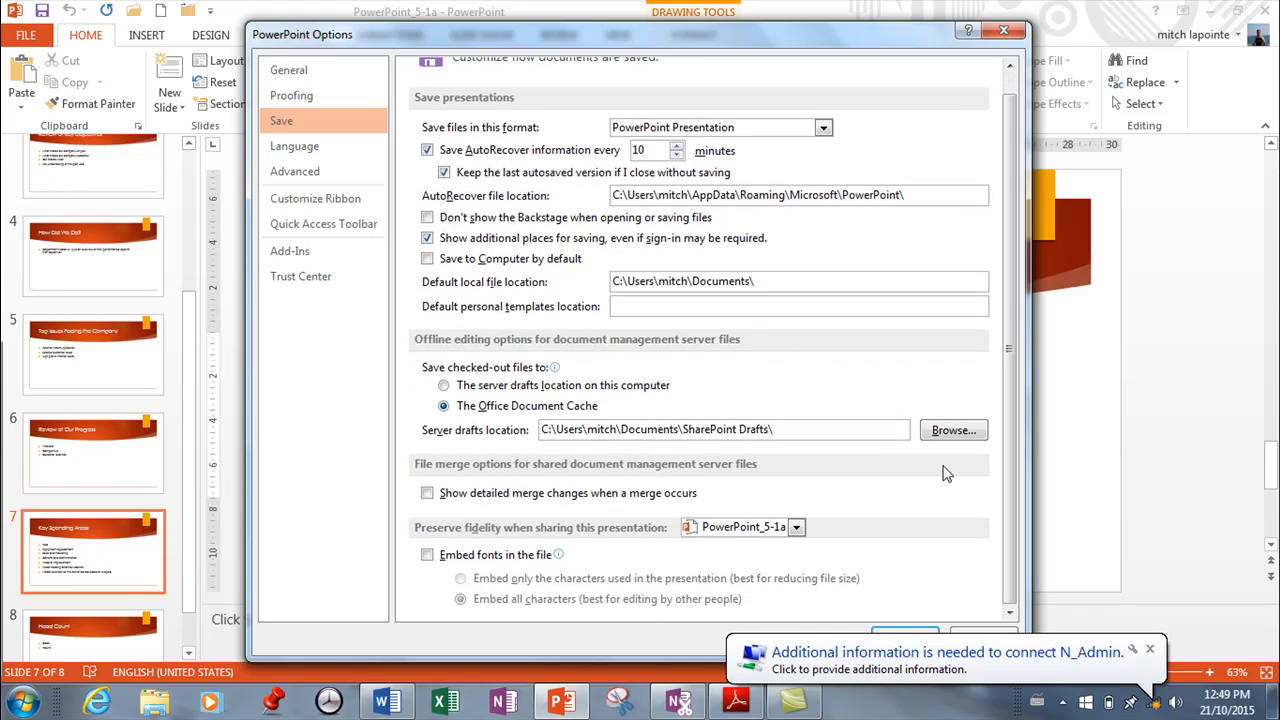
mouse_move(428, 556)
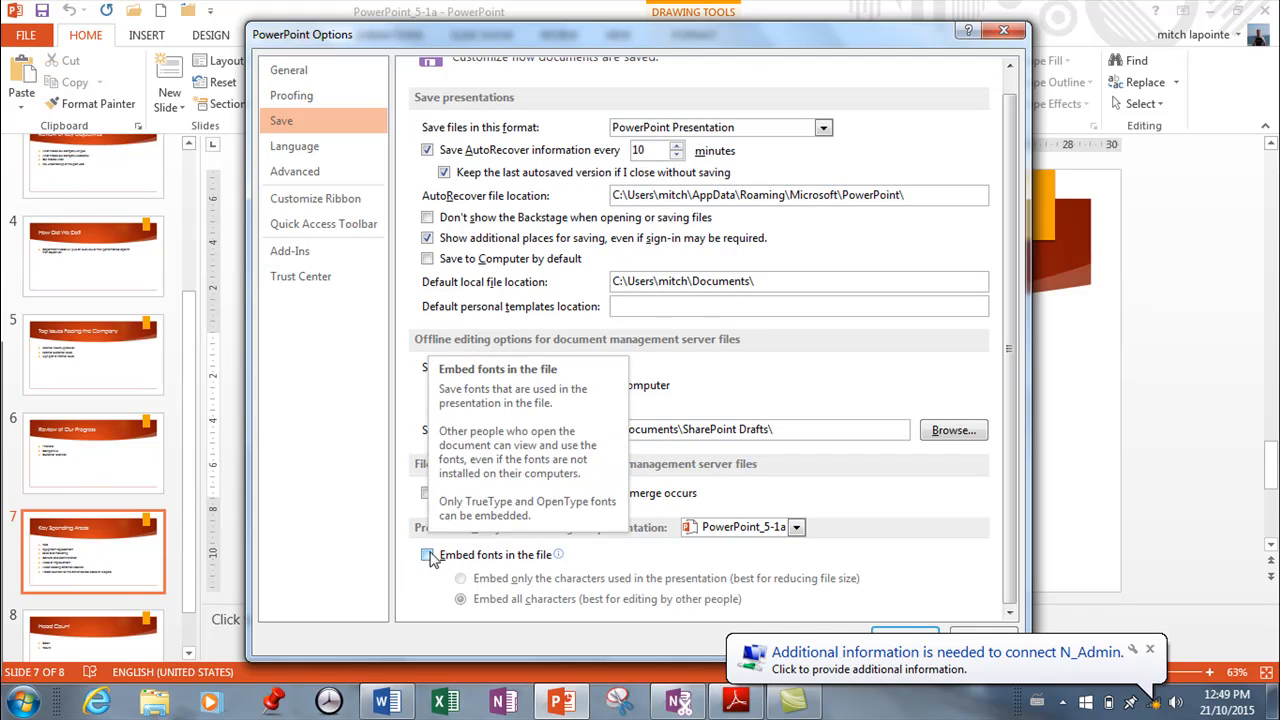
click(428, 554)
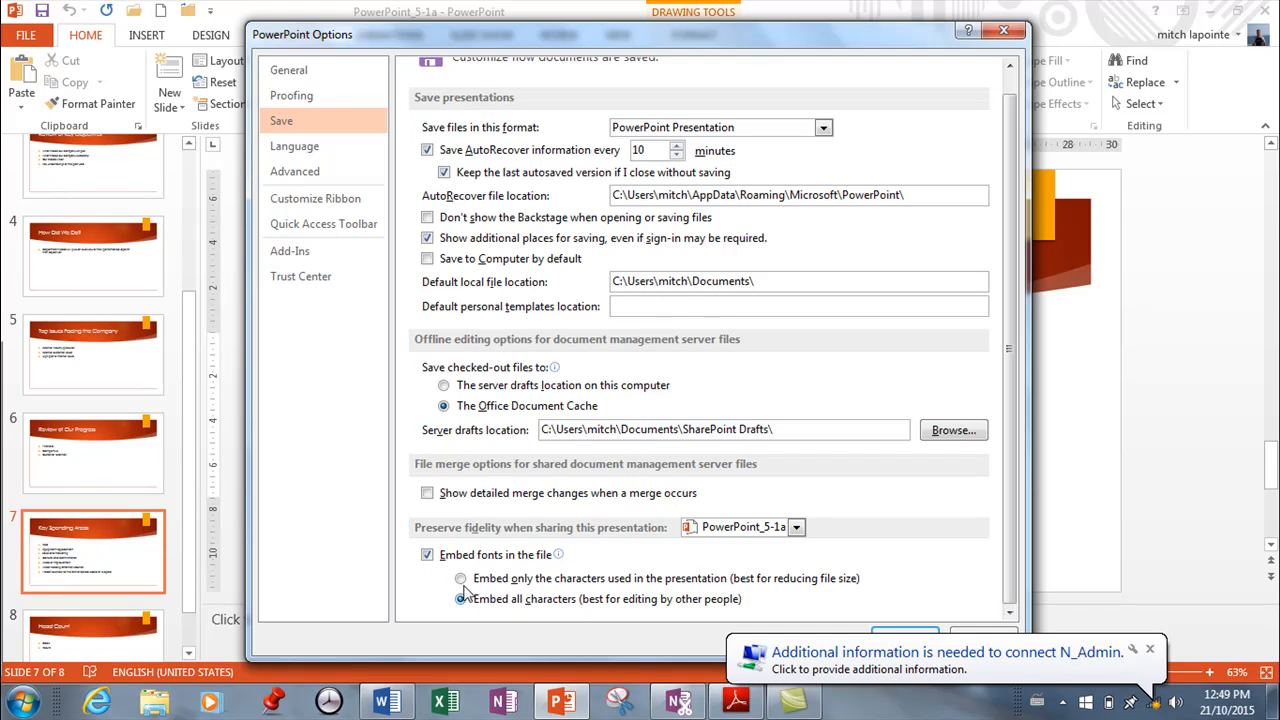
click(460, 578)
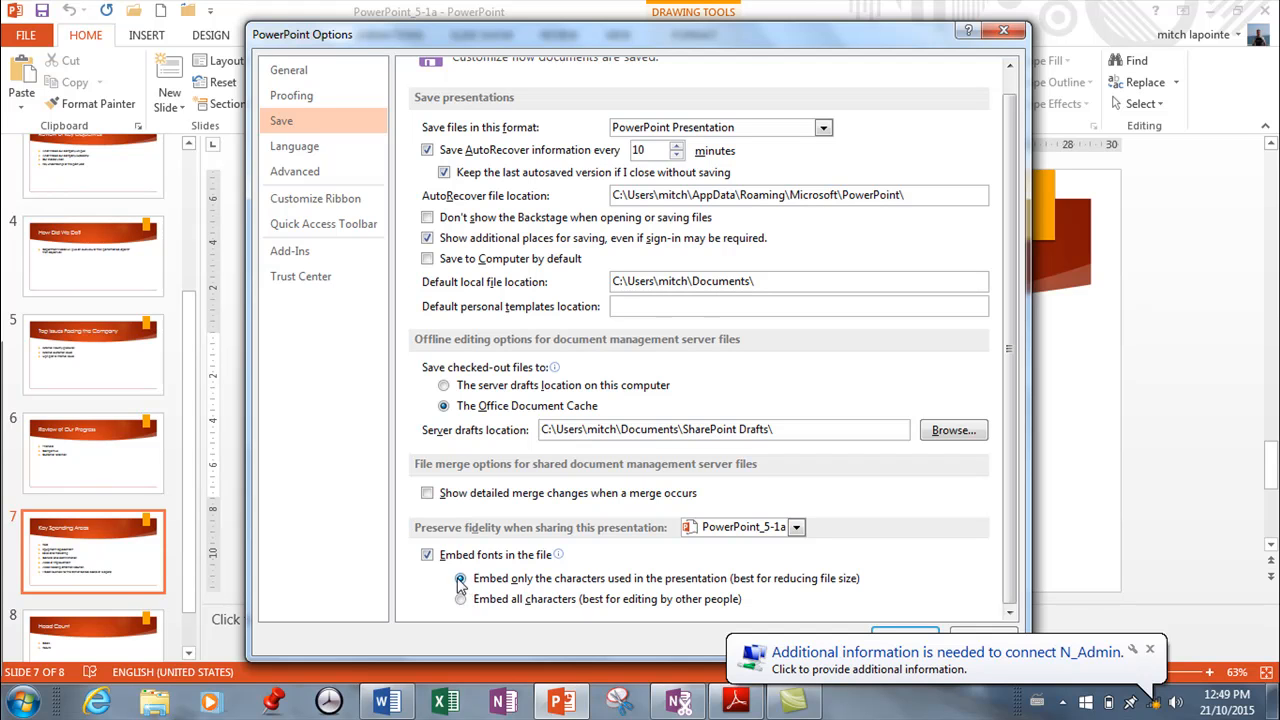
click(460, 578)
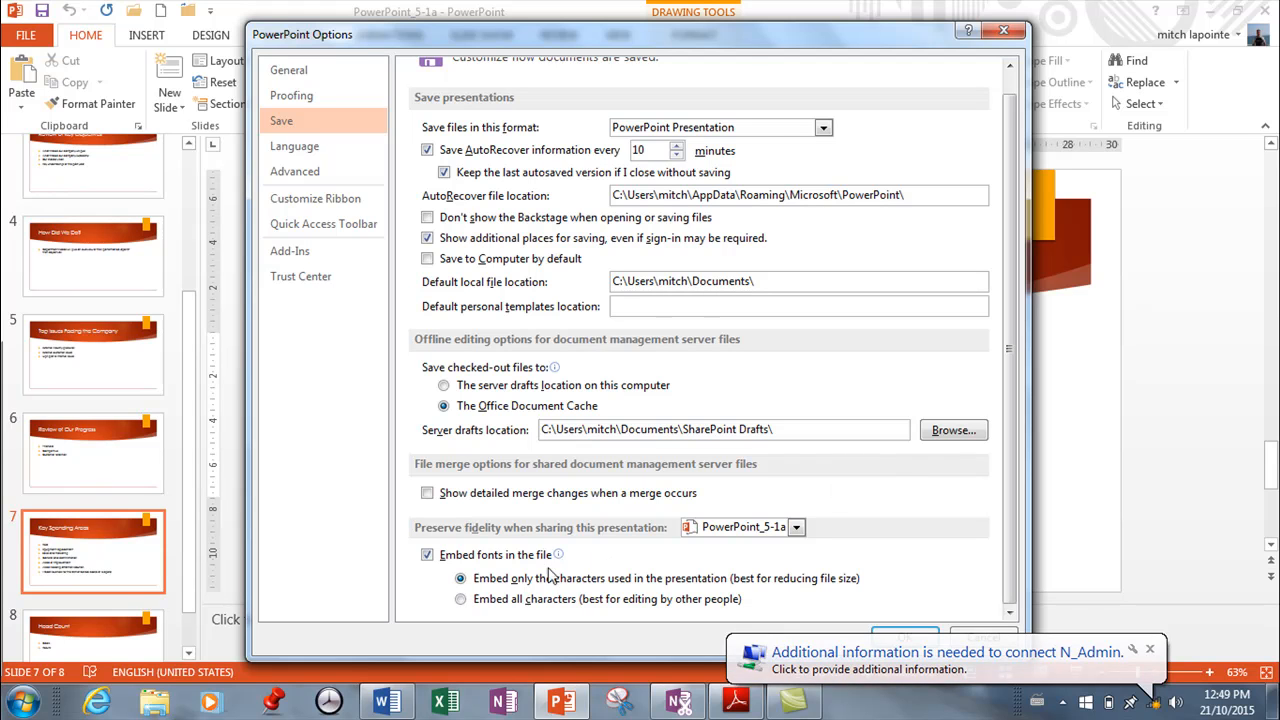
mouse_move(560, 554)
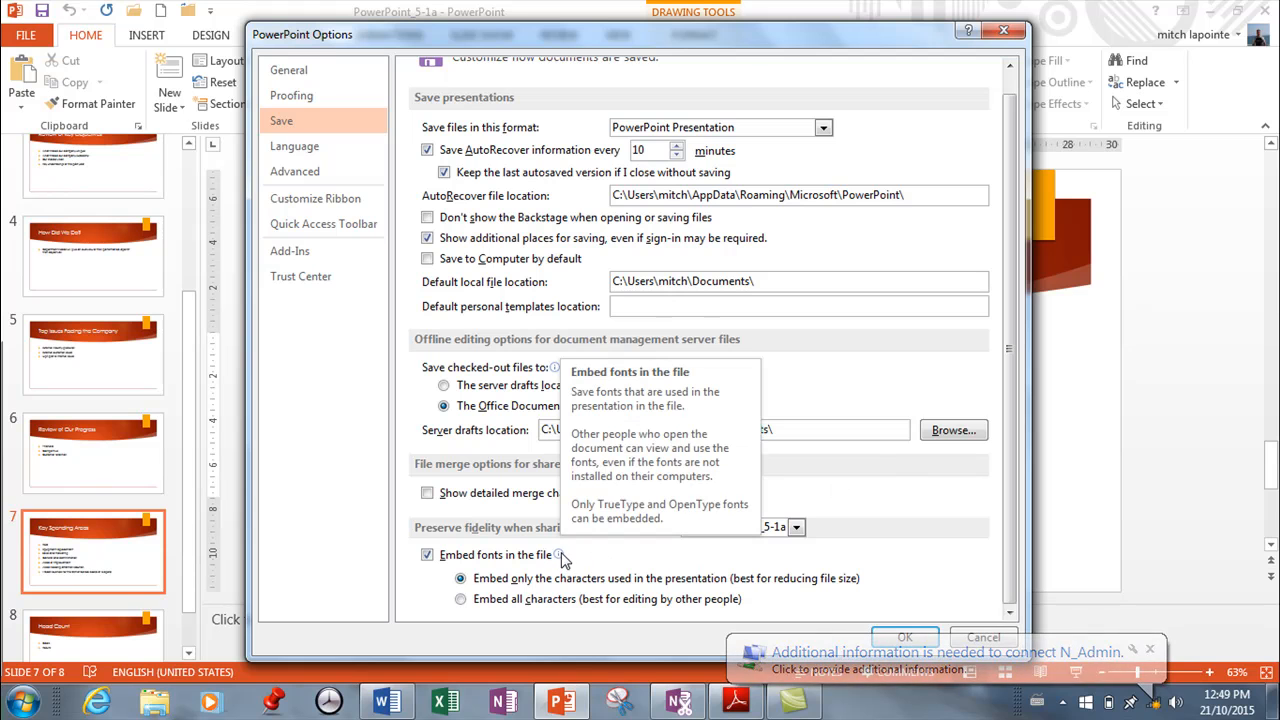
mouse_move(564, 560)
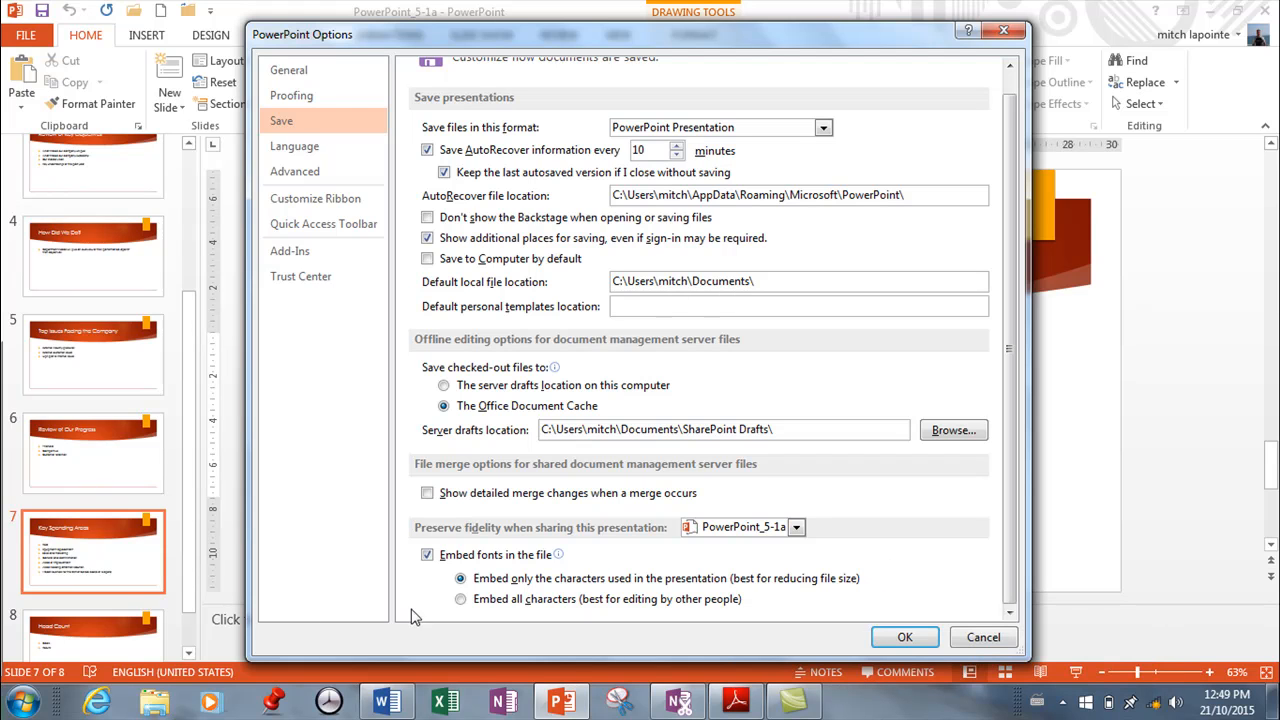
mouse_move(436, 544)
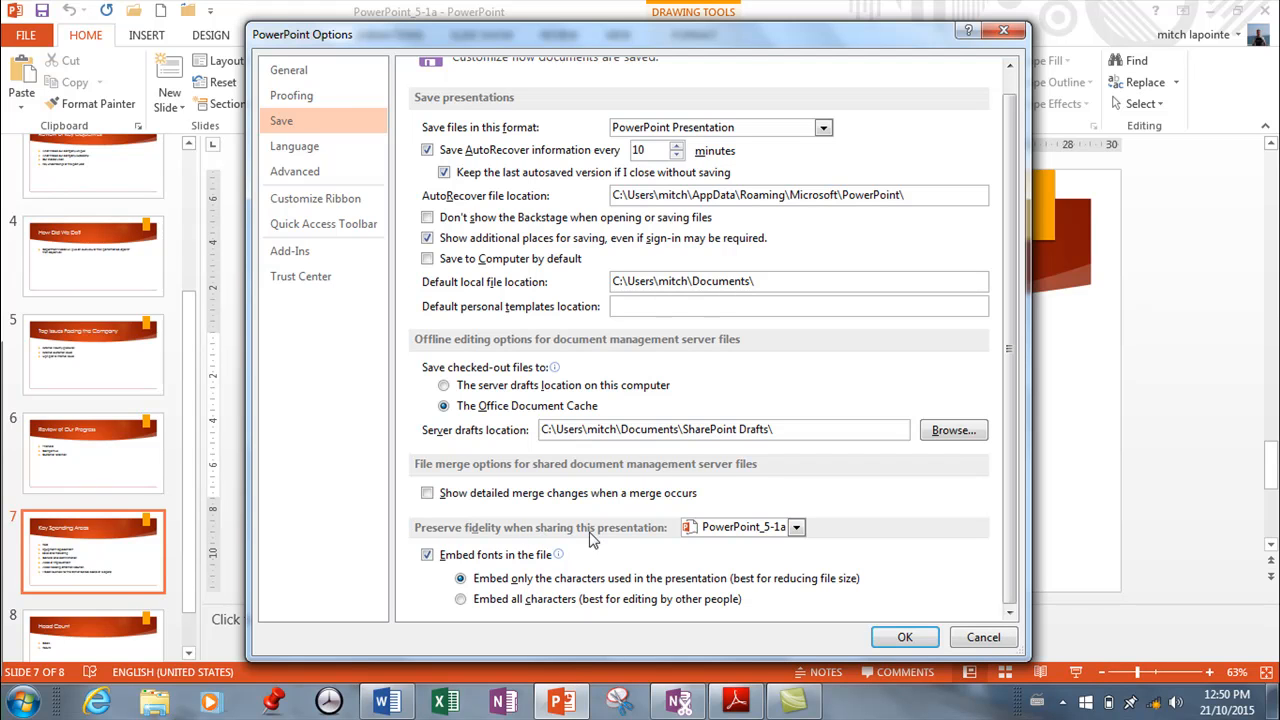
mouse_move(616, 536)
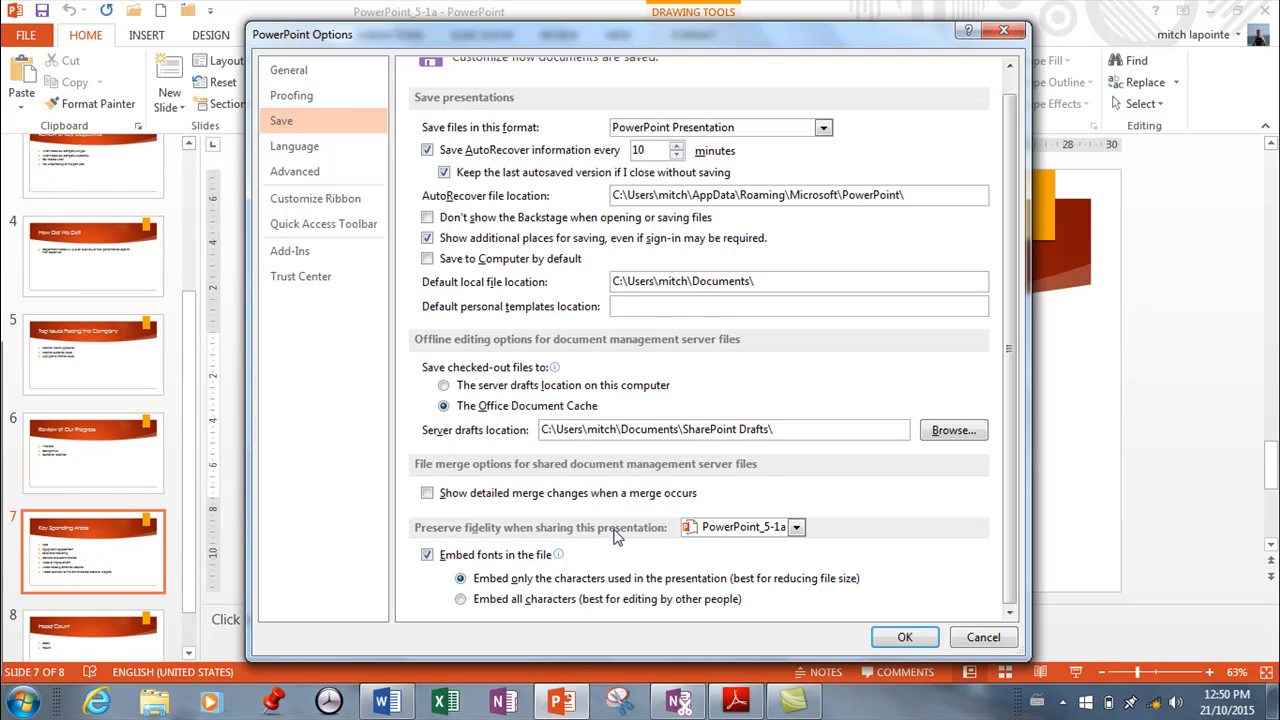
mouse_move(430, 532)
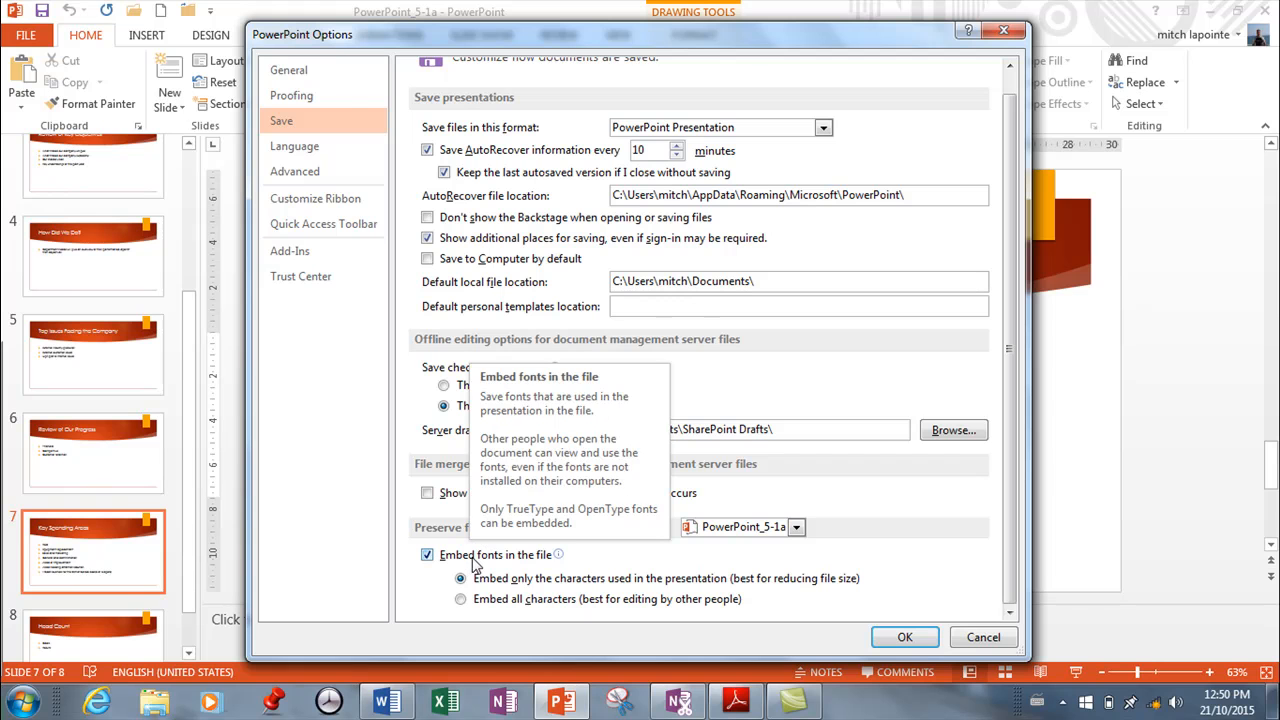
mouse_move(850, 576)
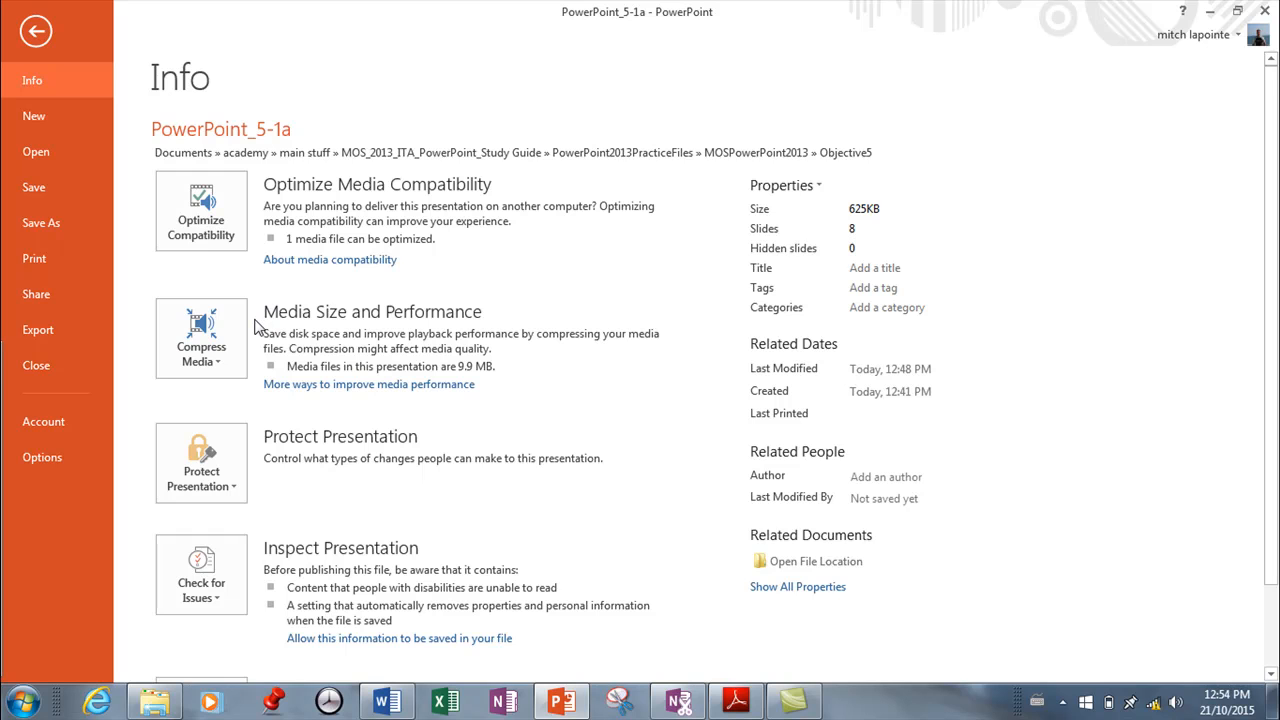
mouse_move(200, 210)
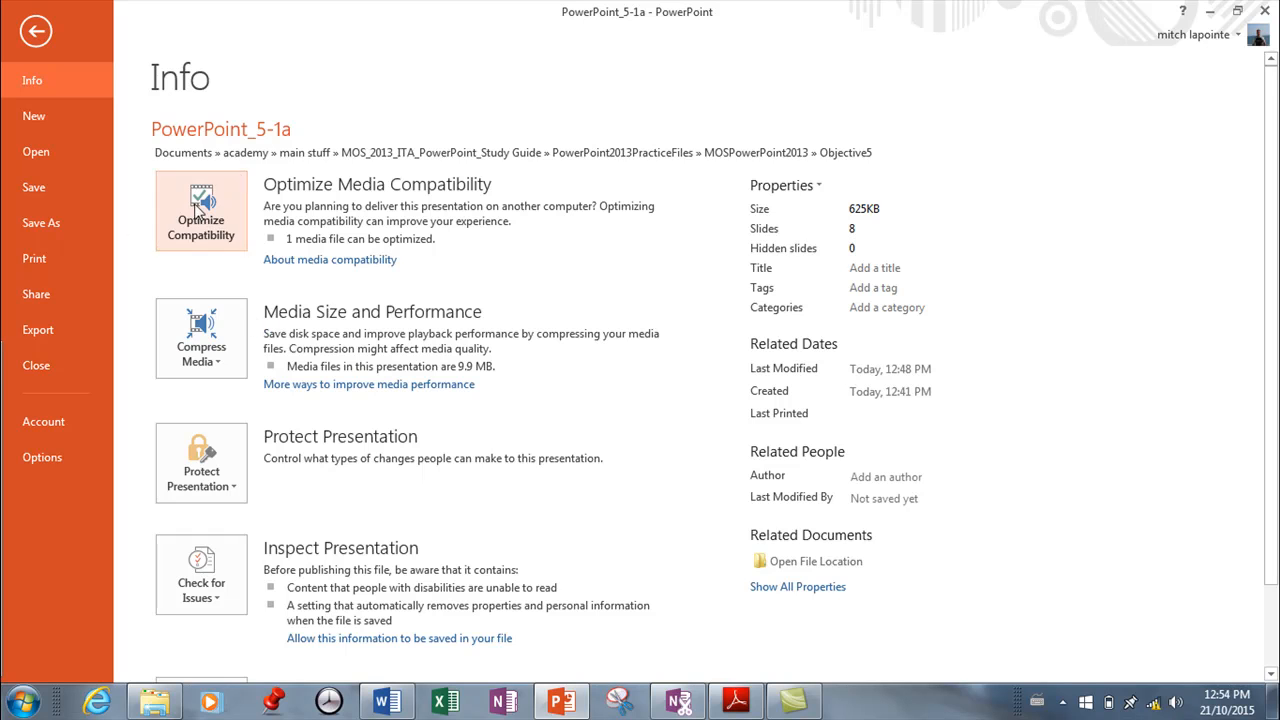
mouse_move(304, 292)
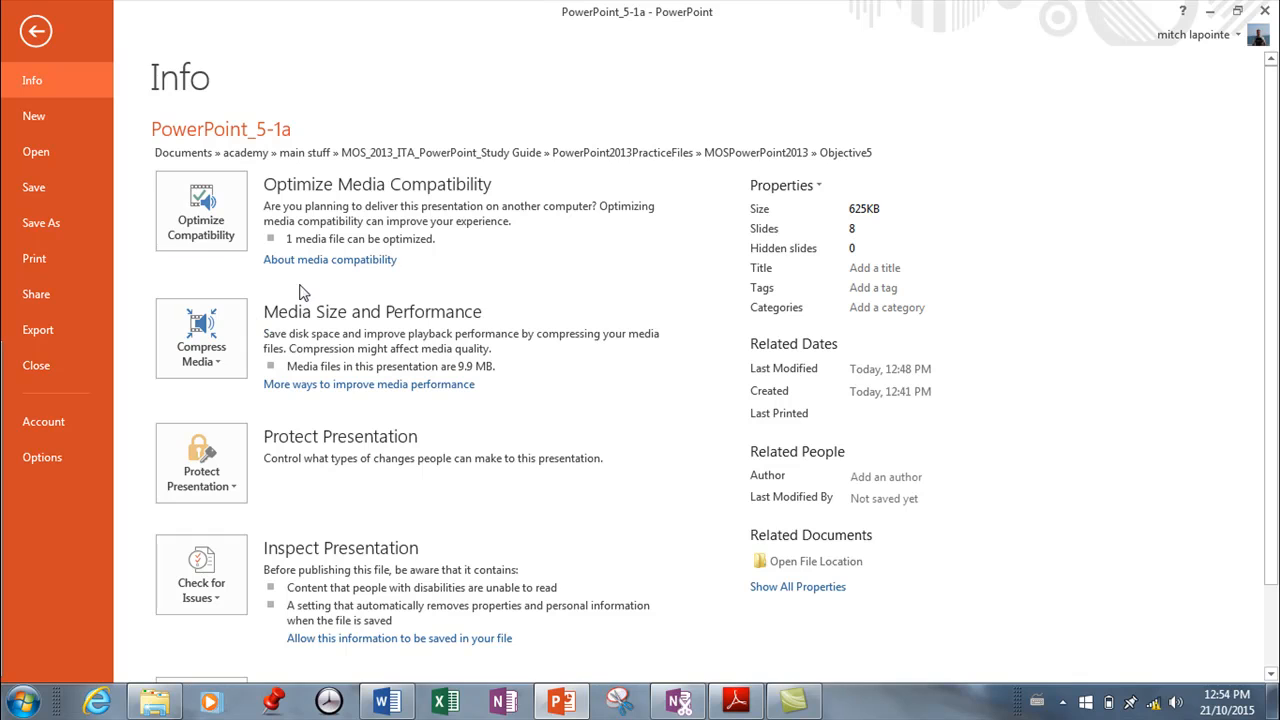
mouse_move(258, 204)
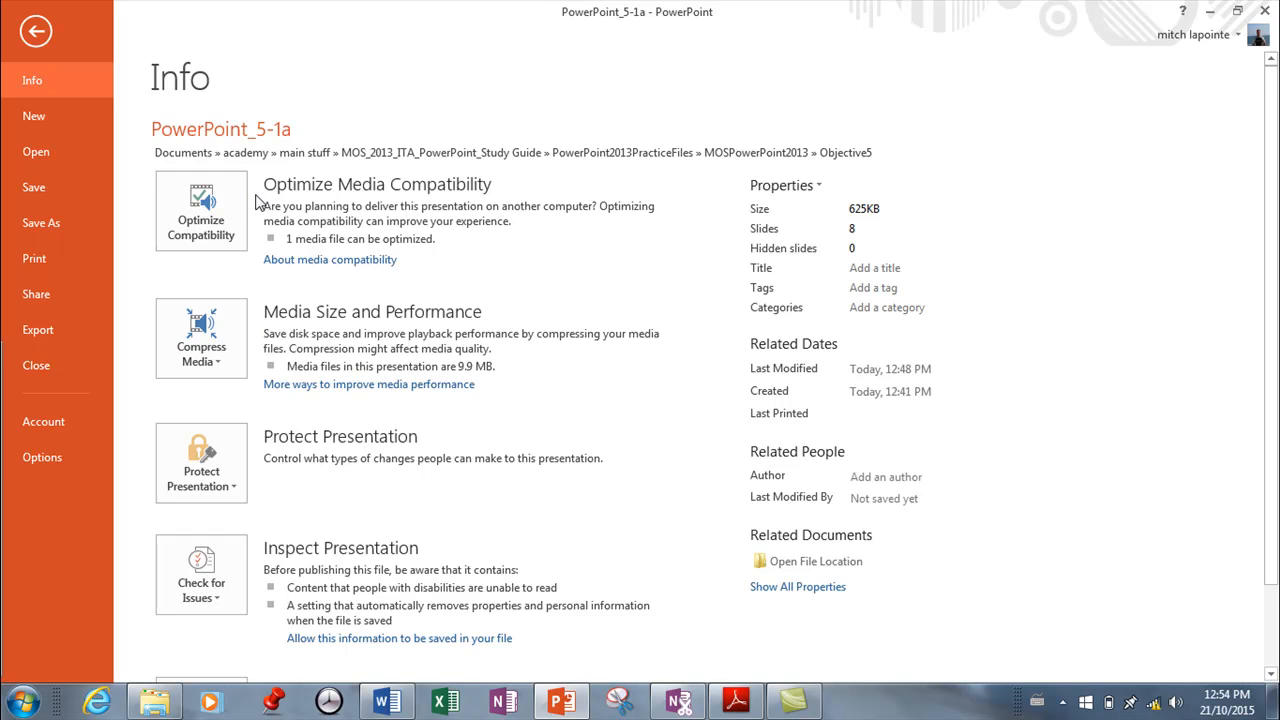
mouse_move(200, 464)
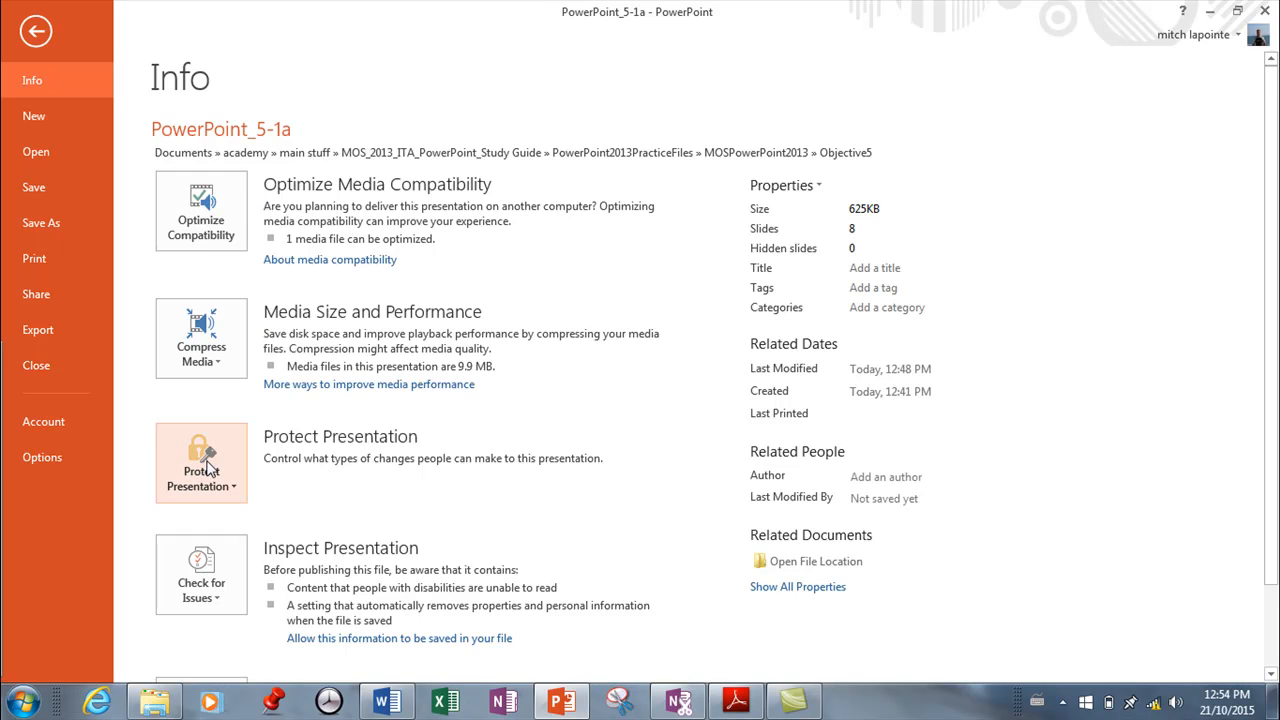
mouse_move(200, 340)
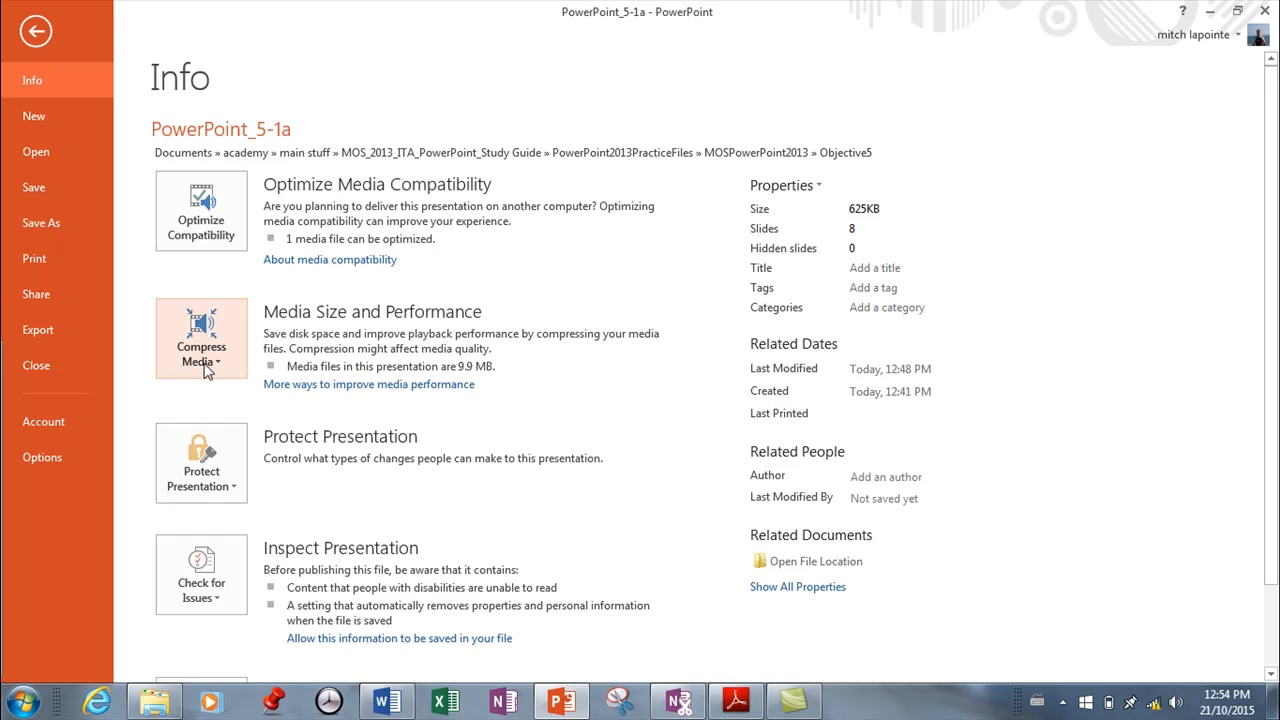
View the Compress Media quality choices (Presentation, Internet, Low) on Info, then return to the slides uncompressed.
click(200, 338)
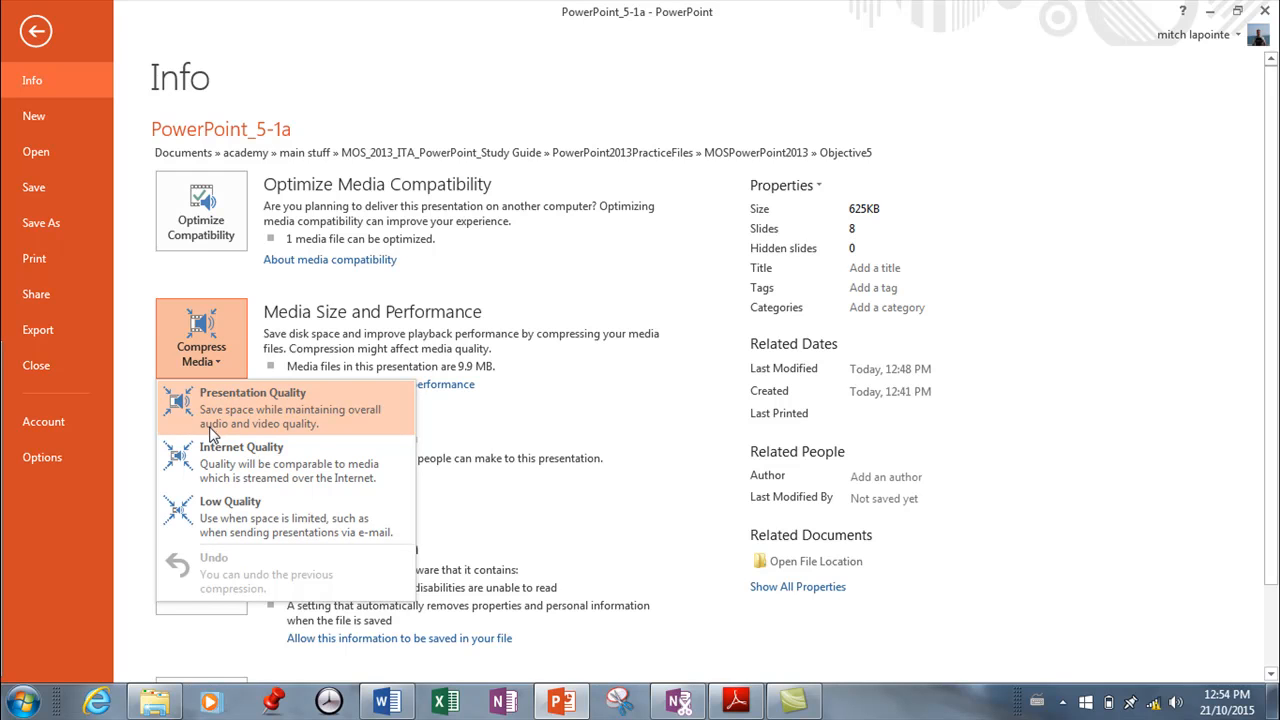
mouse_move(220, 462)
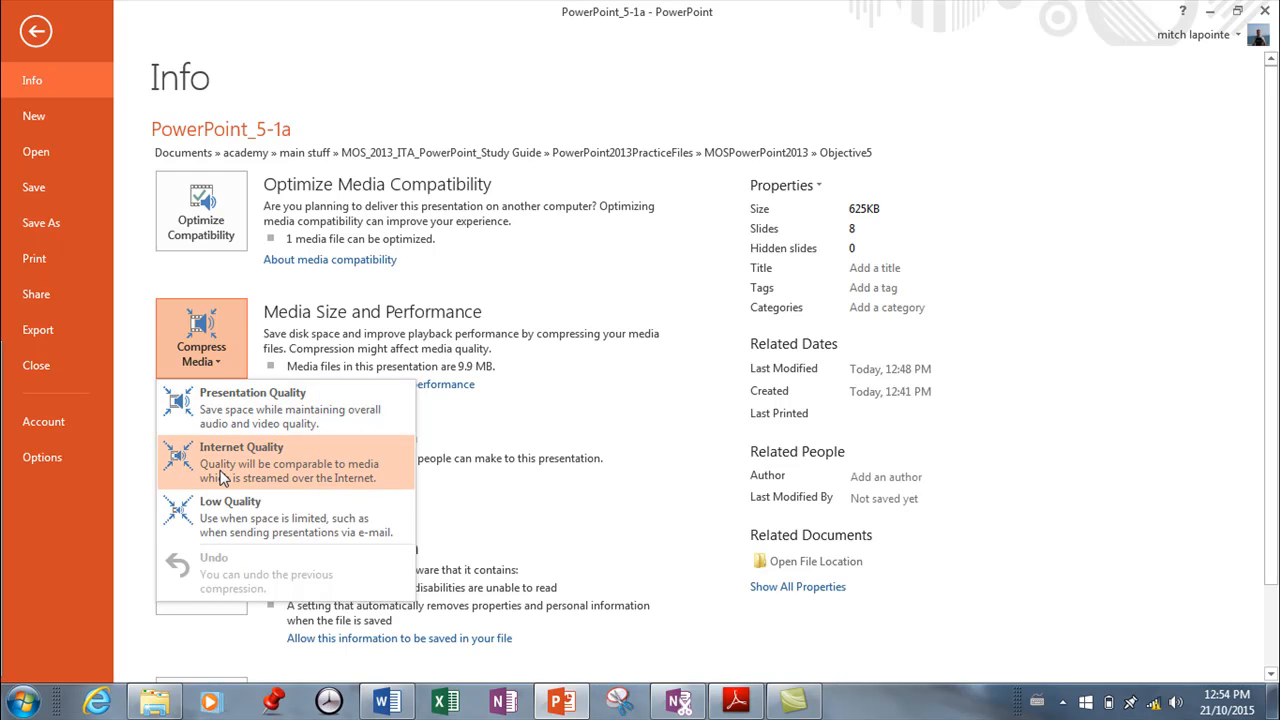
mouse_move(252, 408)
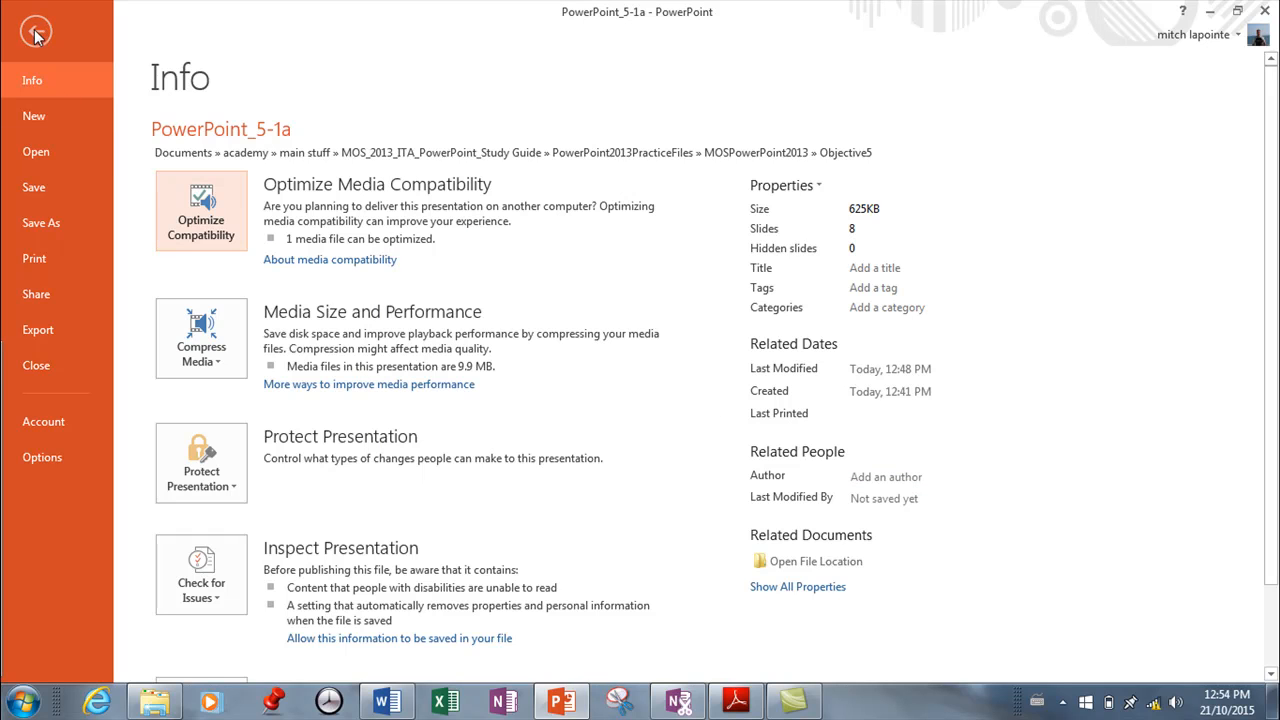
mouse_move(200, 338)
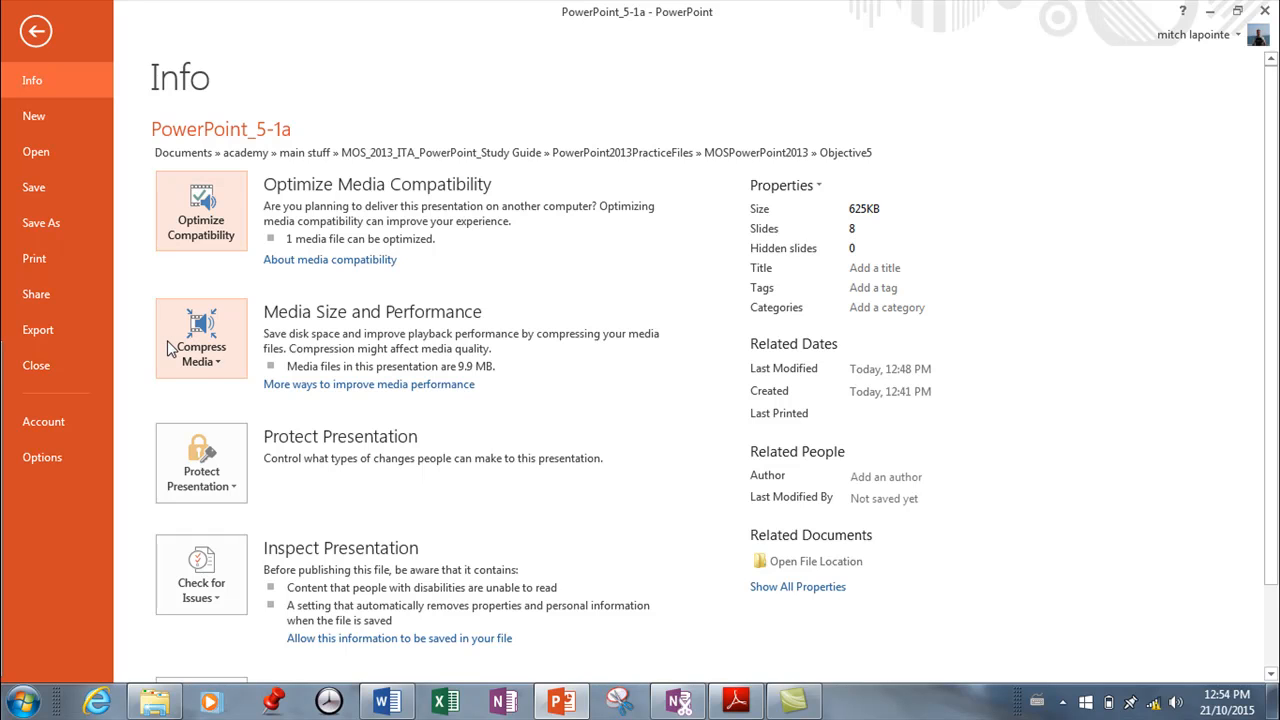
mouse_move(220, 344)
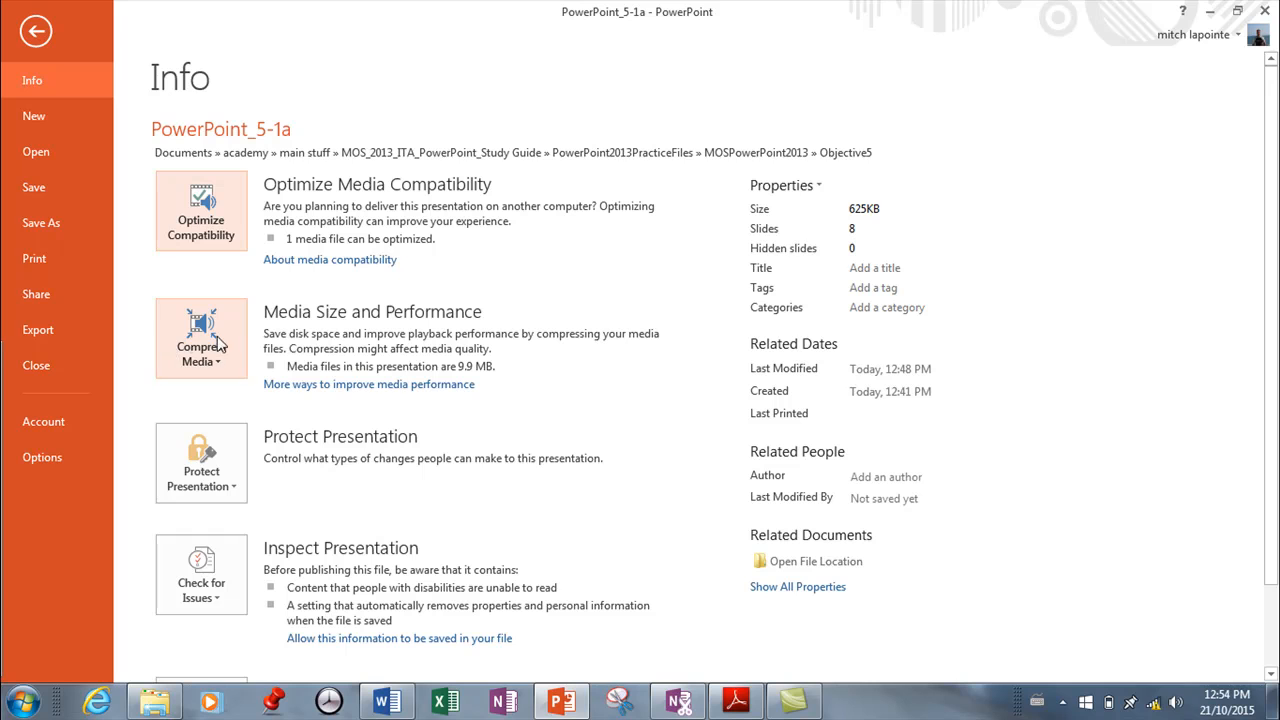
click(200, 338)
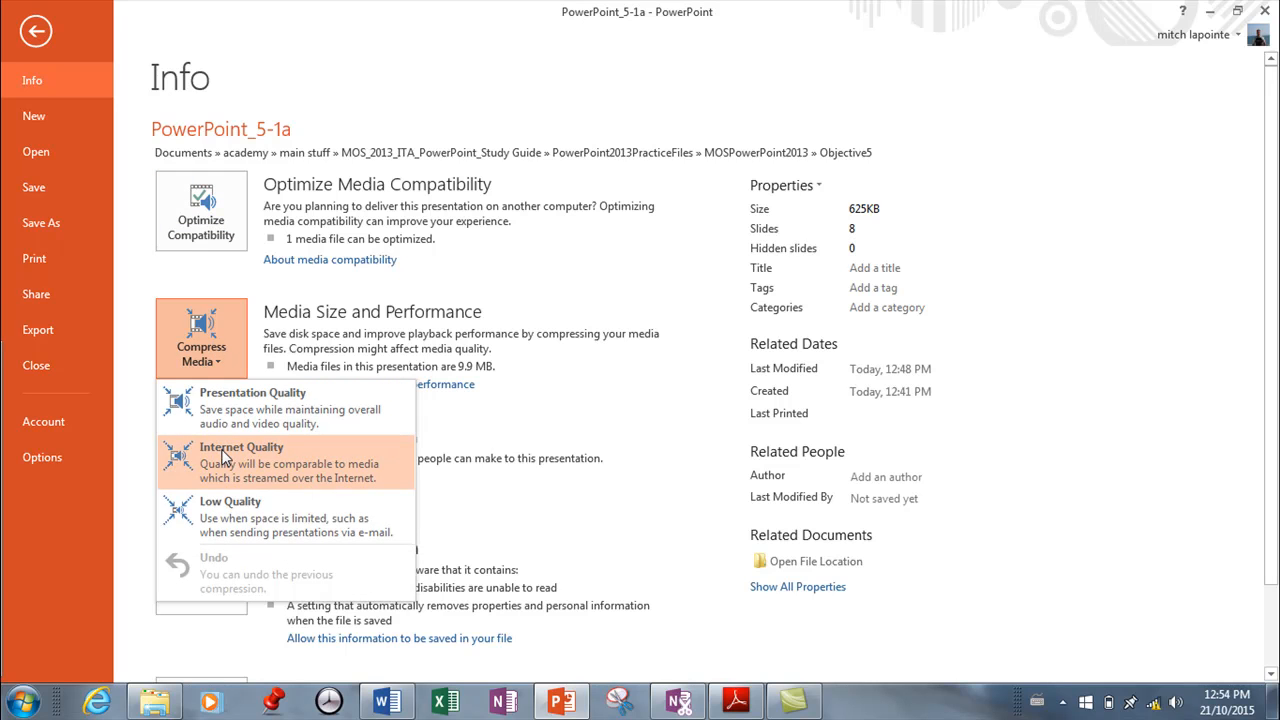
mouse_move(176, 250)
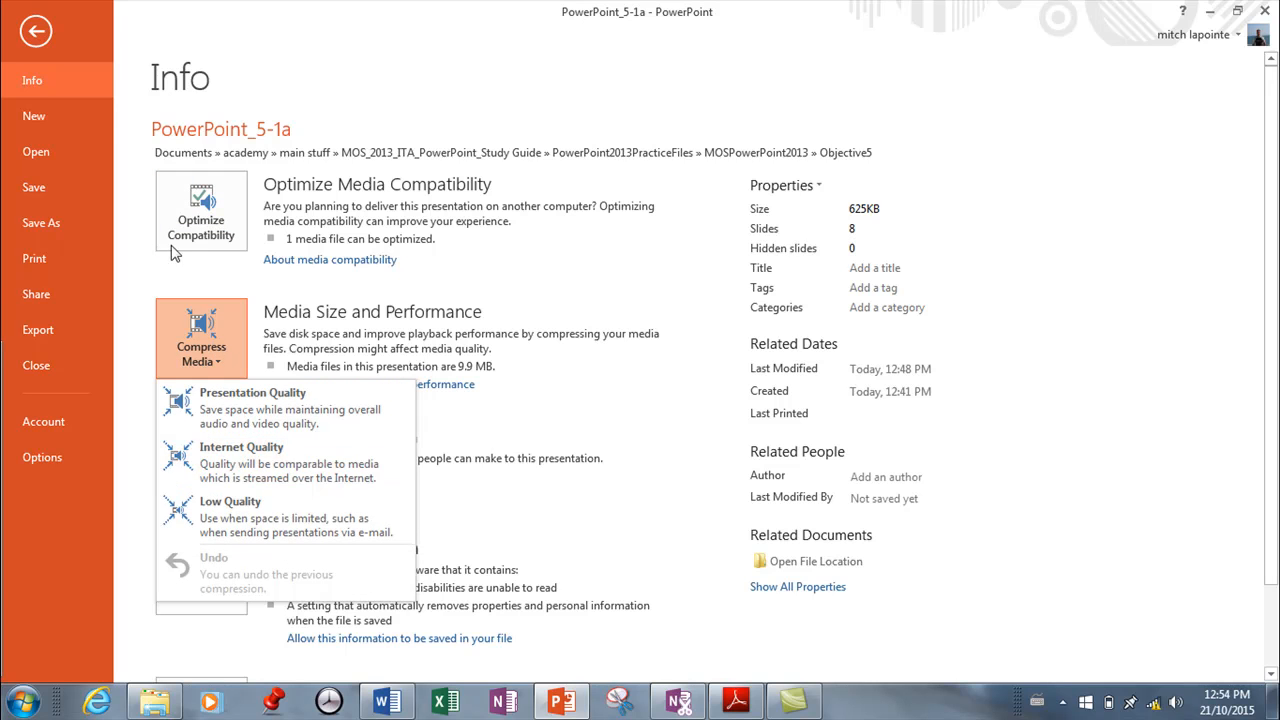
click(36, 30)
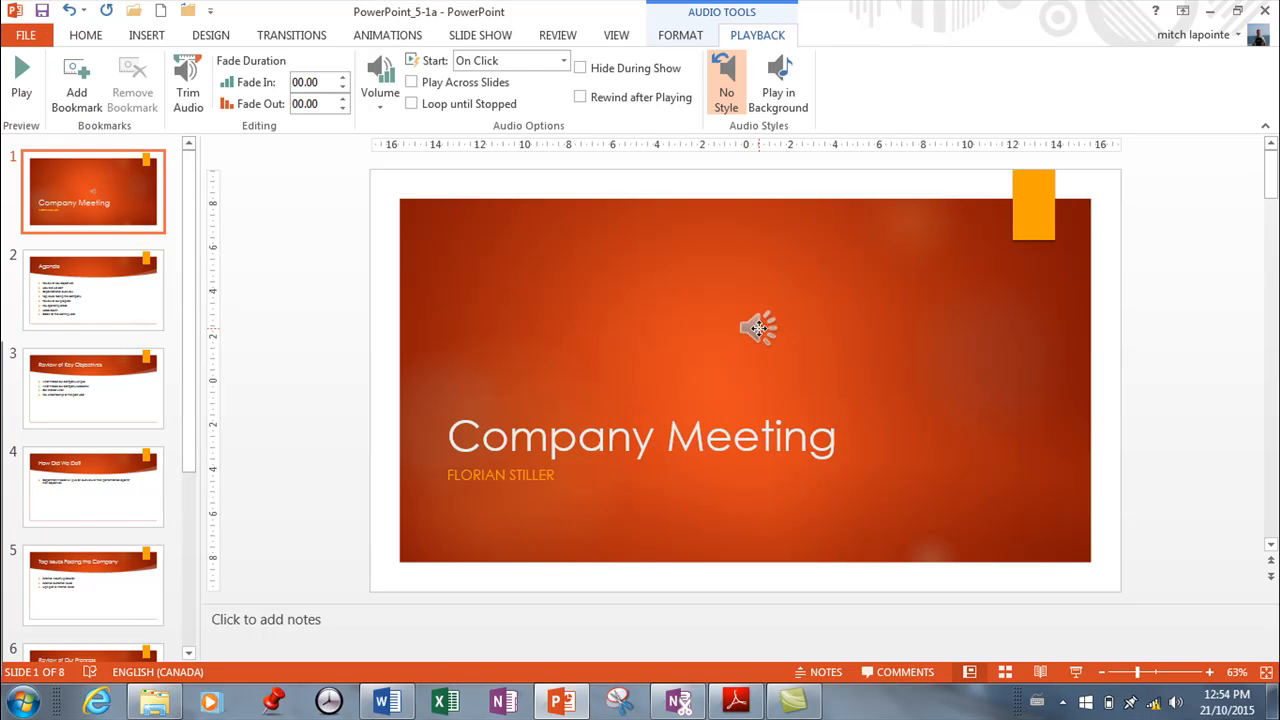
Delete the audio clip from the Company Meeting title slide and check File > Info for media sections.
click(760, 330)
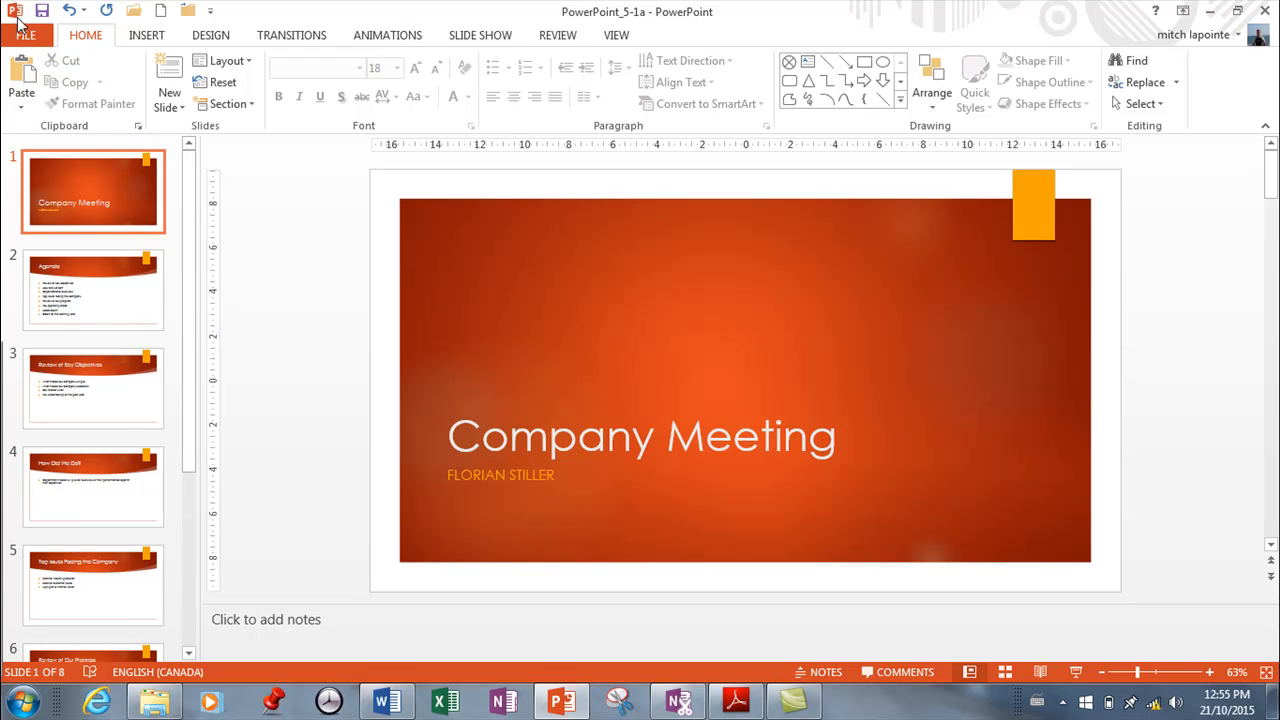
click(26, 34)
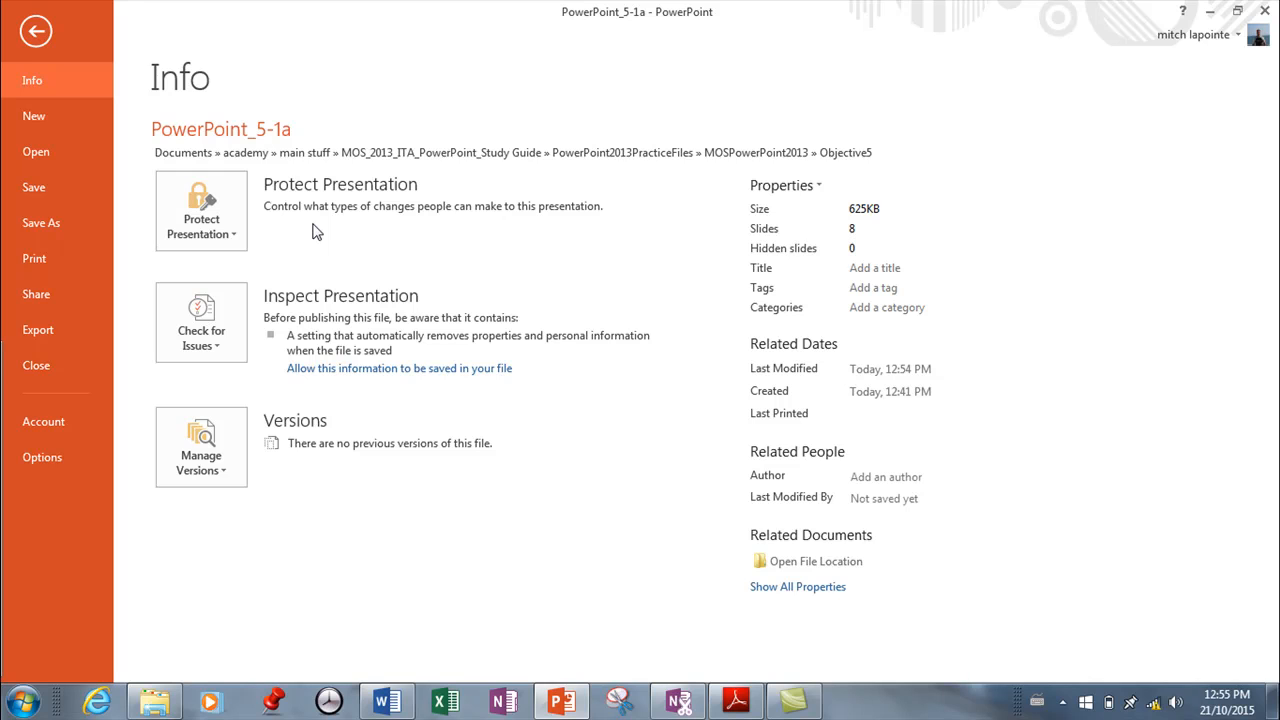
mouse_move(824, 686)
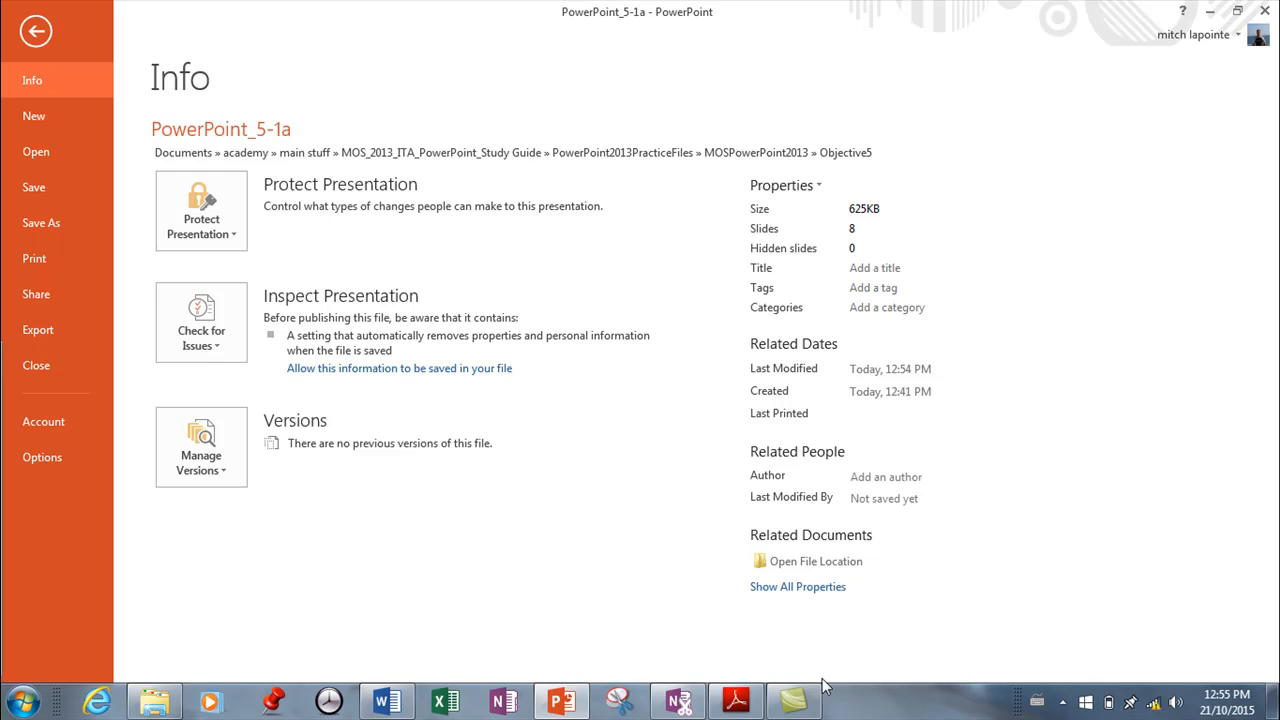